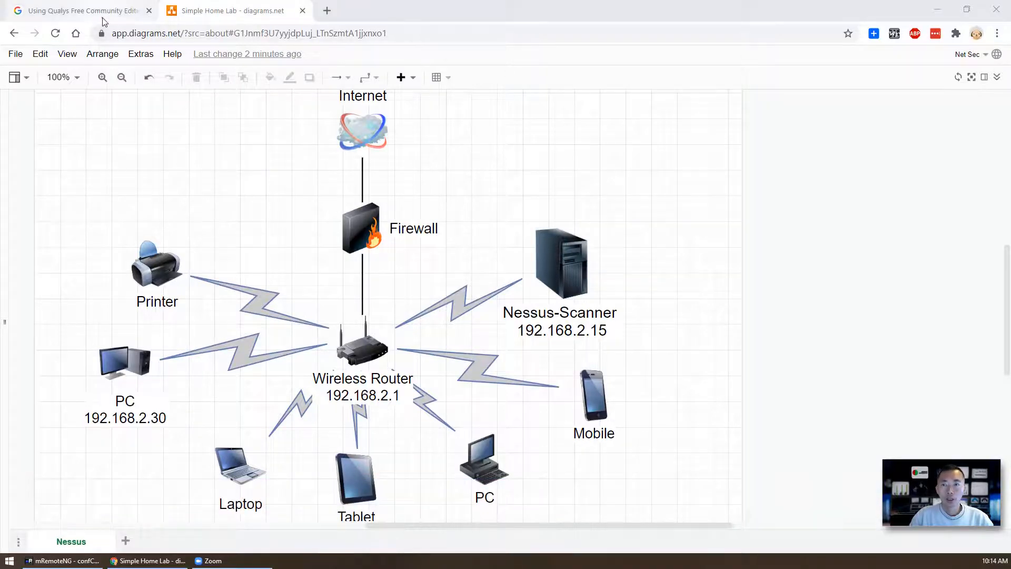
# From the Google results, open the 'Using Qualys Free Community Edition to Scan Home Network' YouTube video, then return to the diagram.
pyautogui.click(77, 10)
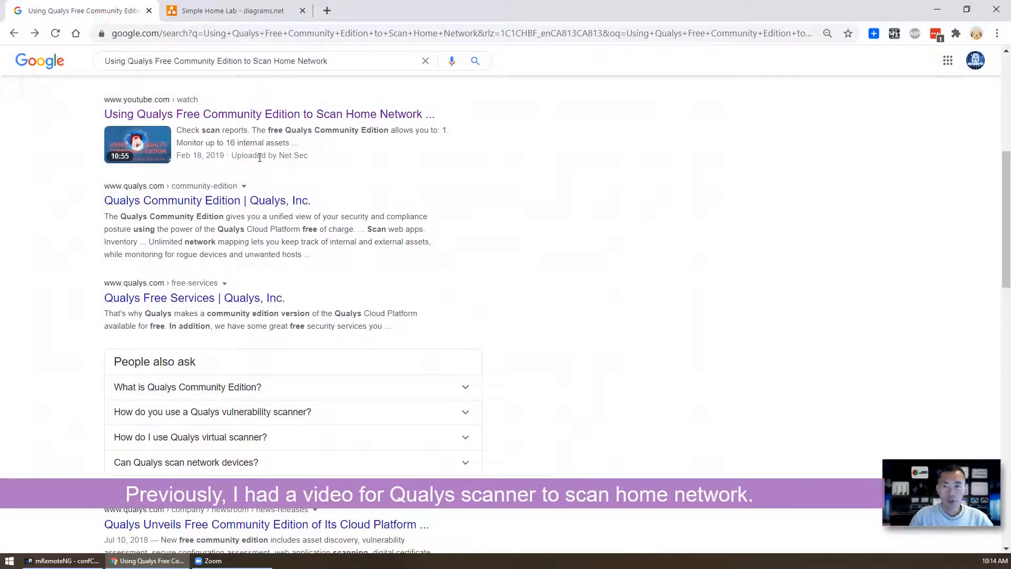
pyautogui.moveTo(269, 114)
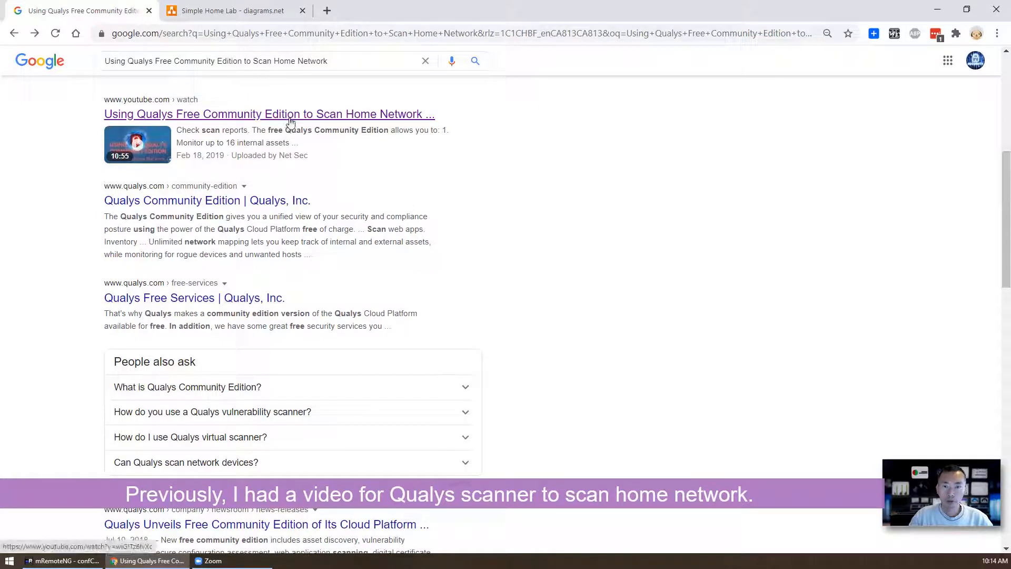
pyautogui.click(269, 114)
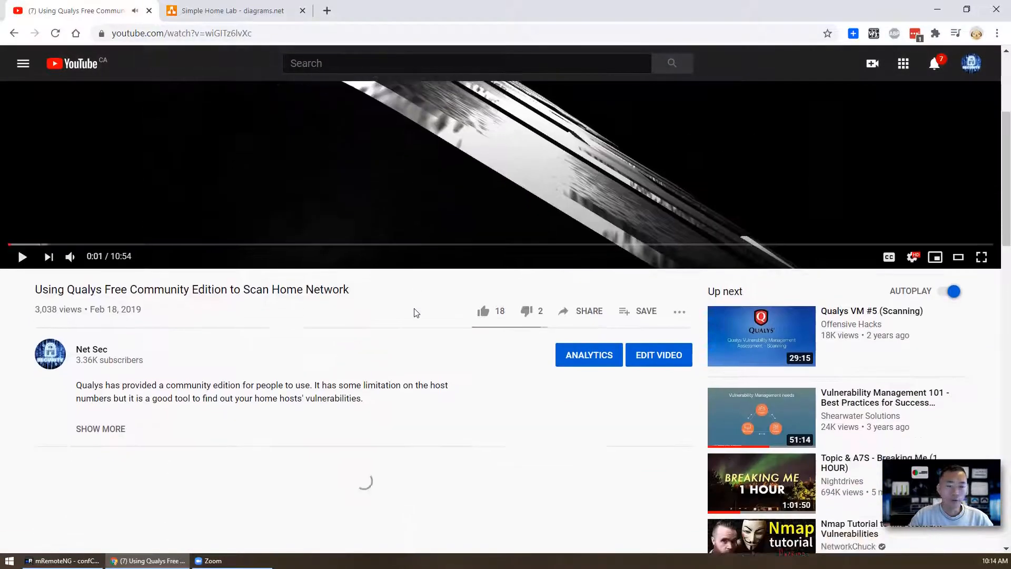
pyautogui.click(232, 10)
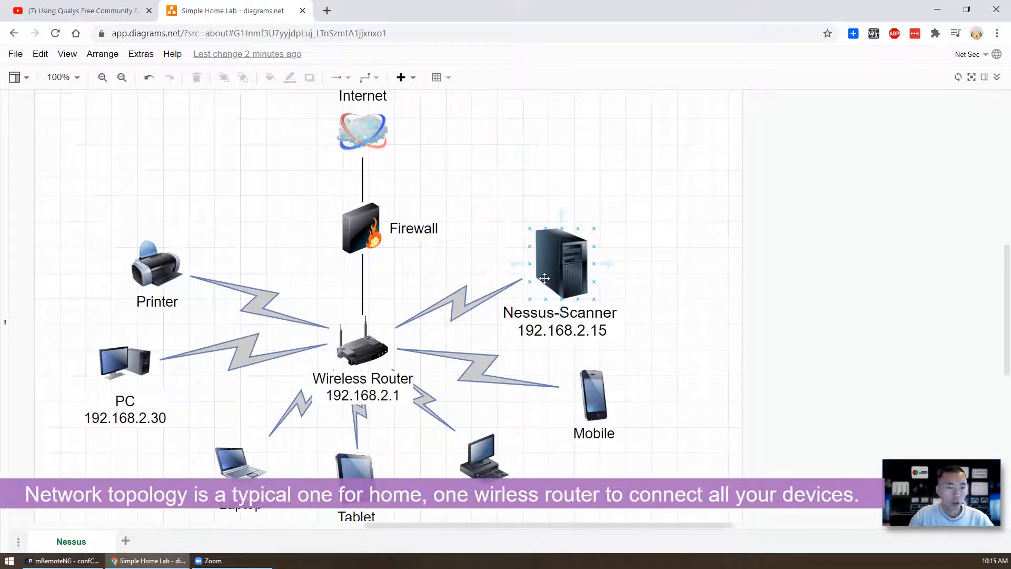
pyautogui.click(361, 232)
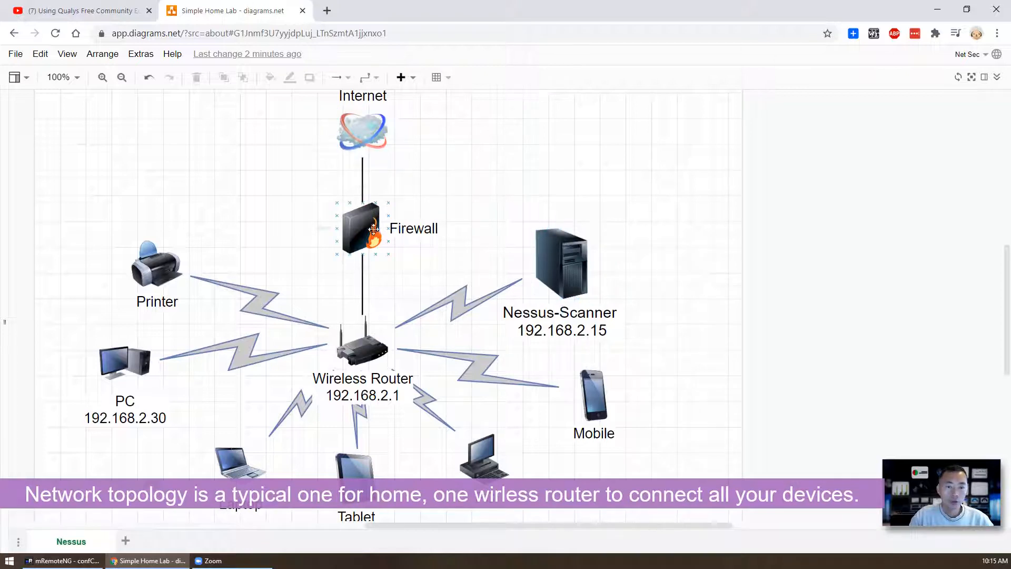
pyautogui.click(124, 362)
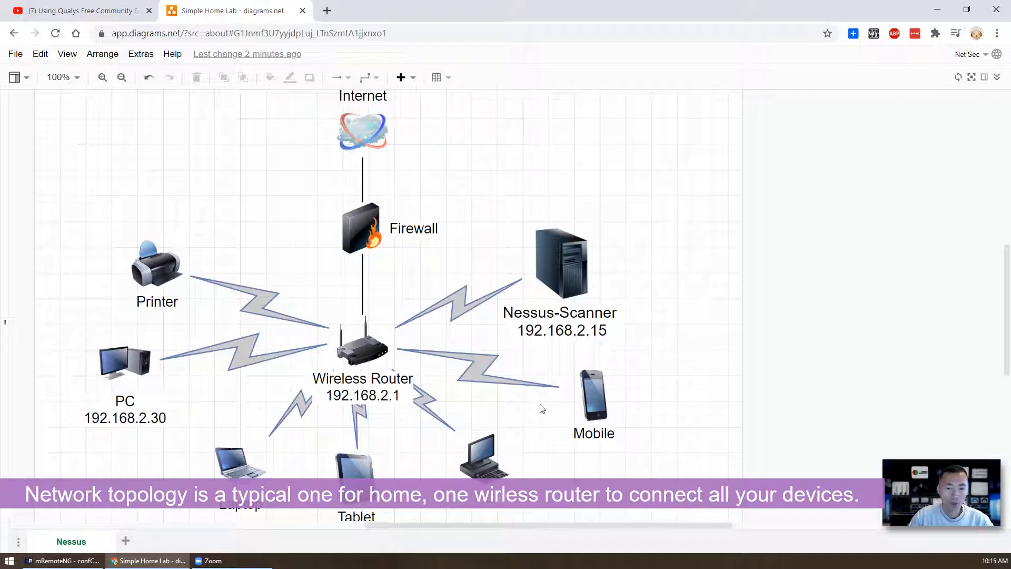
pyautogui.click(560, 261)
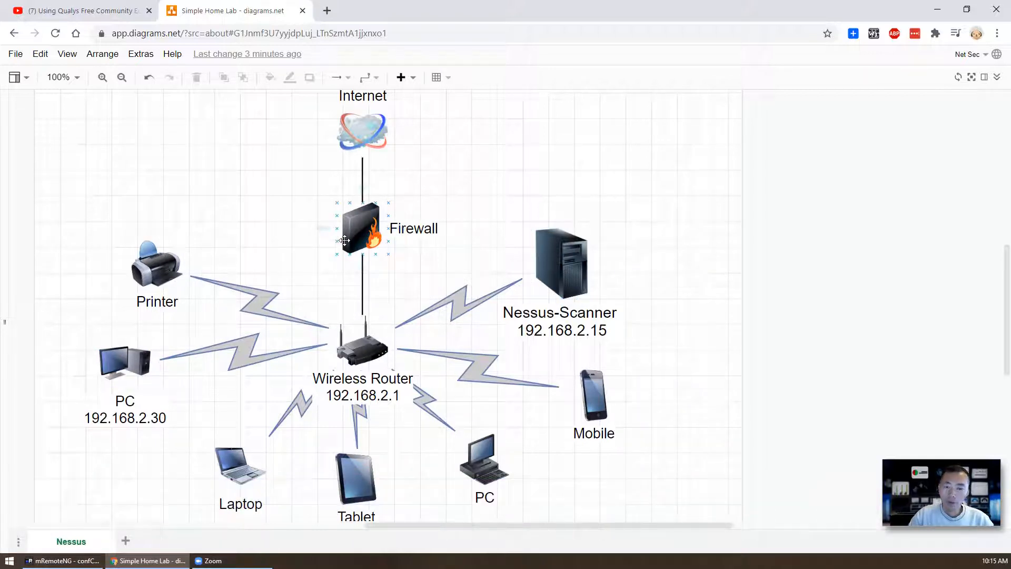
pyautogui.click(559, 261)
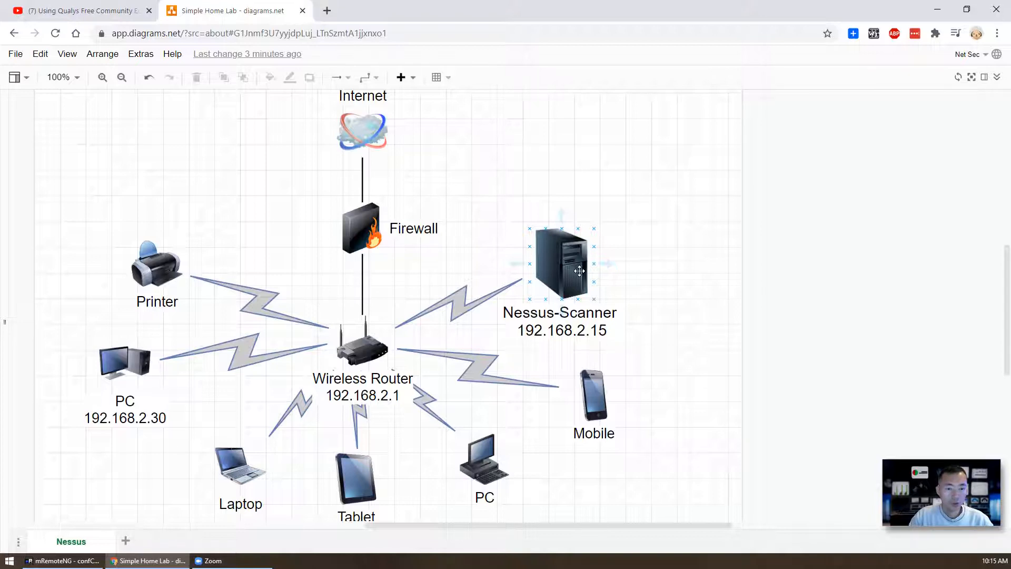
pyautogui.click(361, 349)
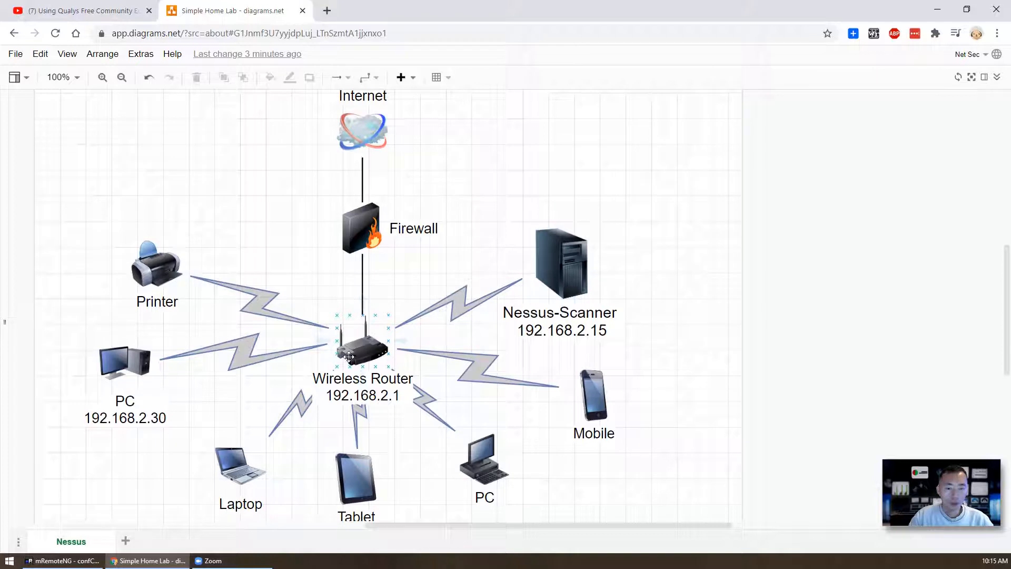
pyautogui.click(355, 477)
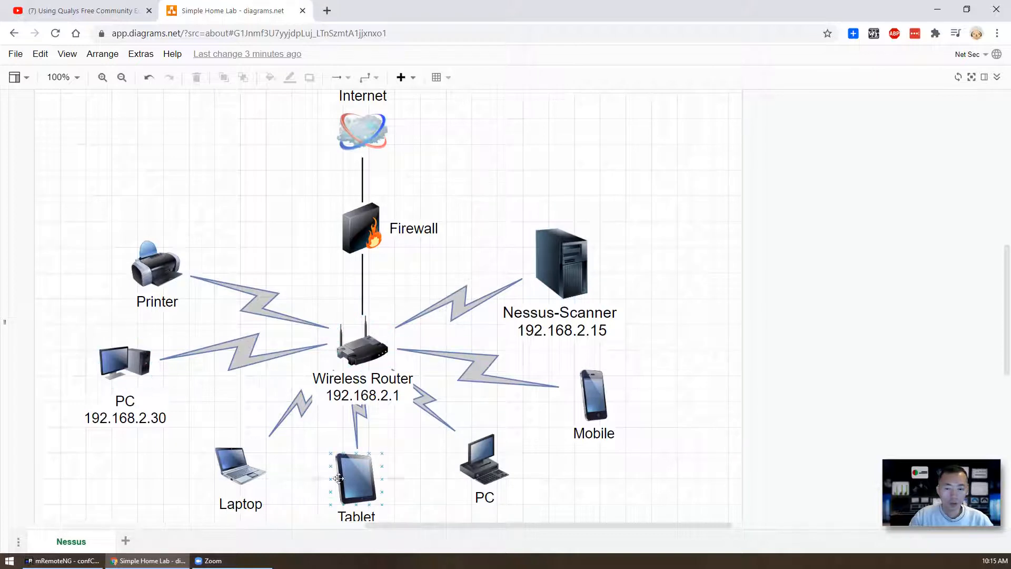
pyautogui.click(124, 361)
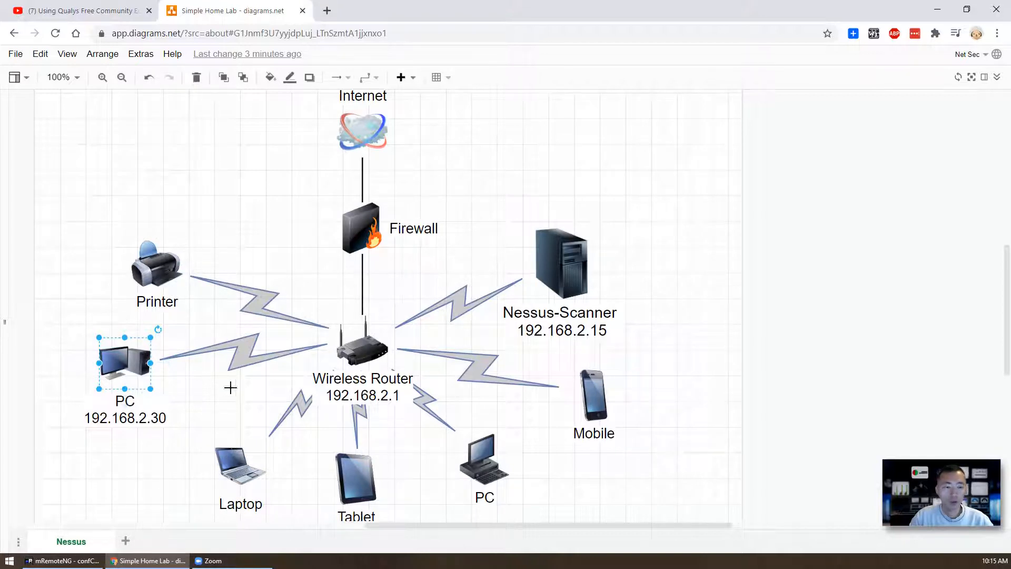
pyautogui.moveTo(599, 354)
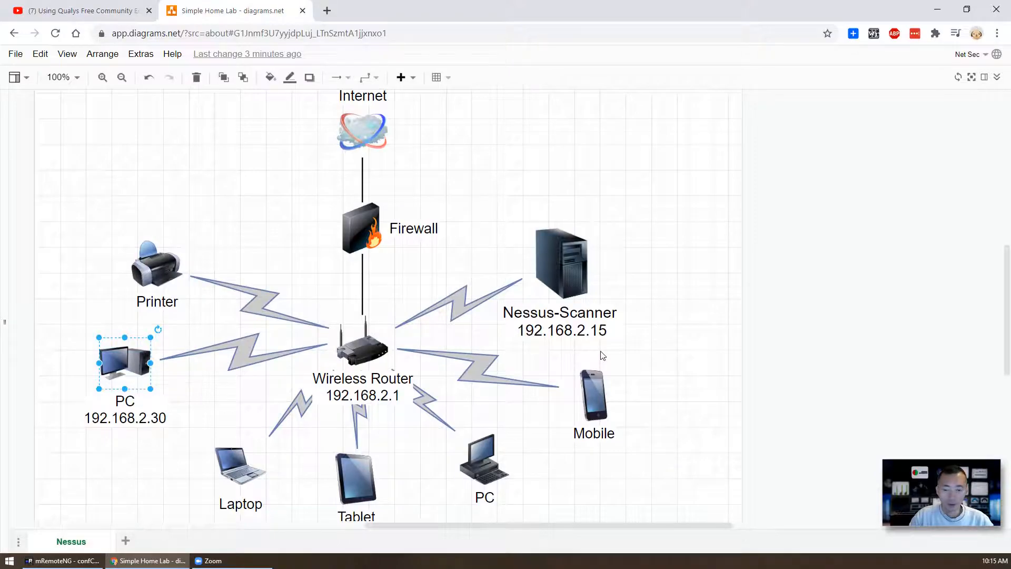
pyautogui.click(61, 560)
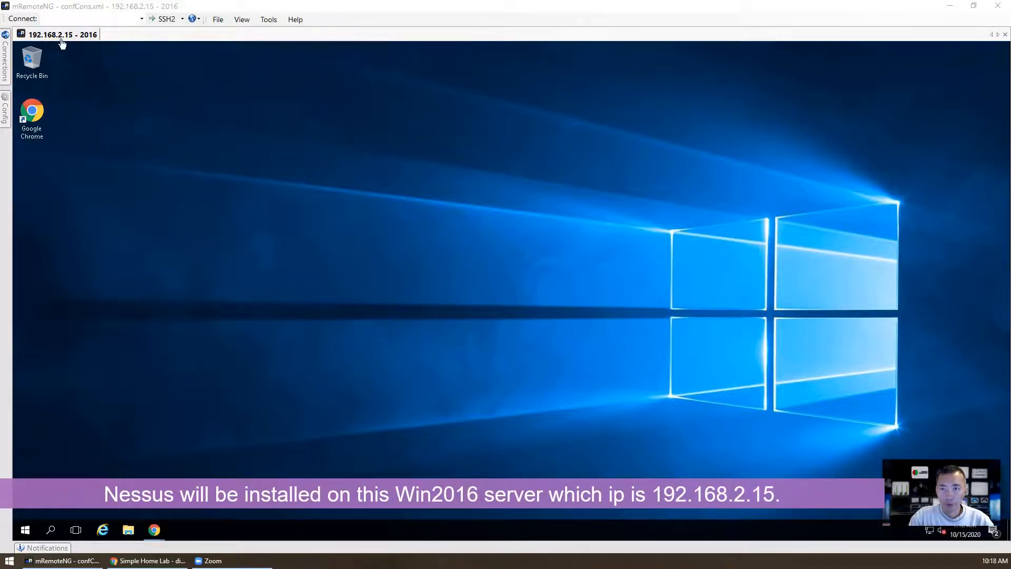
pyautogui.moveTo(97, 40)
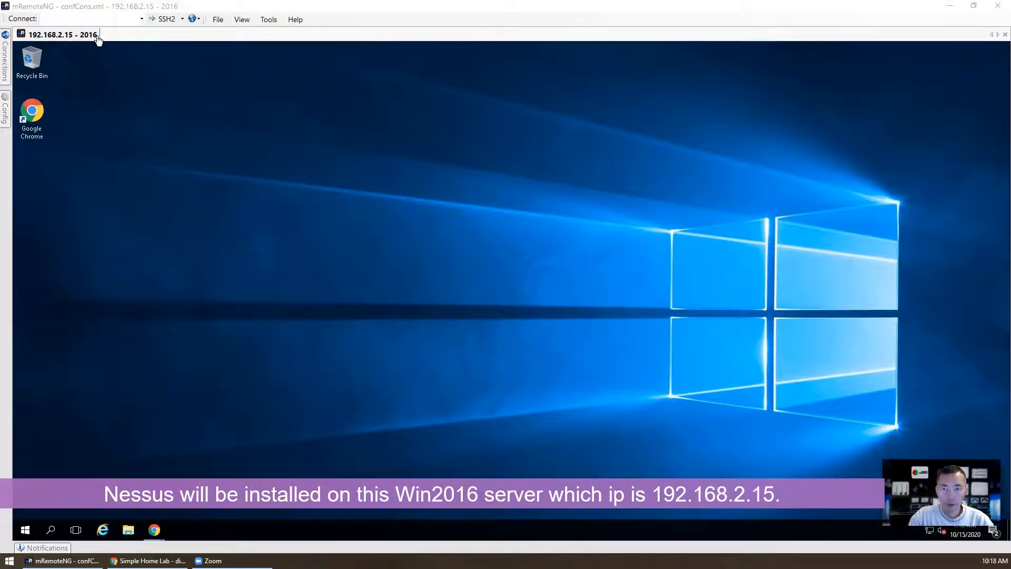
pyautogui.moveTo(232, 442)
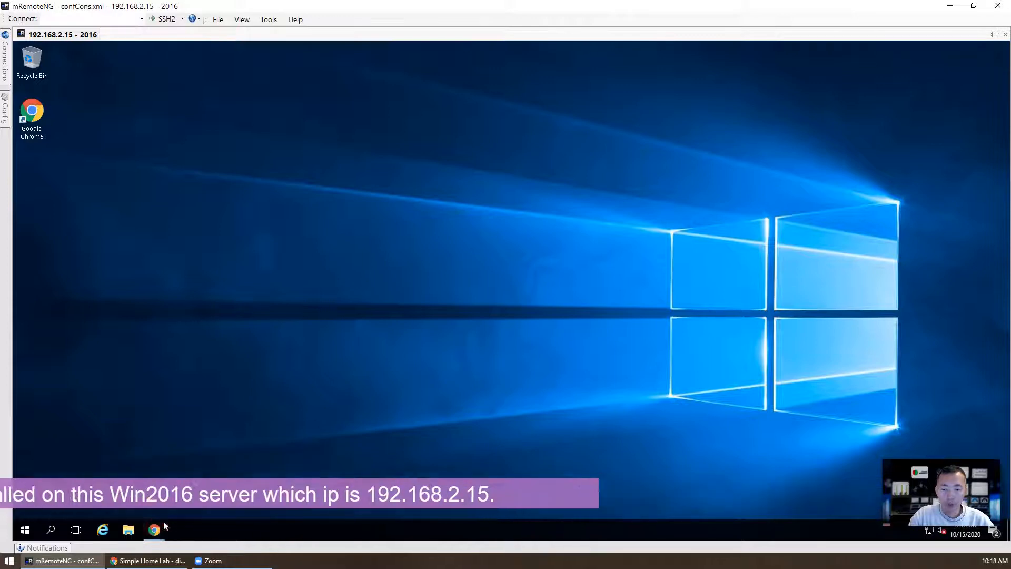
# Launch Chrome on the remote server and open Tenable's Nessus downloads page from the search results.
pyautogui.click(154, 529)
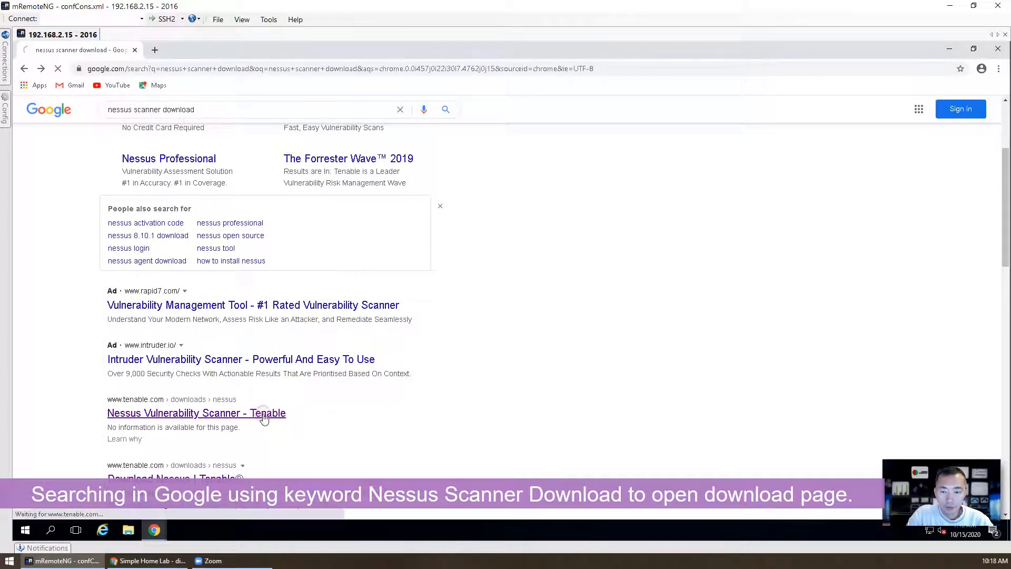
pyautogui.click(196, 413)
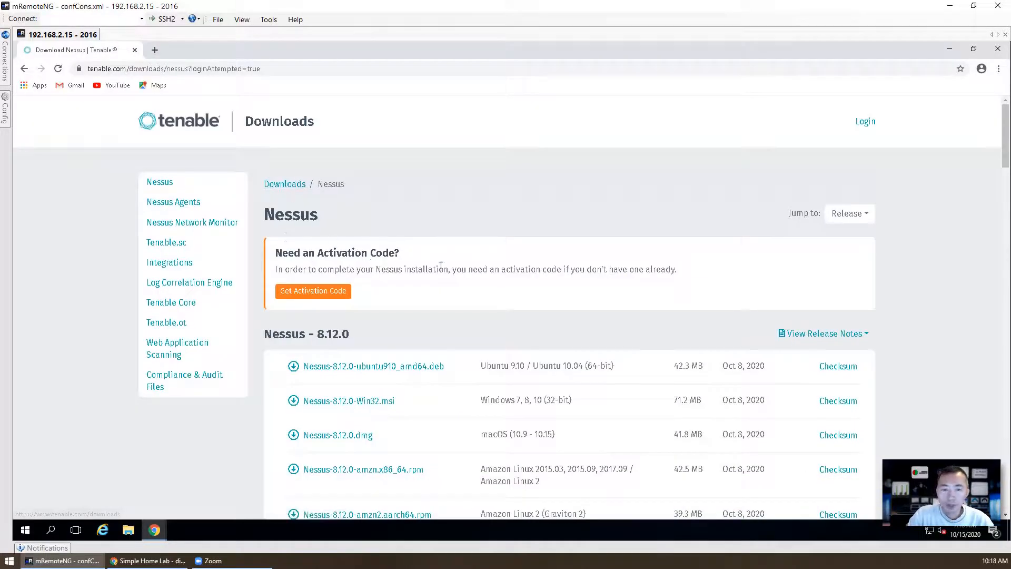
# Scroll the 8.12.0 list down to Nessus-8.12.0-x64.msi and highlight its release date.
pyautogui.scroll(-3)
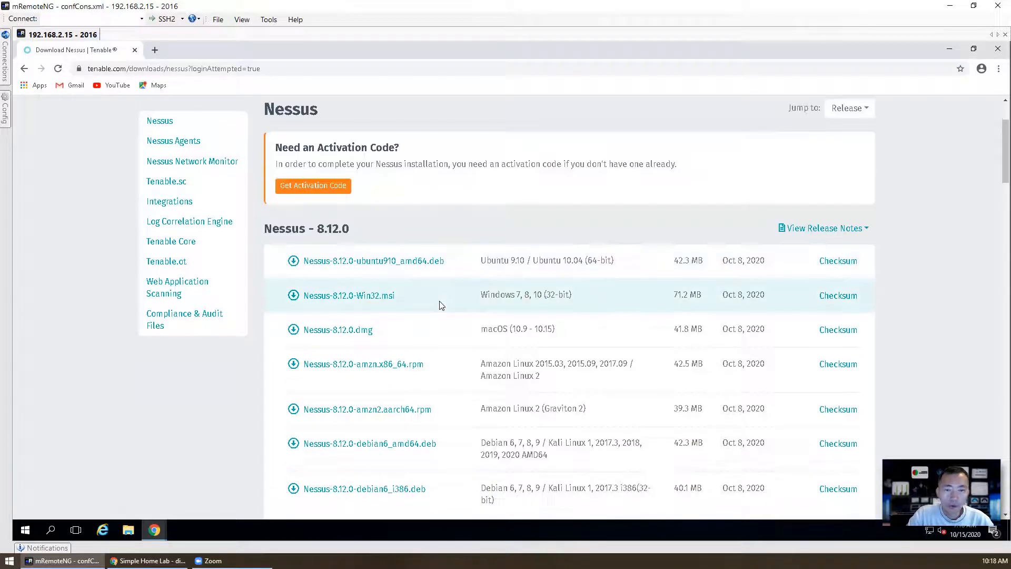
pyautogui.scroll(-3)
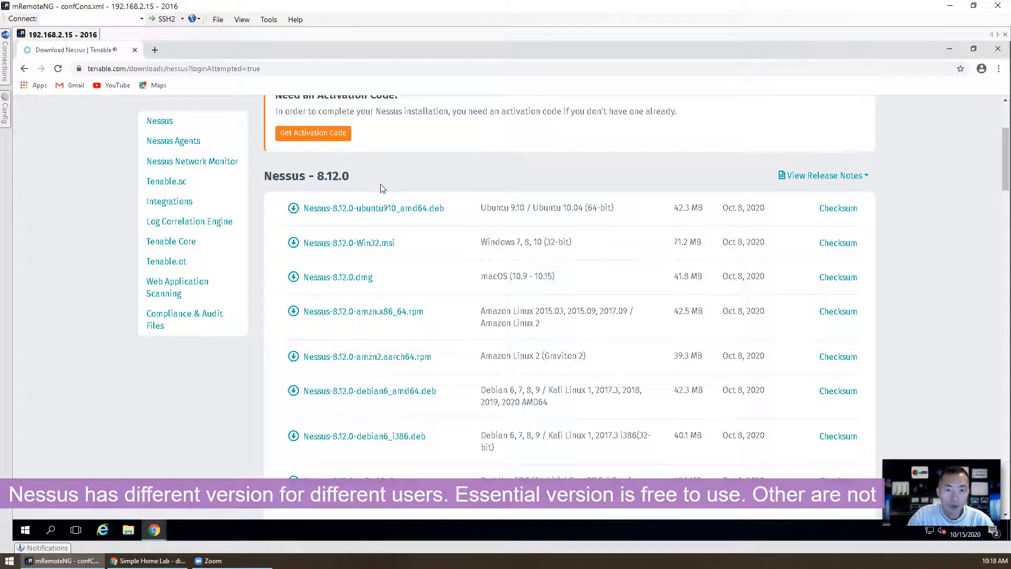
pyautogui.moveTo(426, 276)
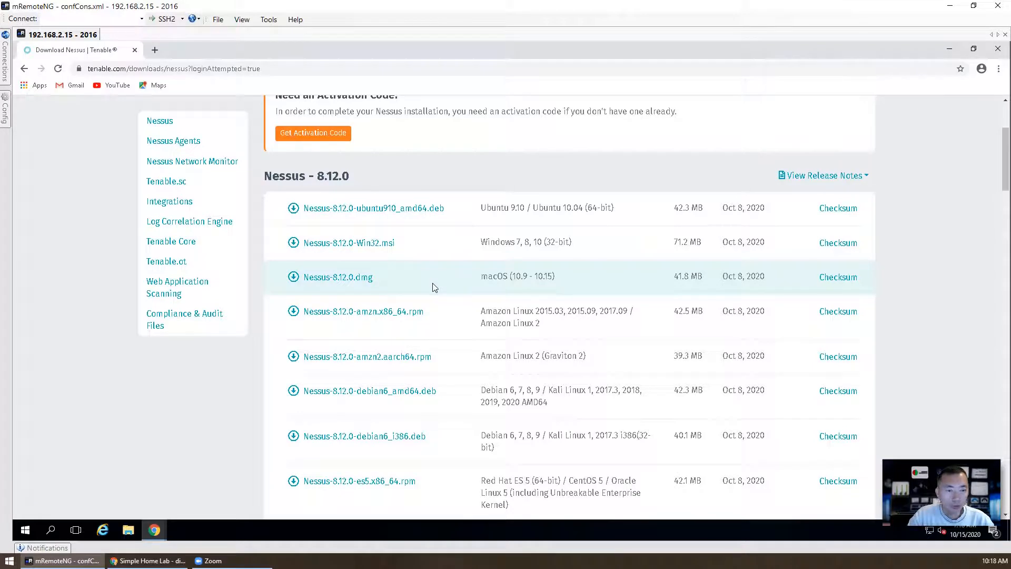
pyautogui.moveTo(433, 289)
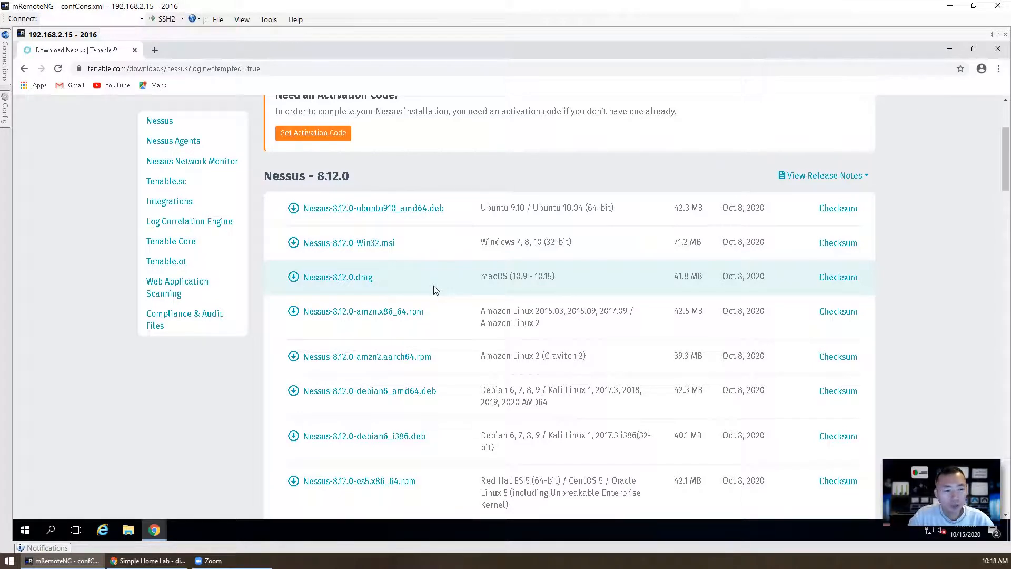
pyautogui.moveTo(412, 260)
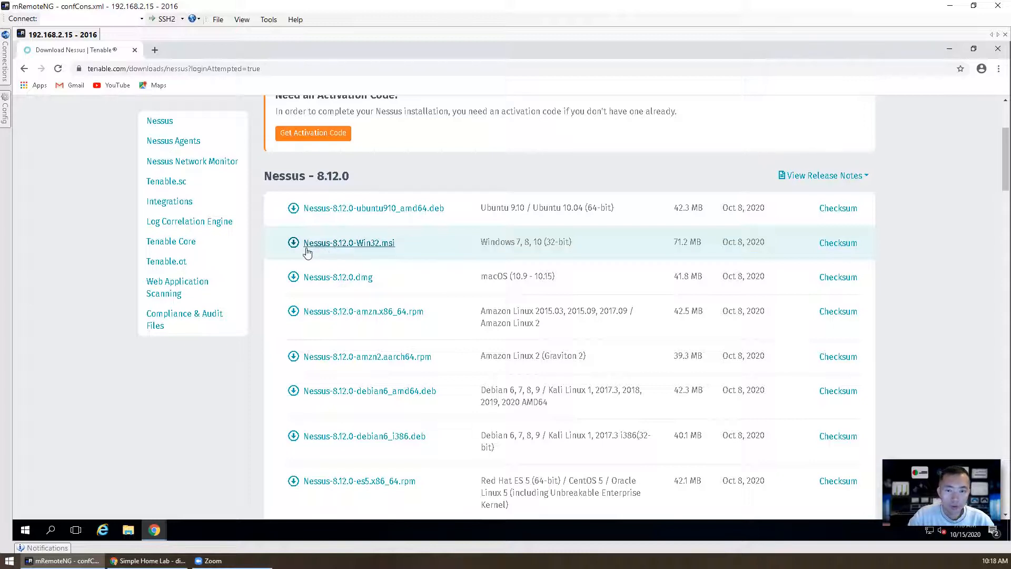
pyautogui.scroll(-3)
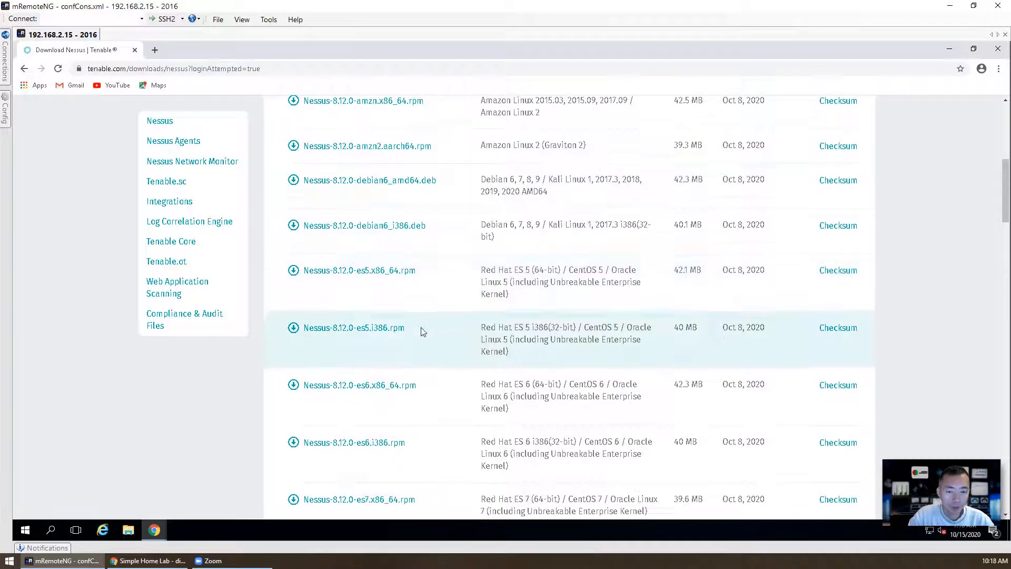
pyautogui.scroll(-3)
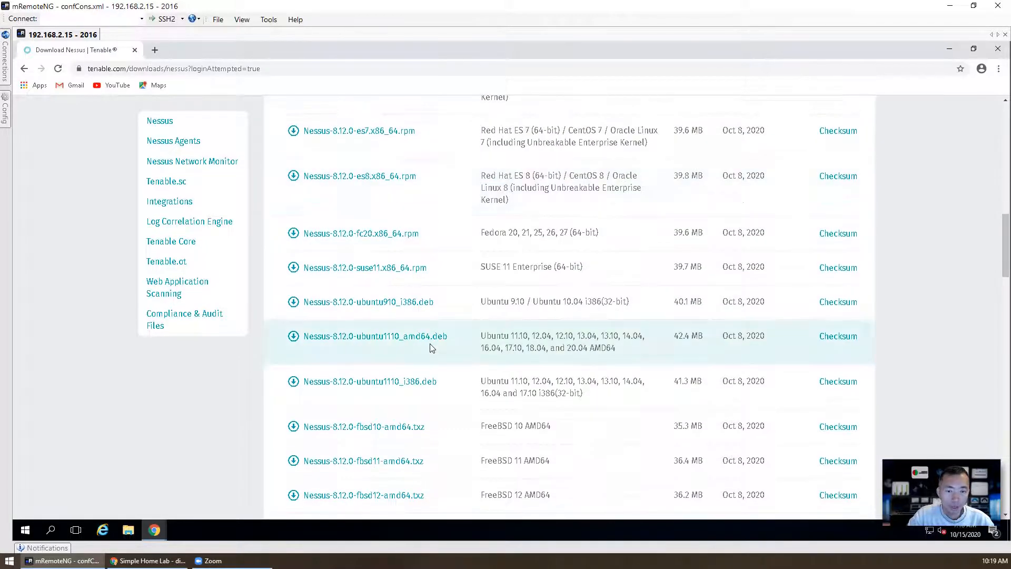
pyautogui.scroll(3)
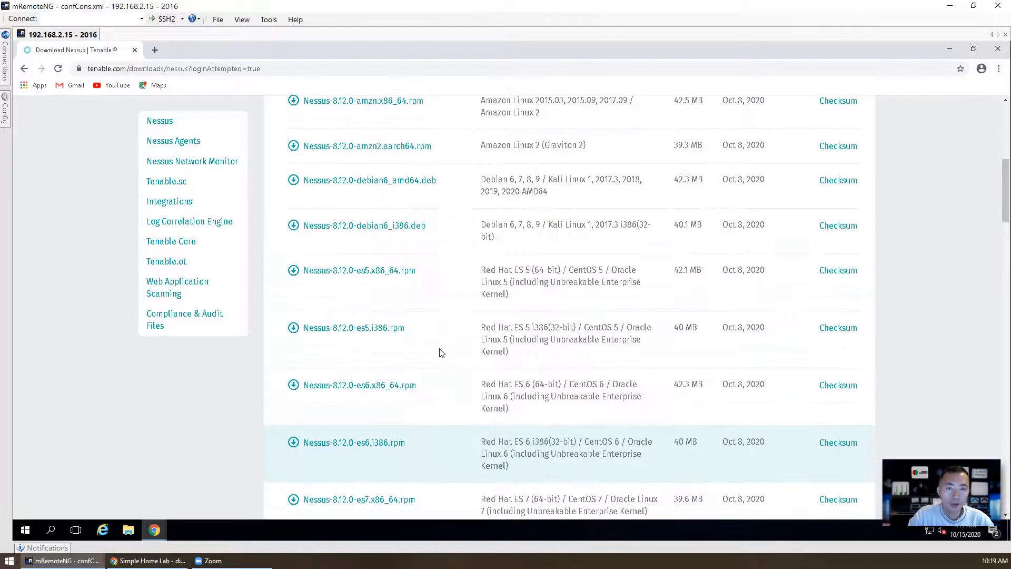
pyautogui.scroll(-3)
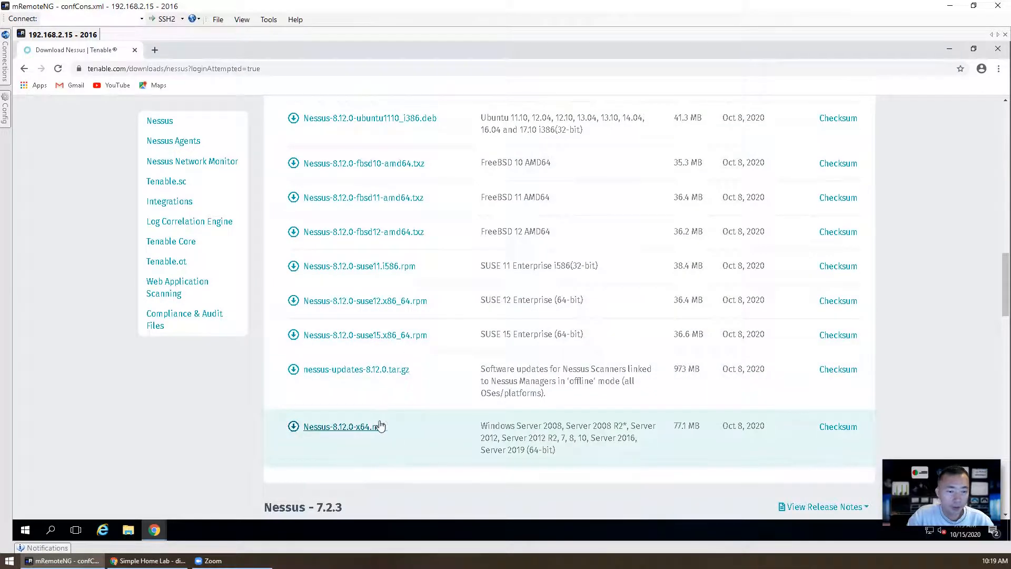
pyautogui.scroll(-3)
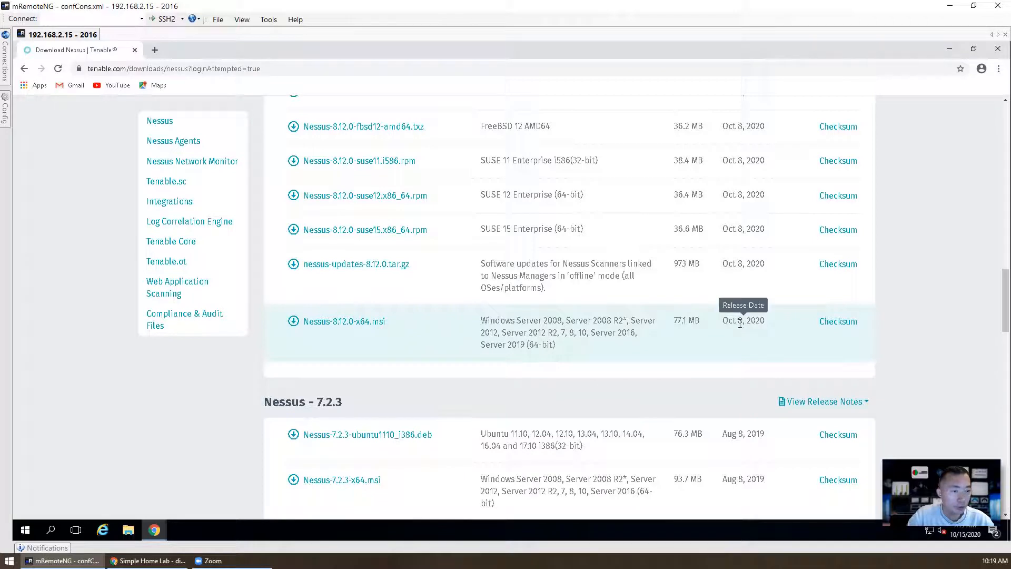
pyautogui.doubleClick(732, 320)
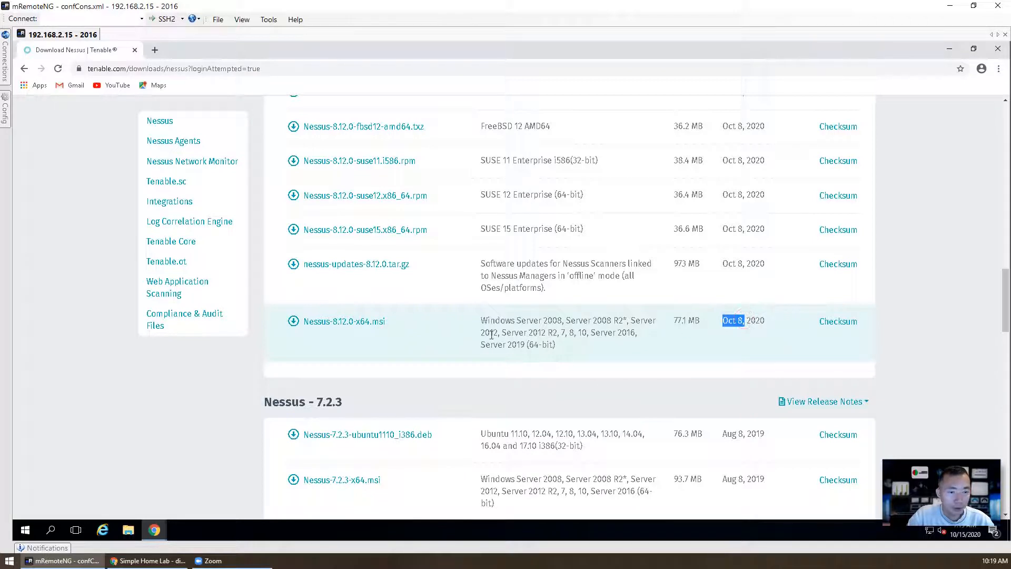
pyautogui.moveTo(328, 337)
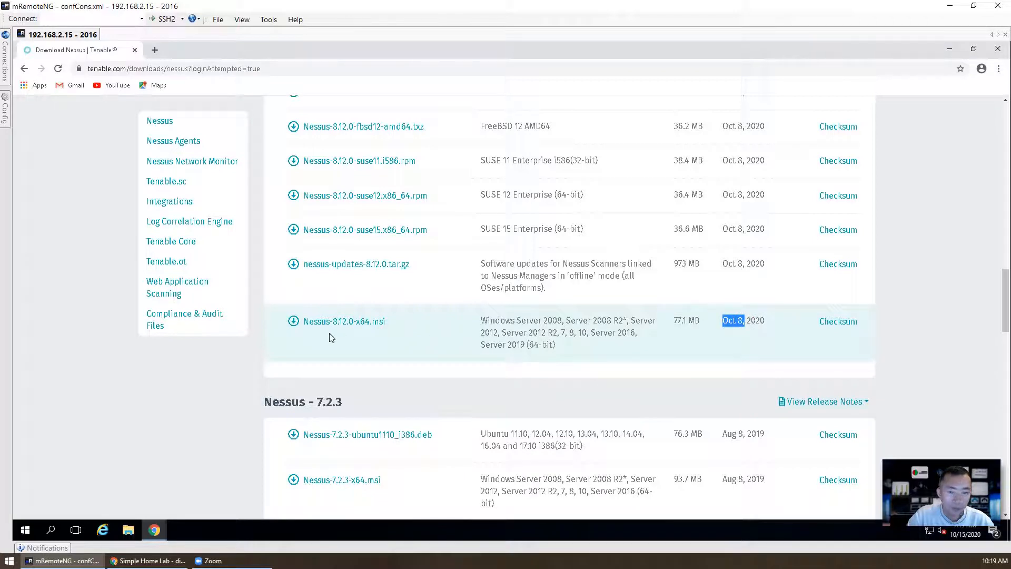
# Download Nessus-8.12.0-x64.msi, accepting the Tenable license agreement.
pyautogui.click(343, 321)
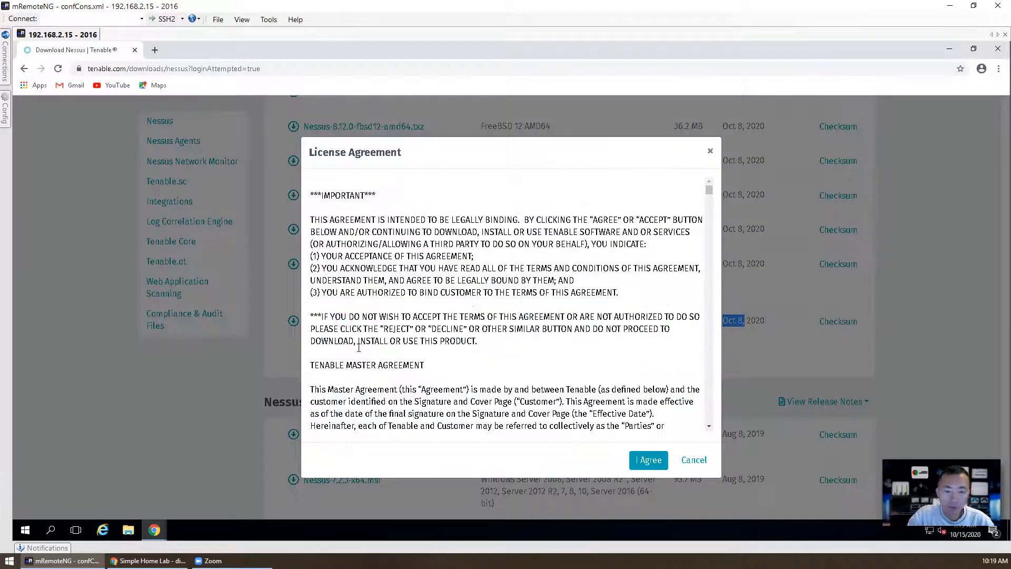
pyautogui.click(648, 460)
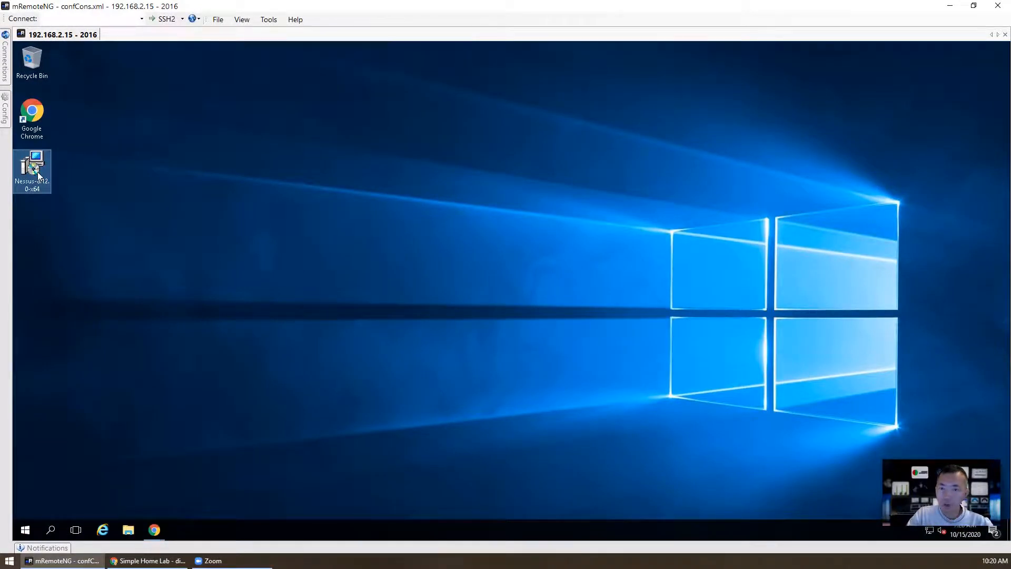
# Run the downloaded Nessus installer from the server desktop to start the InstallShield wizard.
pyautogui.rightClick(31, 171)
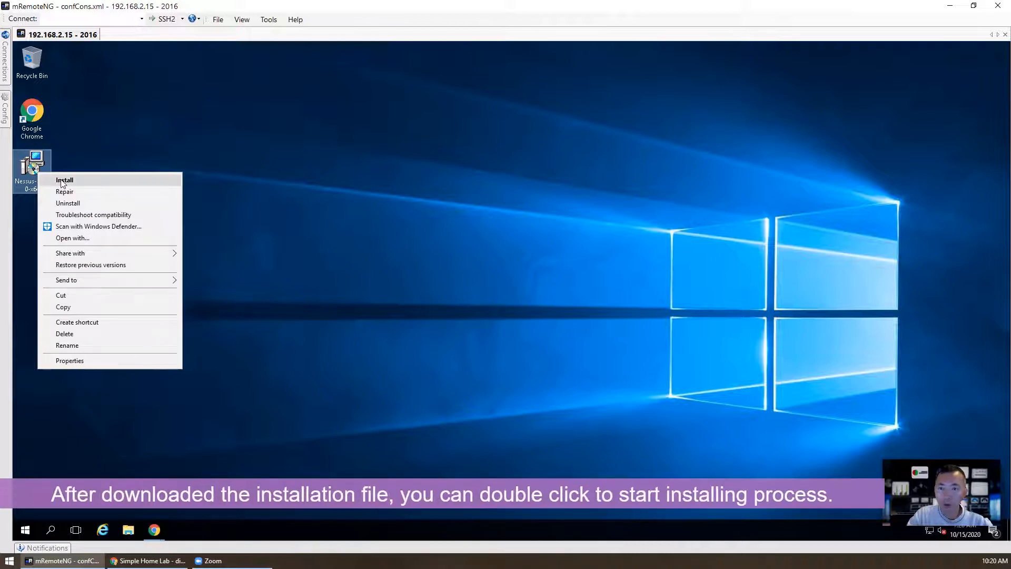
pyautogui.click(64, 180)
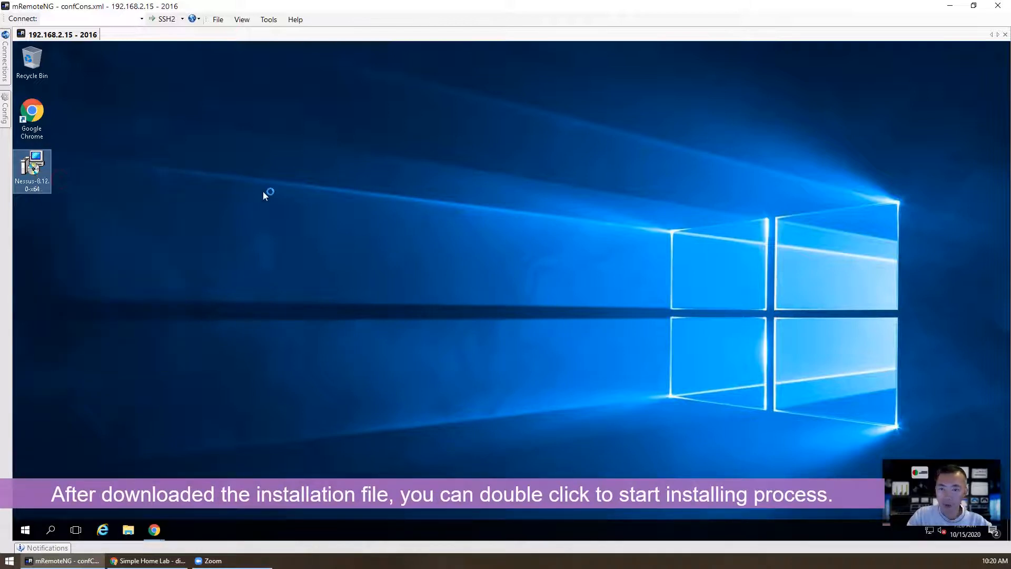
pyautogui.doubleClick(32, 166)
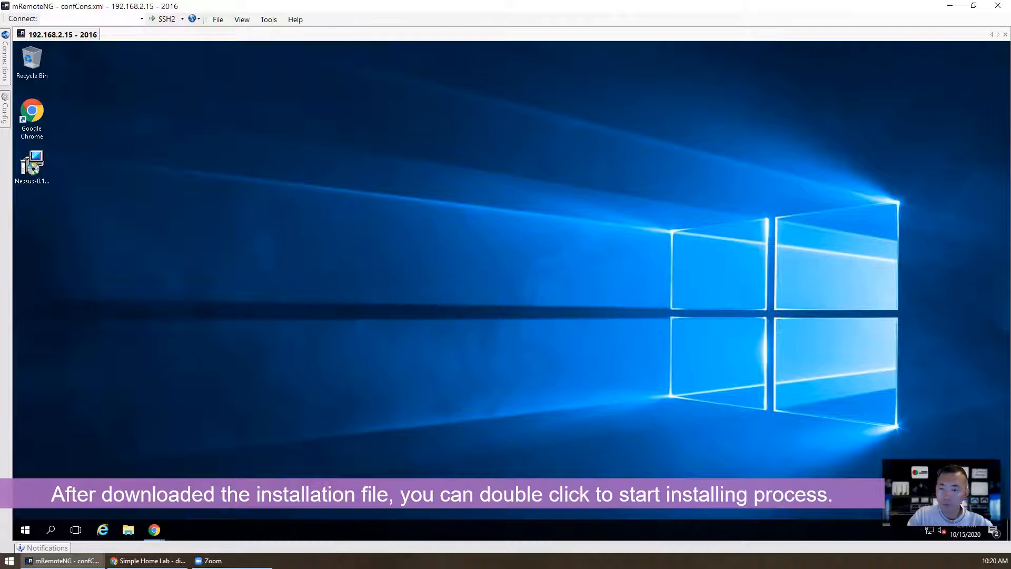
pyautogui.doubleClick(32, 164)
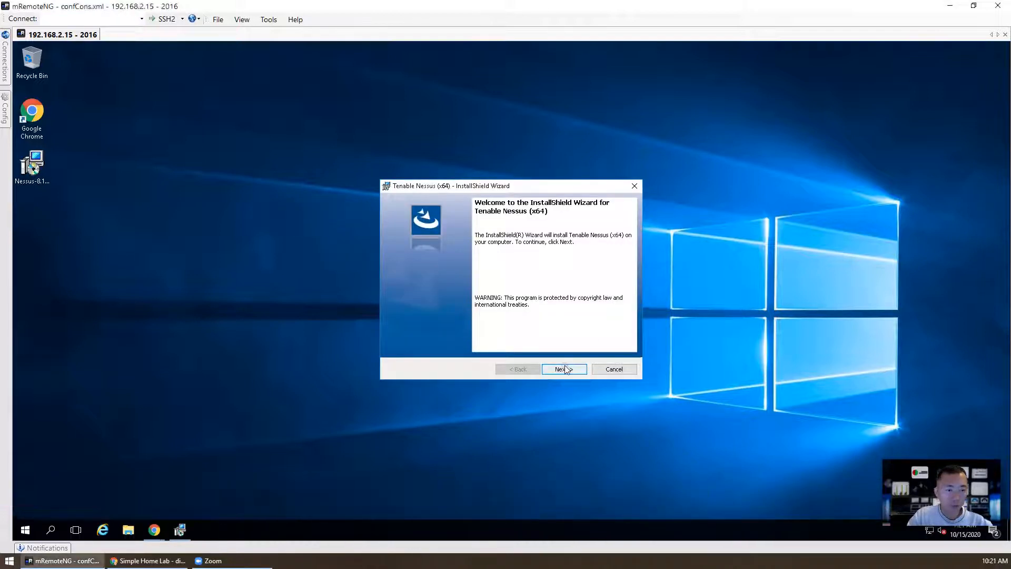
# Accept the Nessus license, keep the default Program Files destination and begin the installation.
pyautogui.click(559, 368)
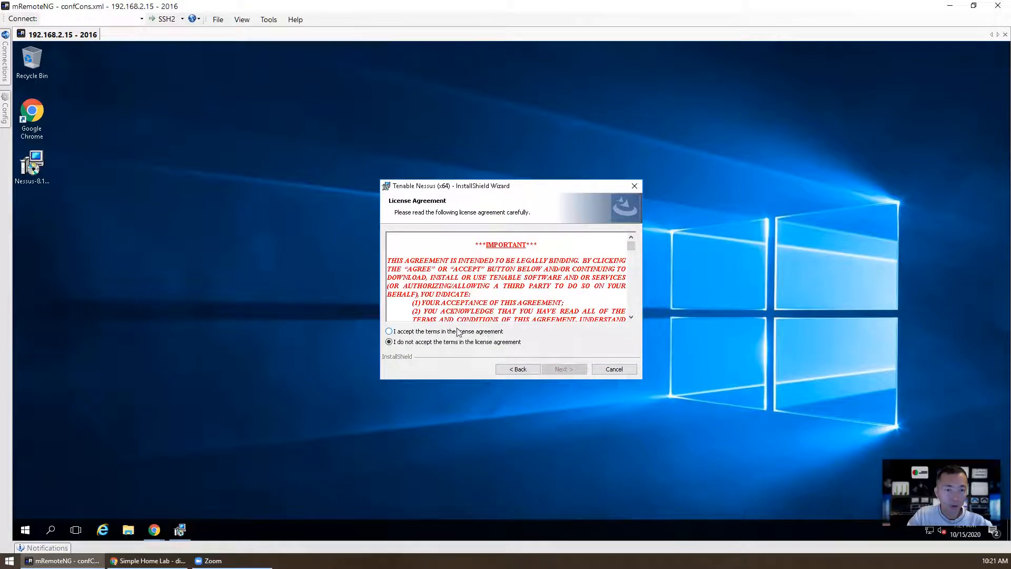
pyautogui.click(389, 331)
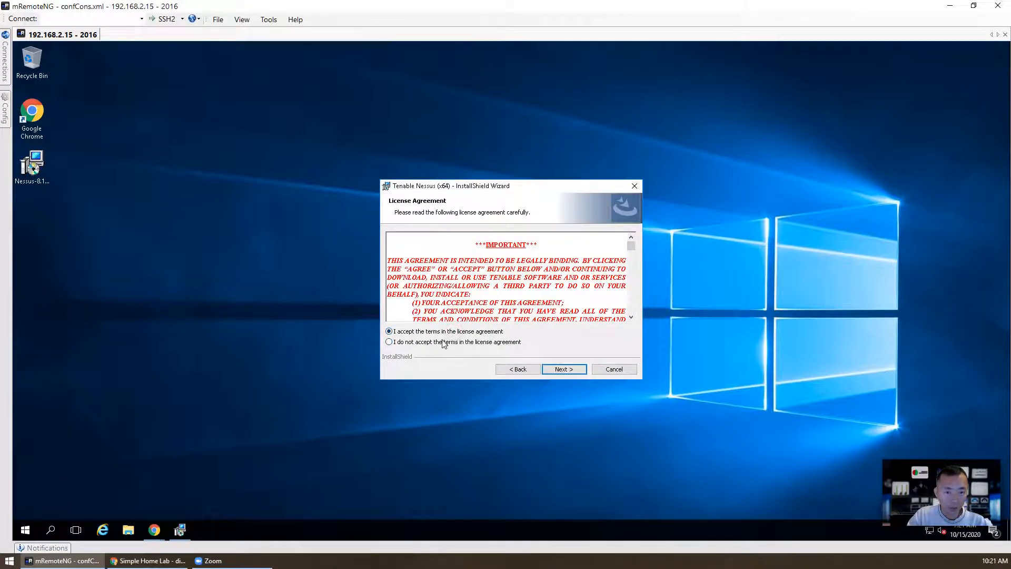
pyautogui.click(562, 369)
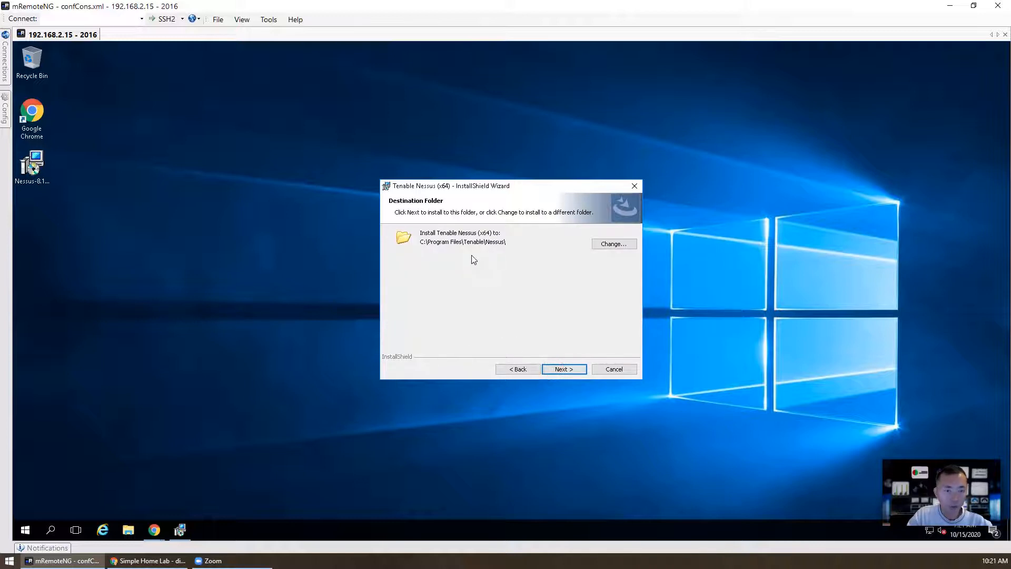
pyautogui.click(563, 368)
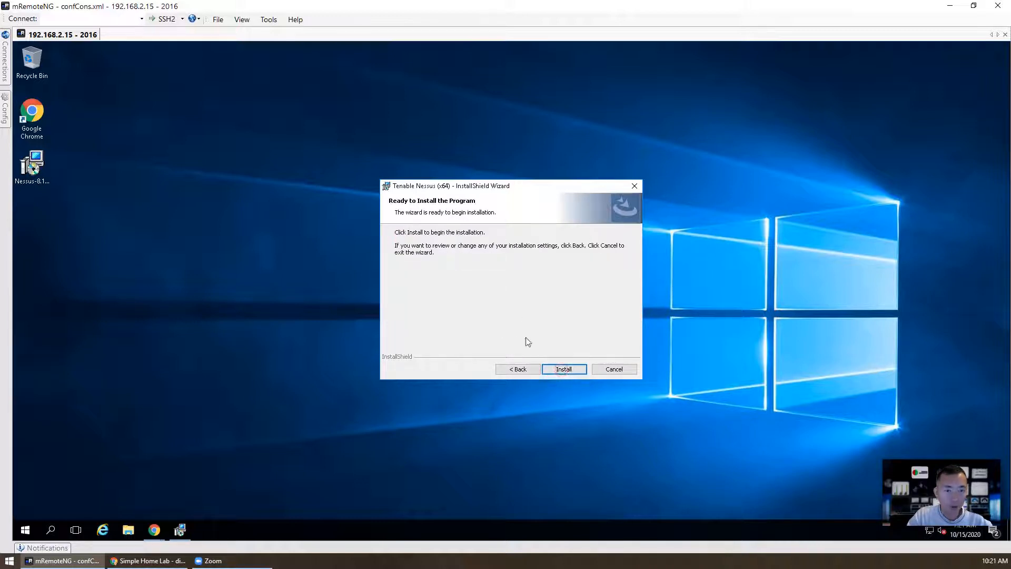
pyautogui.click(562, 368)
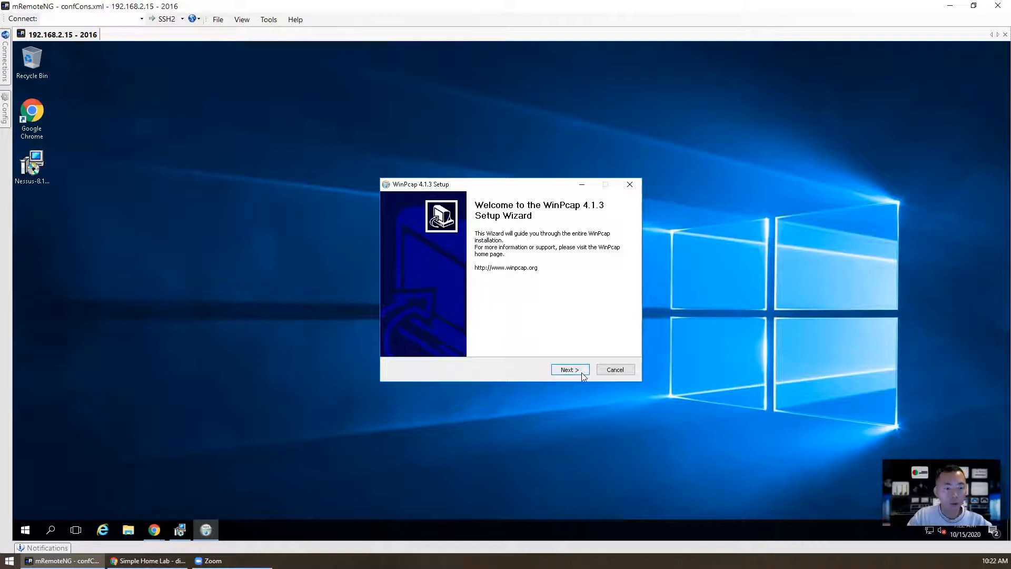
# Install WinPcap 4.1.3 with boot-time driver start, then finish the Nessus InstallShield wizard.
pyautogui.click(568, 369)
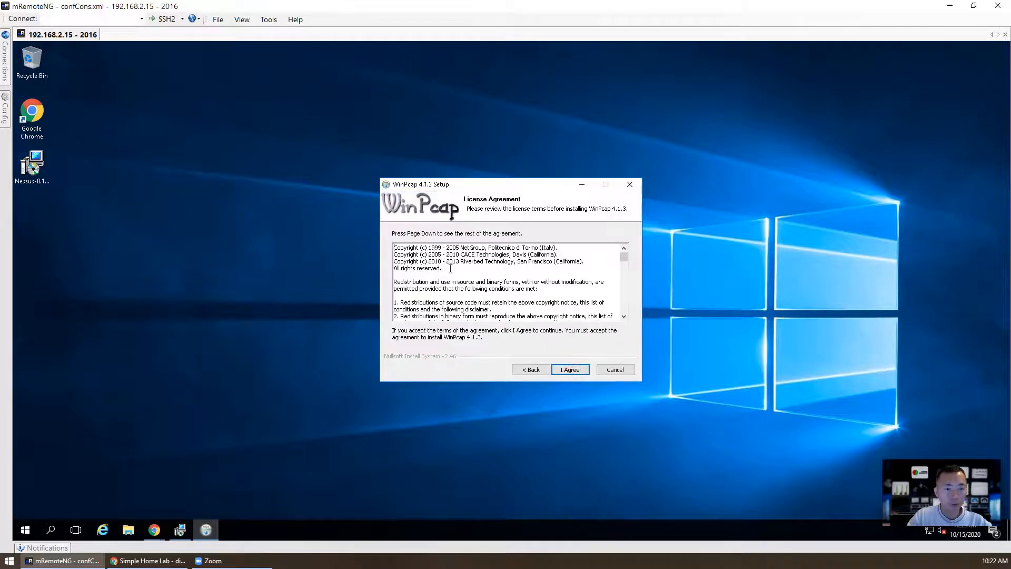
pyautogui.click(570, 370)
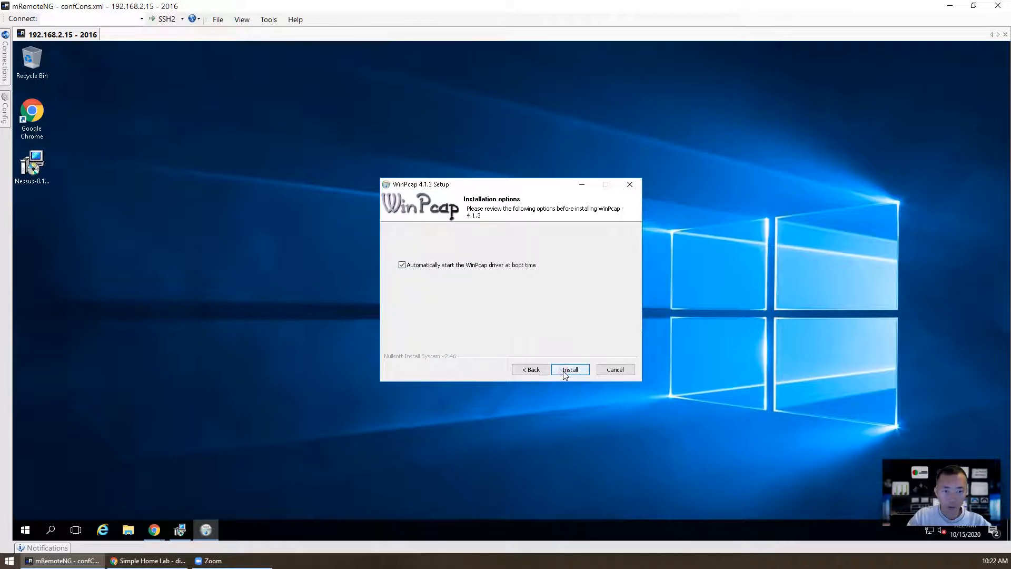
pyautogui.moveTo(564, 352)
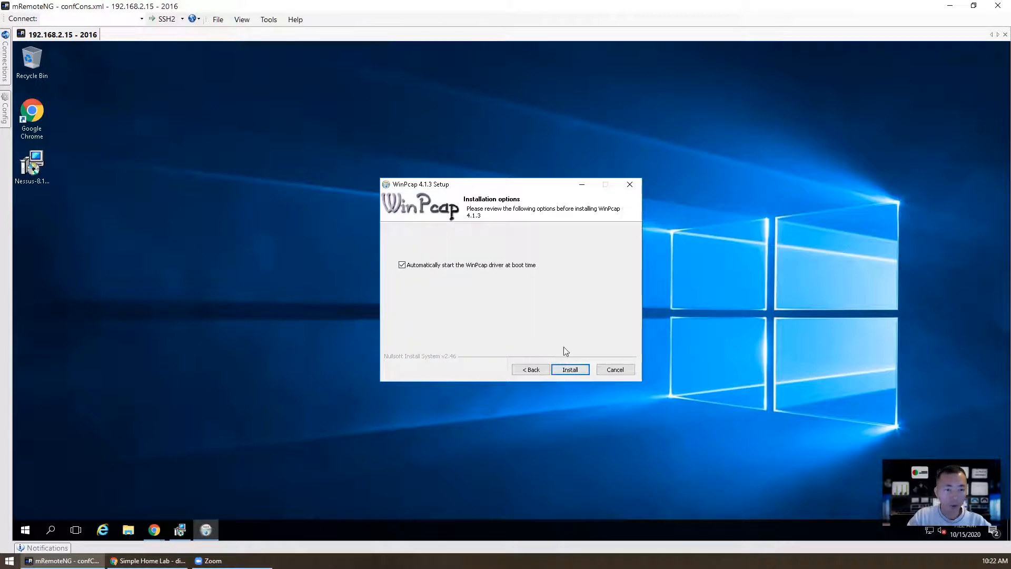
pyautogui.click(569, 370)
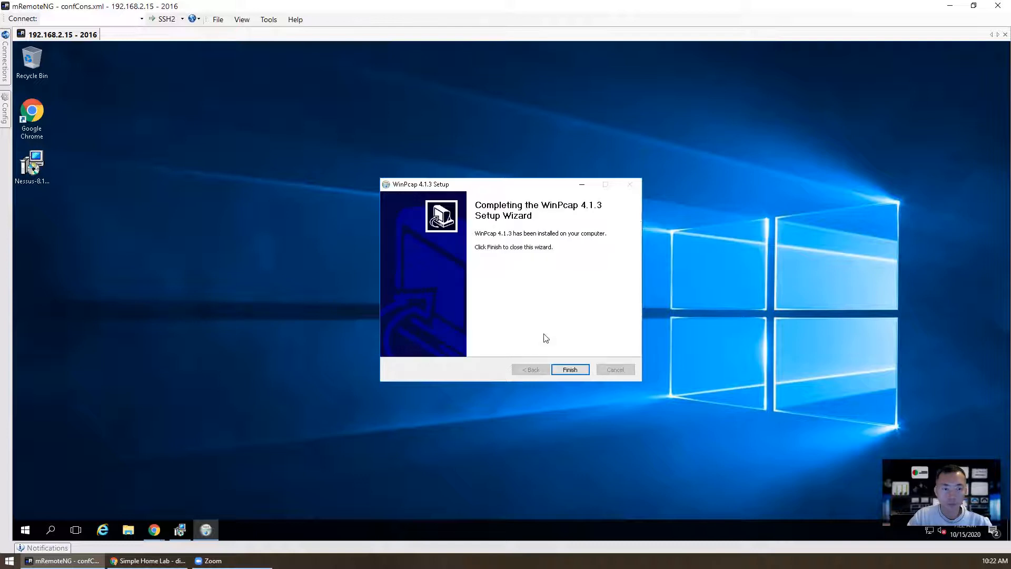
pyautogui.click(569, 370)
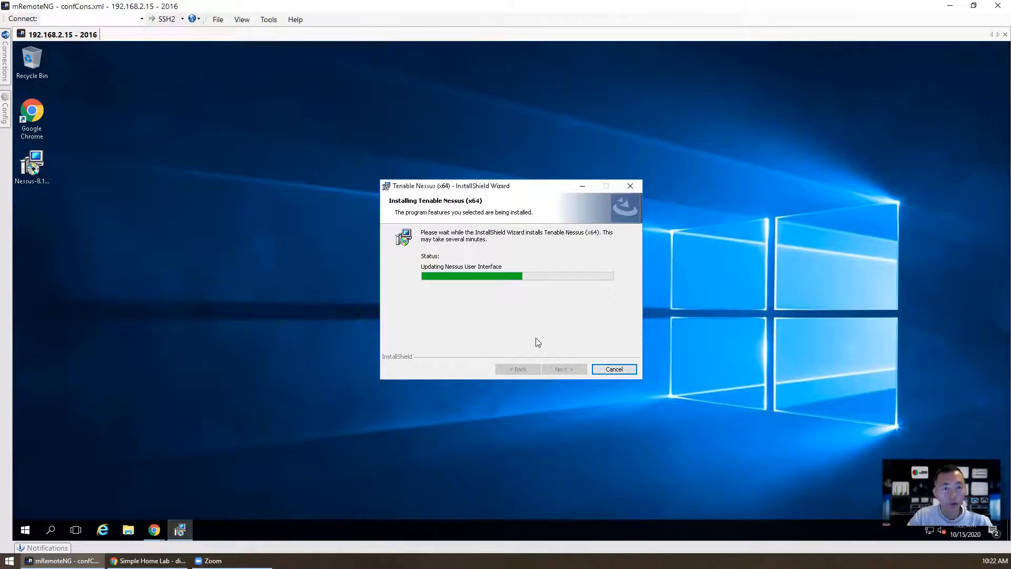
pyautogui.moveTo(530, 343)
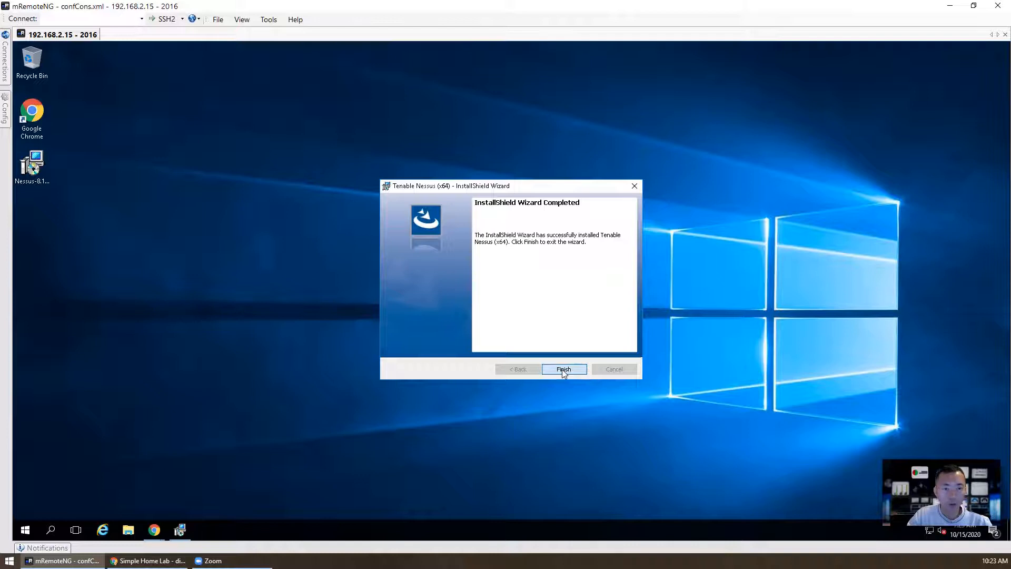
pyautogui.click(562, 369)
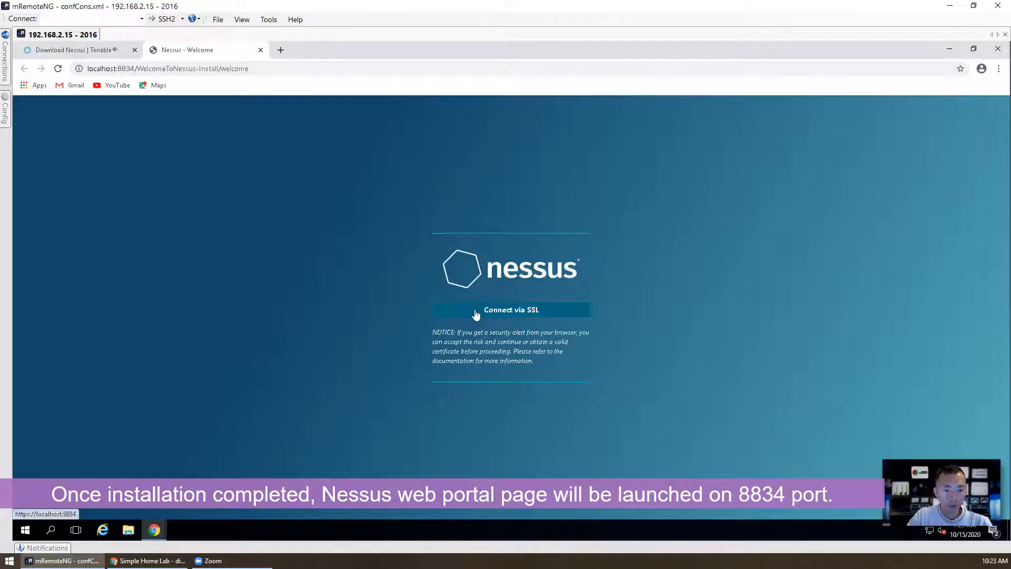
# Connect to the local Nessus portal at localhost:8834 via SSL.
pyautogui.click(511, 310)
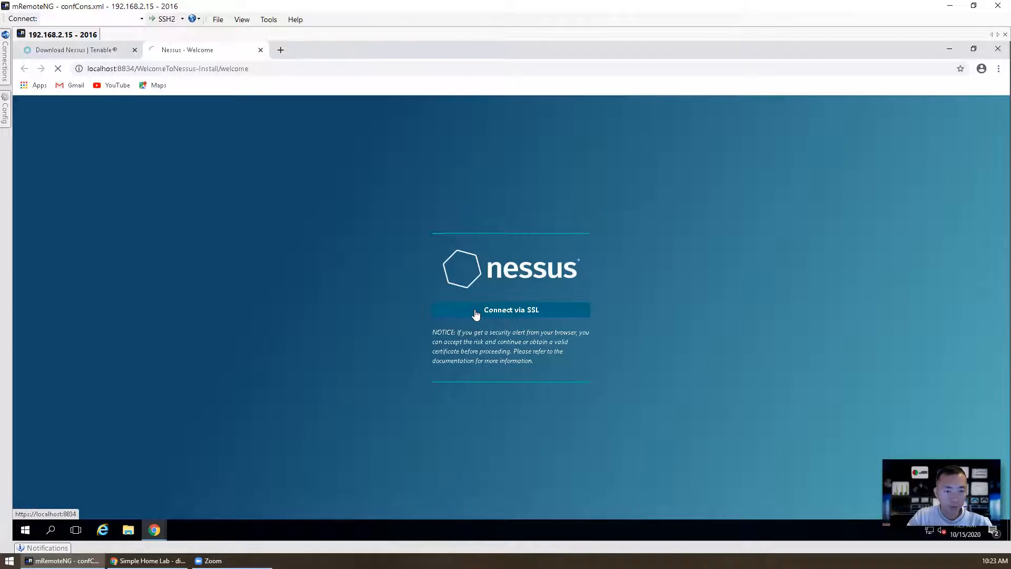
pyautogui.click(510, 310)
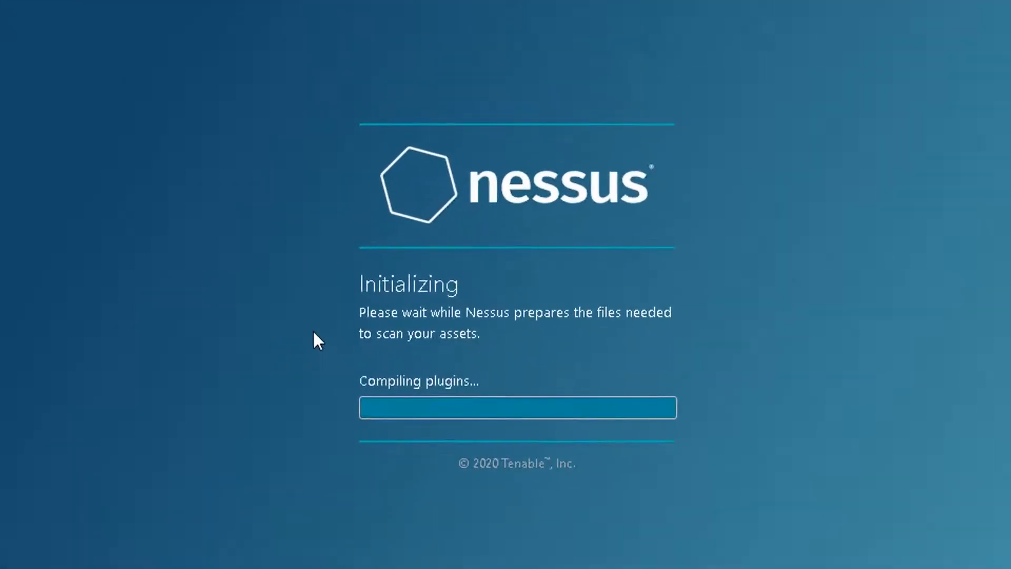
pyautogui.moveTo(303, 327)
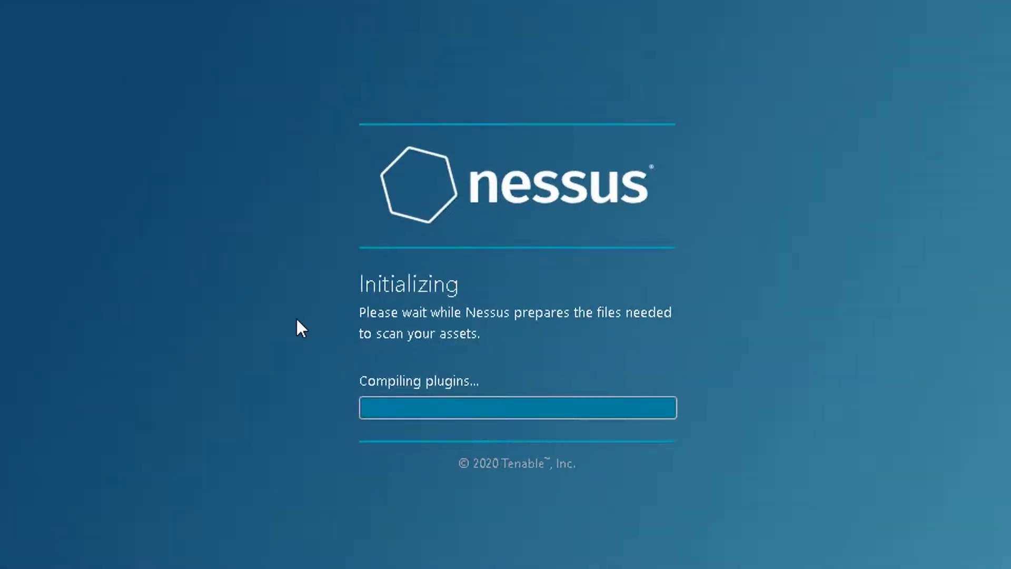
pyautogui.moveTo(261, 329)
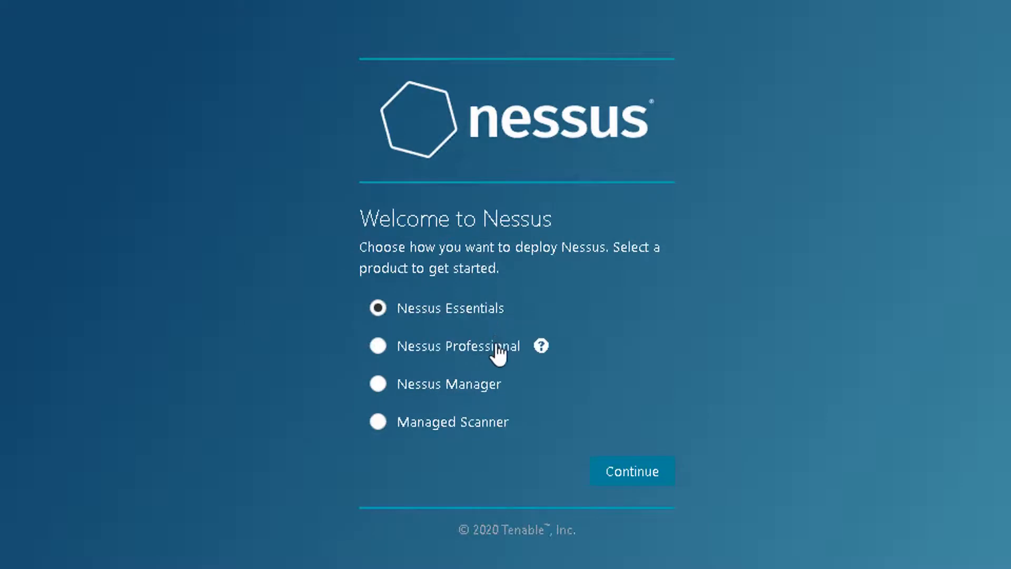
pyautogui.moveTo(490, 329)
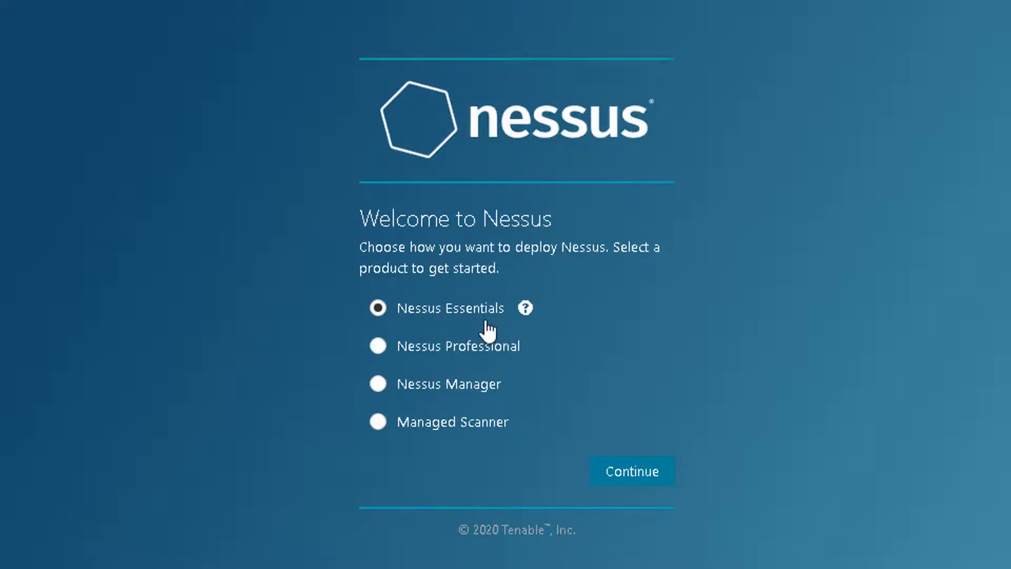
pyautogui.moveTo(489, 391)
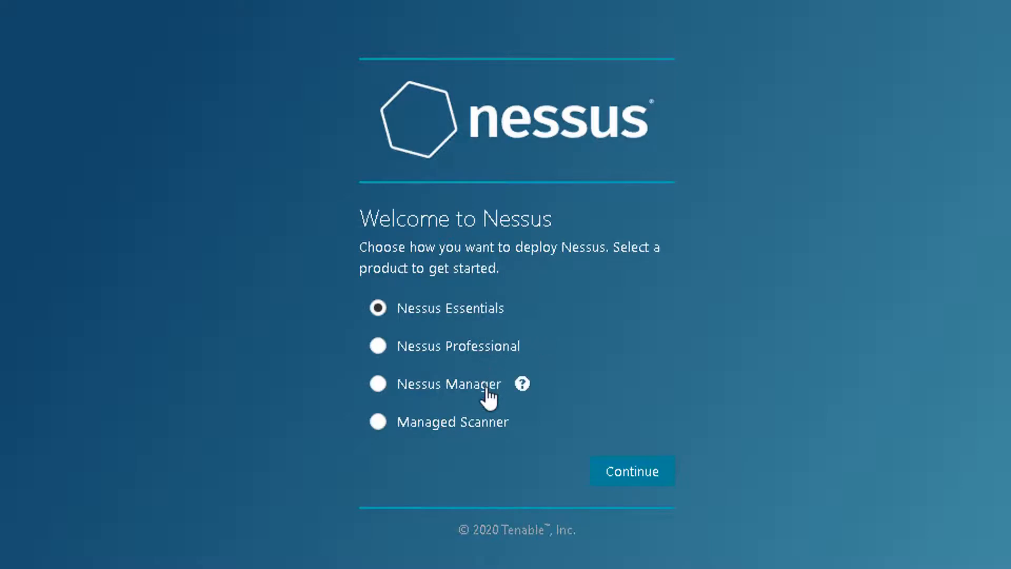
pyautogui.moveTo(480, 432)
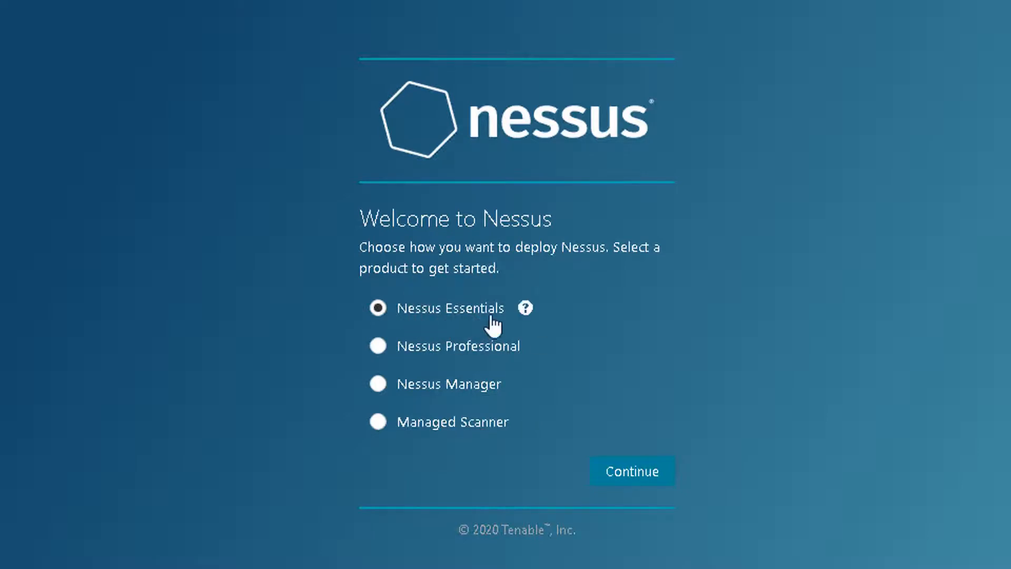
pyautogui.moveTo(496, 326)
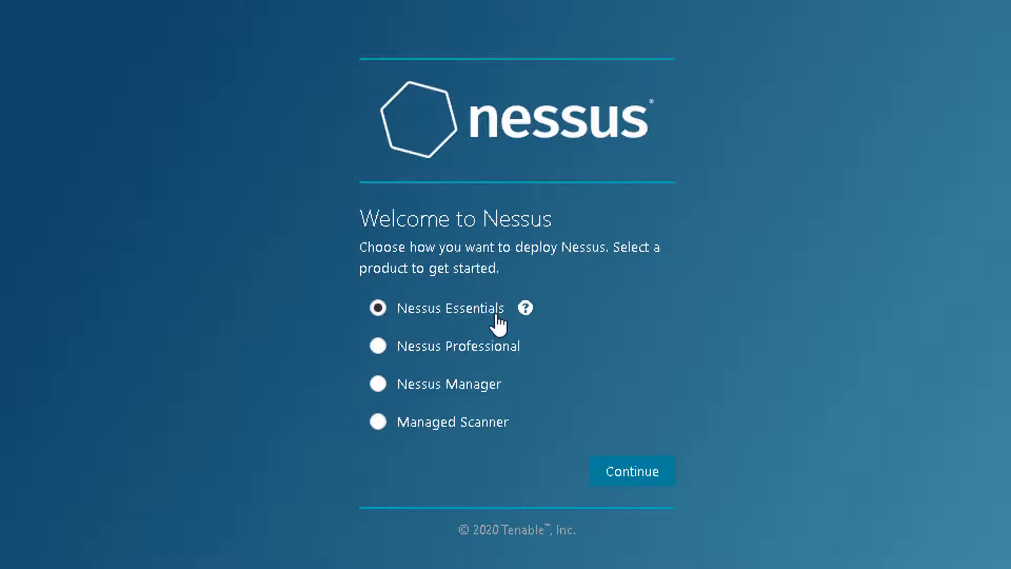
pyautogui.moveTo(499, 364)
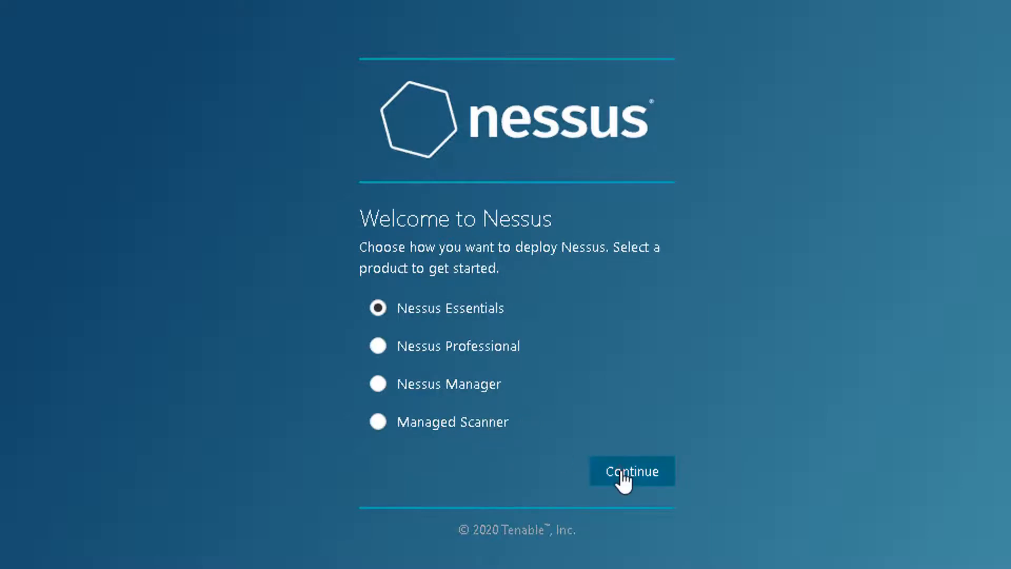
# Continue with Nessus Essentials and fill in first name, last name and email for the activation code request.
pyautogui.click(630, 471)
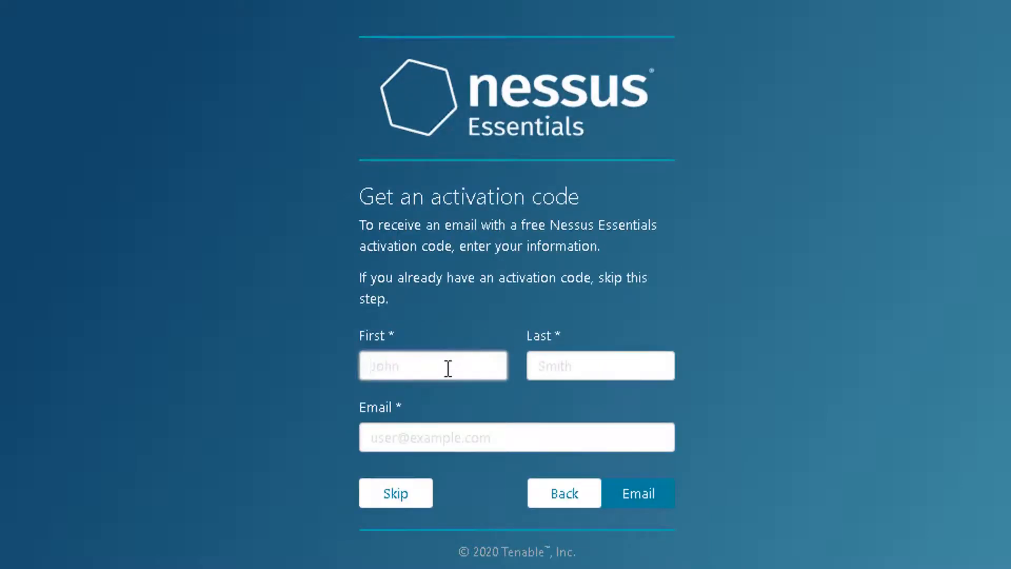
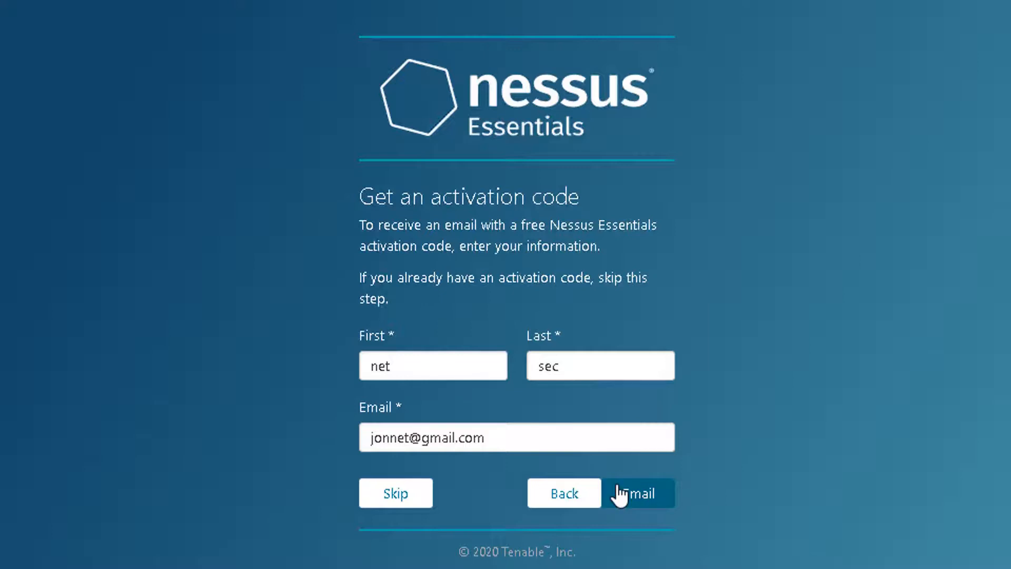
pyautogui.moveTo(335, 496)
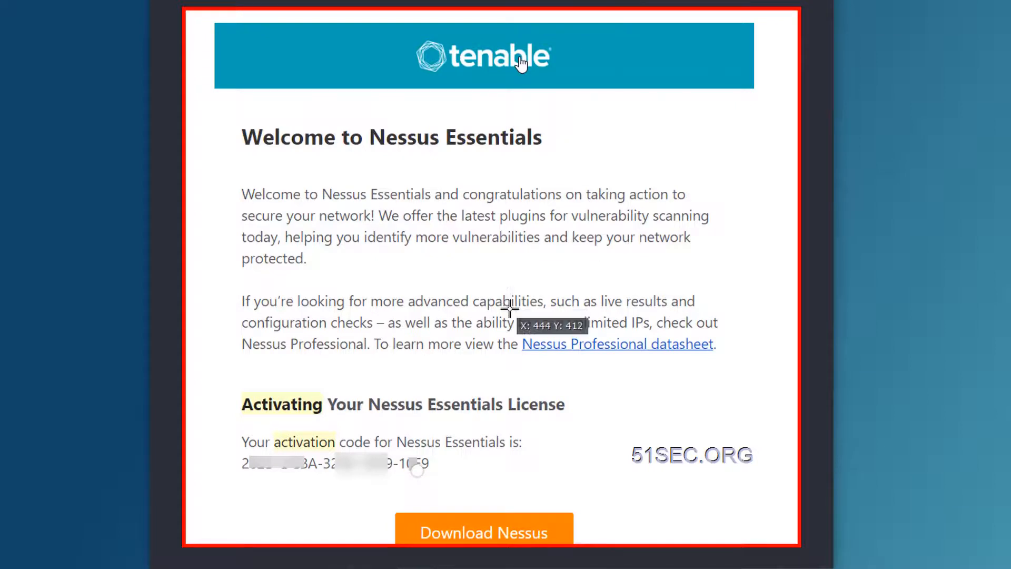
pyautogui.moveTo(406, 386)
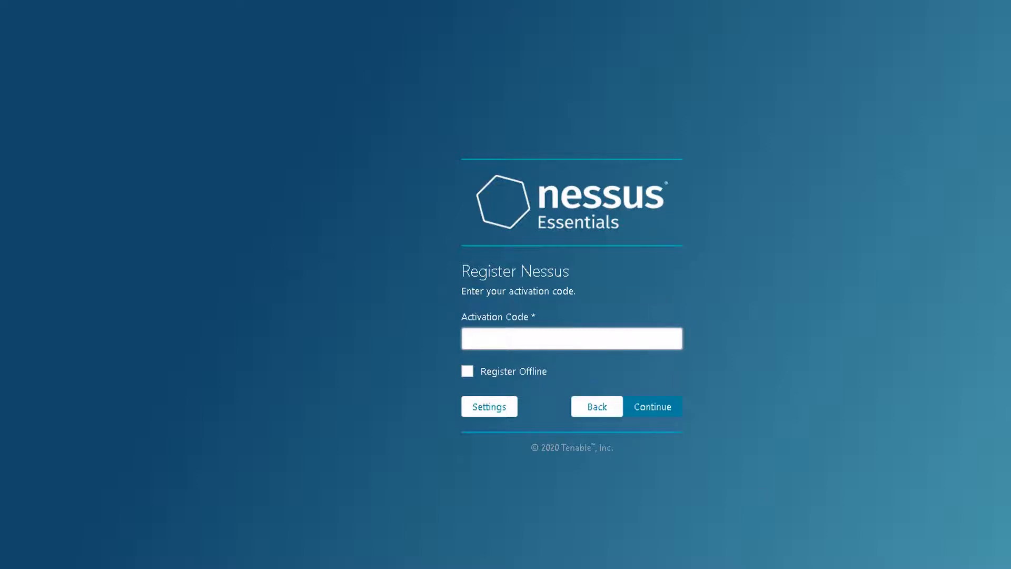
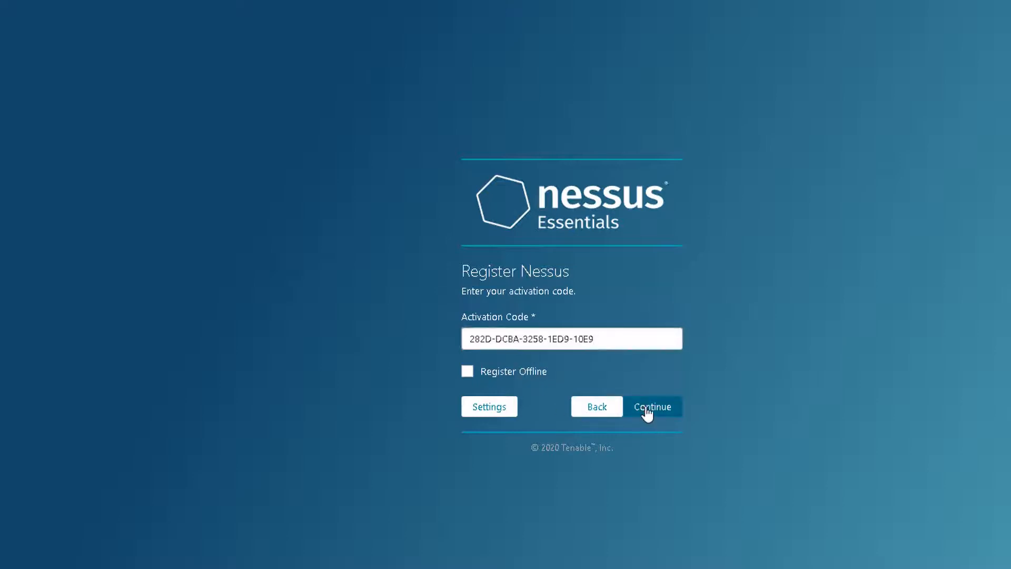
pyautogui.click(652, 406)
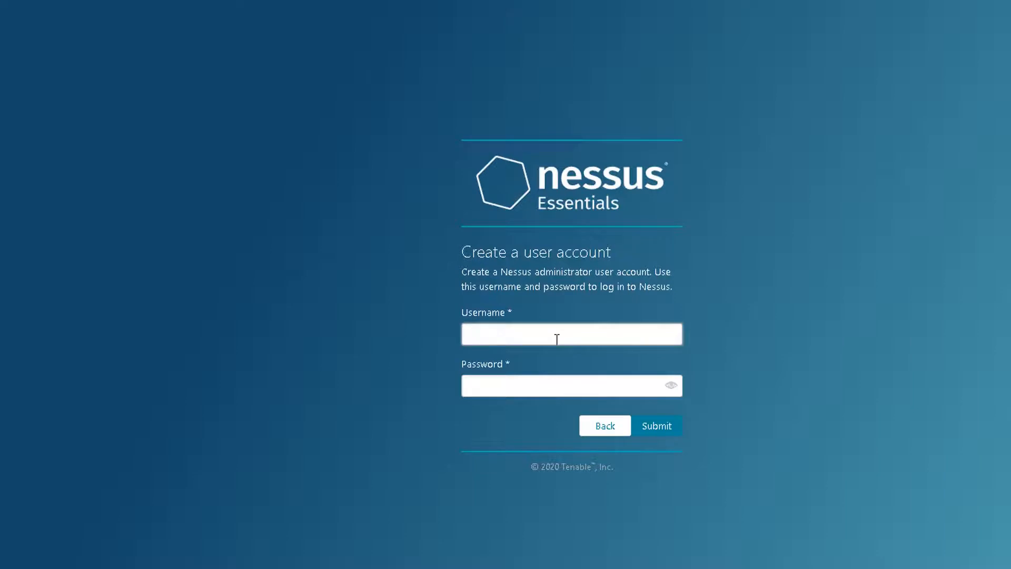
pyautogui.click(570, 334)
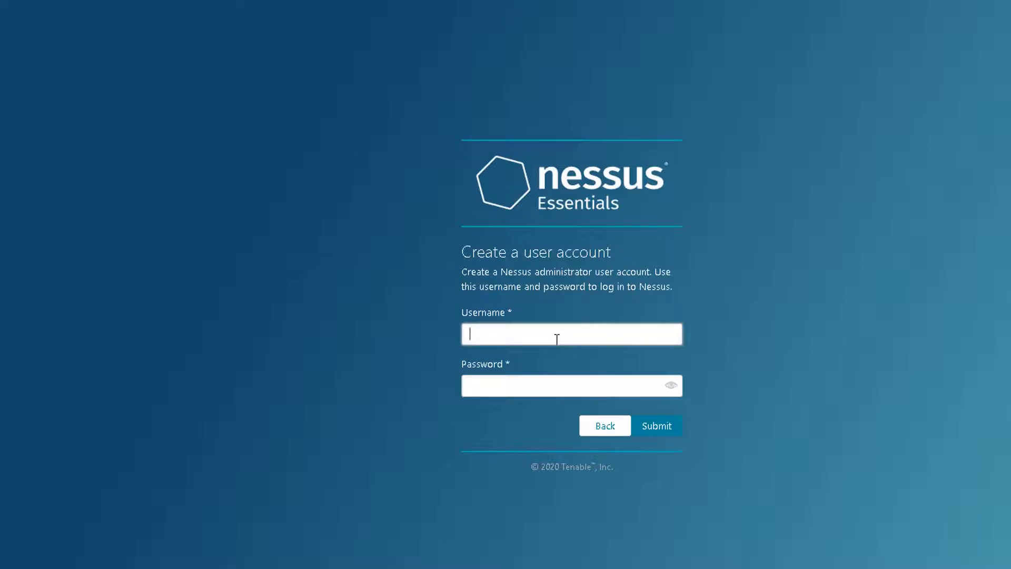
pyautogui.click(656, 426)
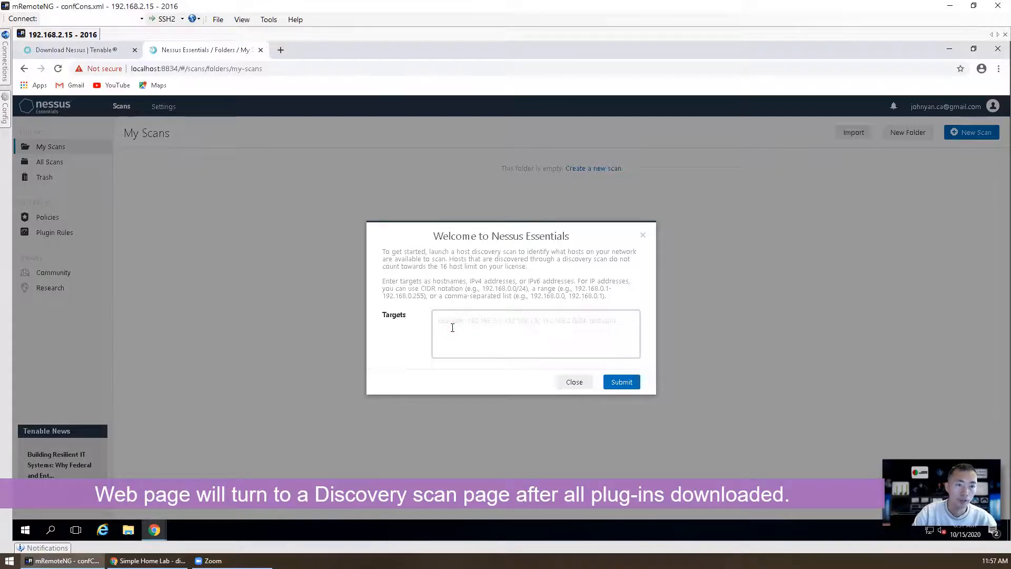
# Enter 192.168.2.0/24 as the discovery targets and submit the scan.
pyautogui.write('192.168.2.0/24')
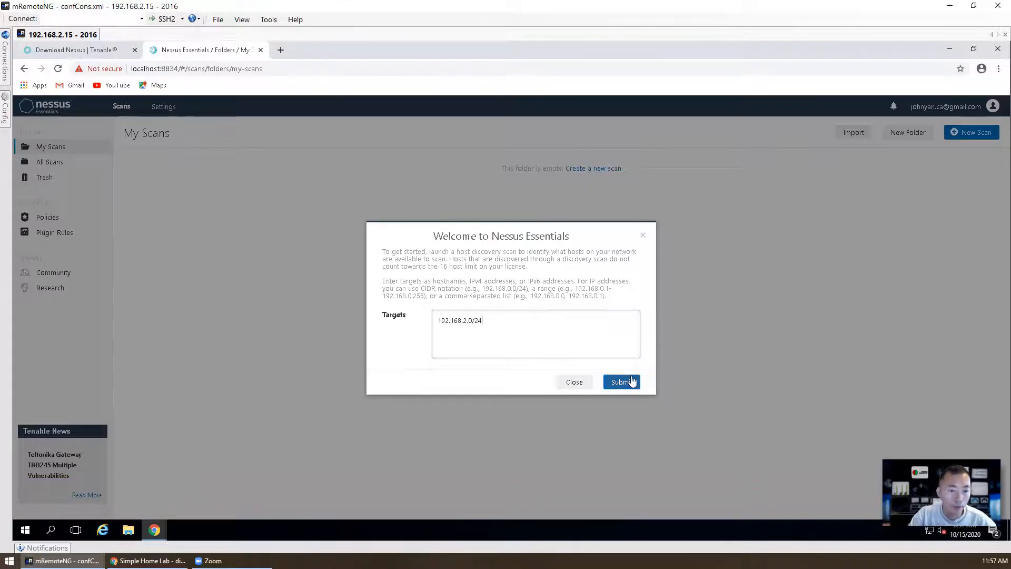
pyautogui.click(621, 381)
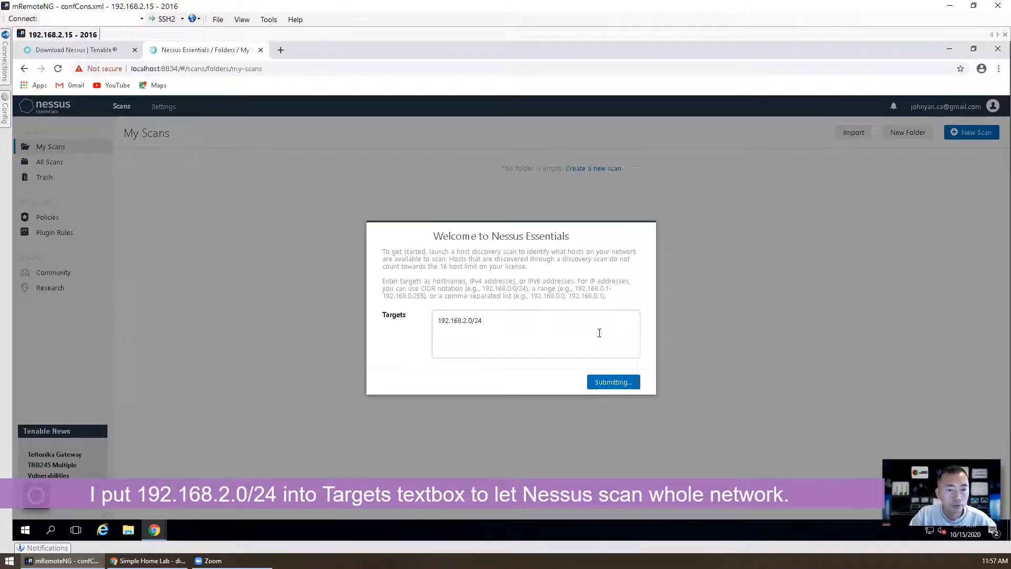
pyautogui.click(612, 381)
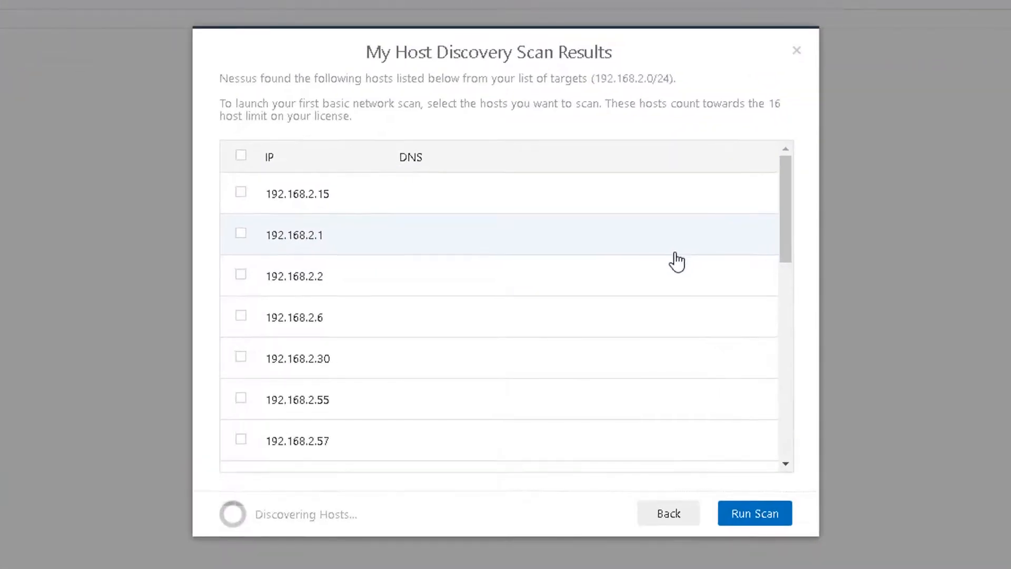
pyautogui.moveTo(771, 322)
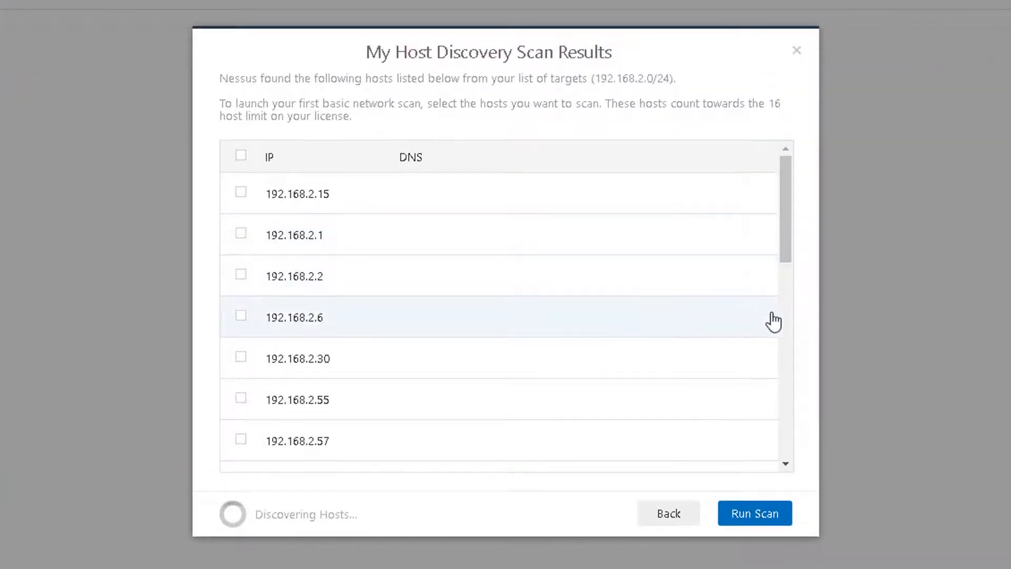
pyautogui.moveTo(789, 322)
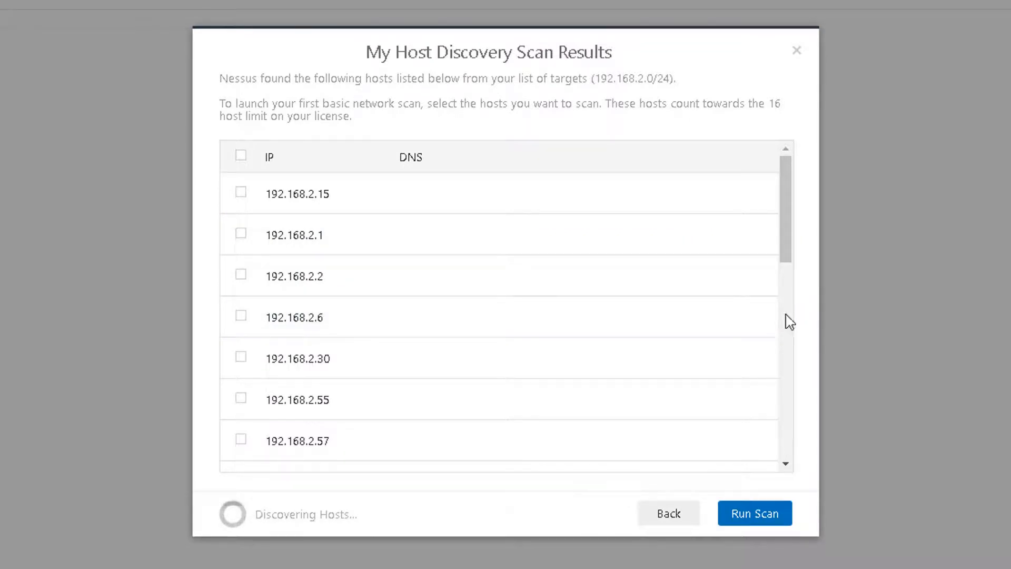
# Select discovered host 192.168.2.30 and launch My Basic Network Scan against it.
pyautogui.click(240, 358)
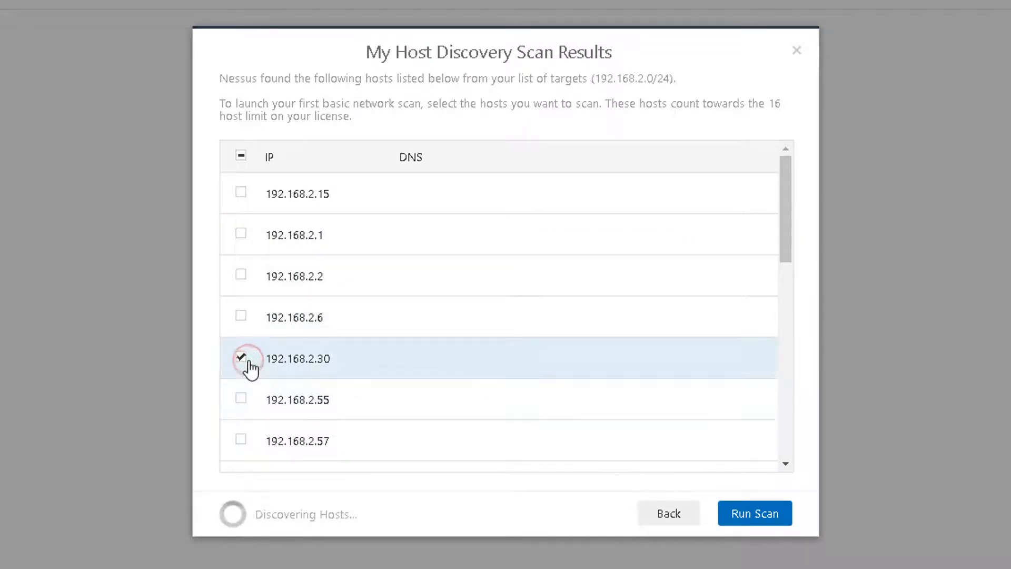
pyautogui.click(240, 358)
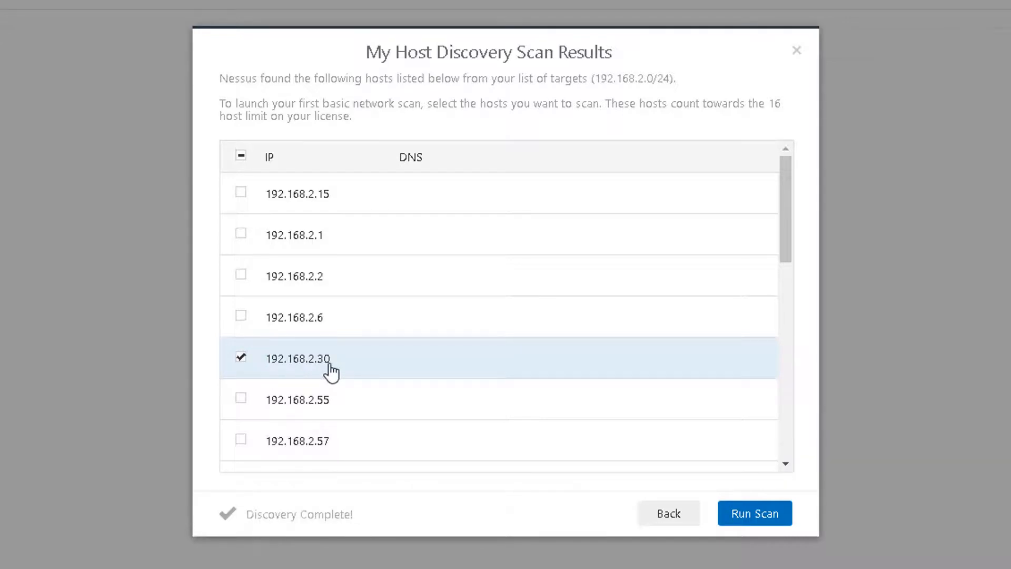
pyautogui.moveTo(365, 371)
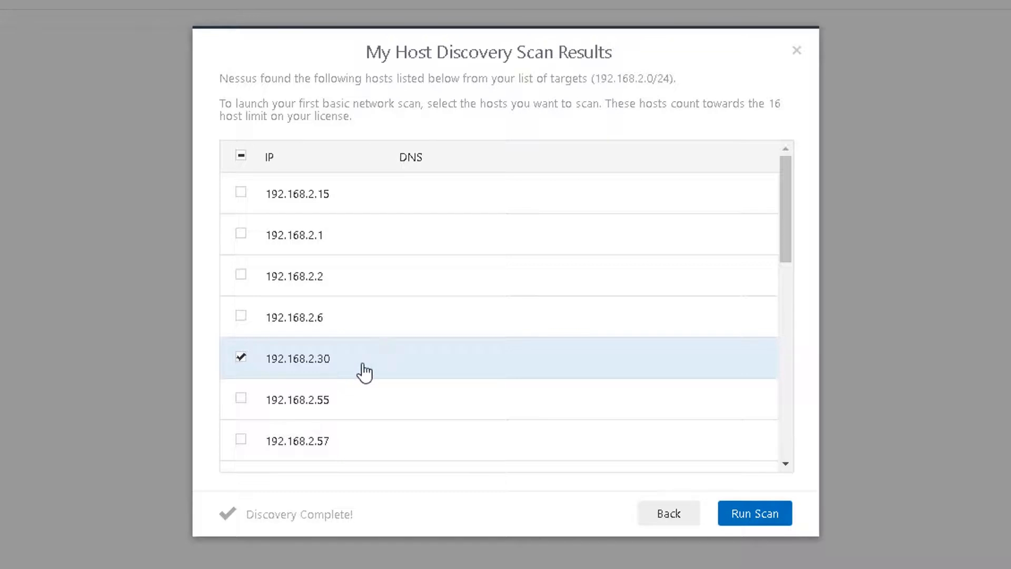
pyautogui.click(754, 513)
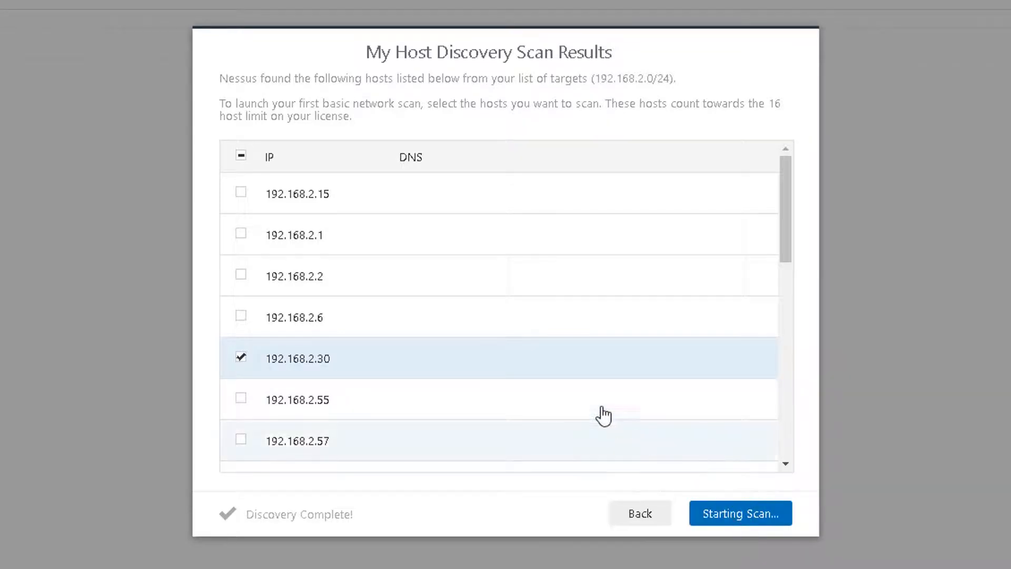
pyautogui.click(741, 513)
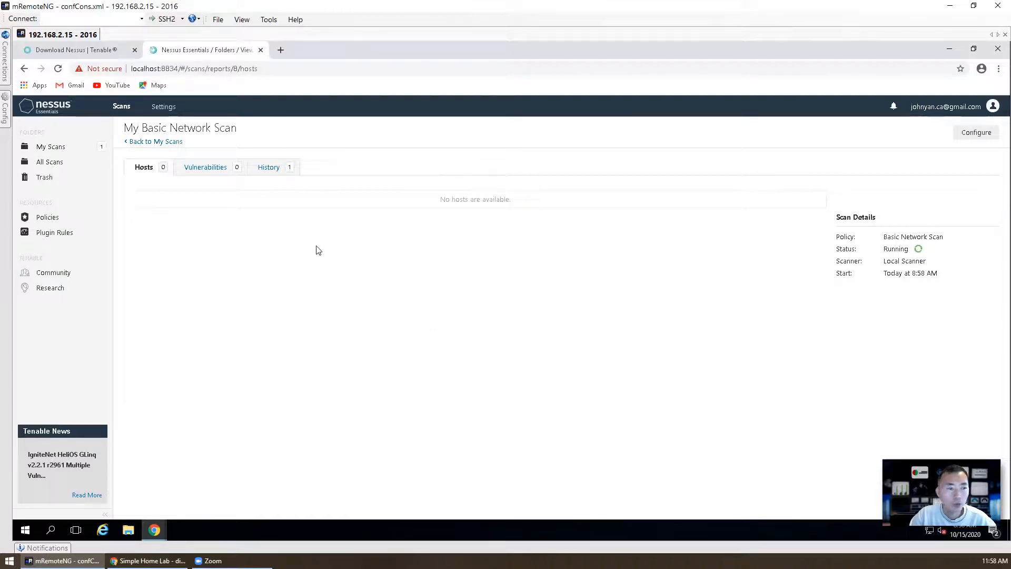
pyautogui.moveTo(65, 177)
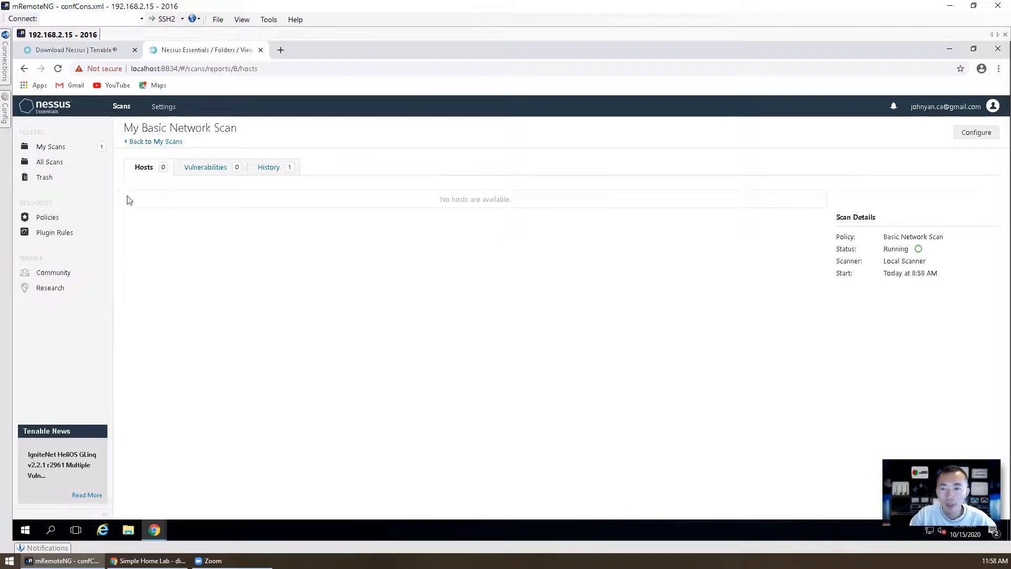
# Return to My Scans, then browse the All Scans and Trash folders.
pyautogui.click(50, 146)
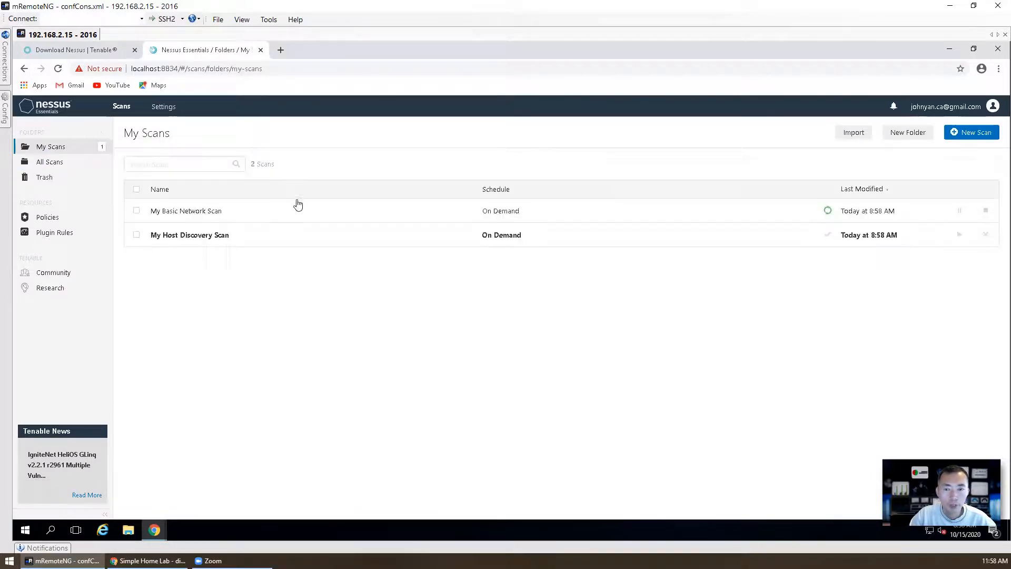
pyautogui.moveTo(305, 226)
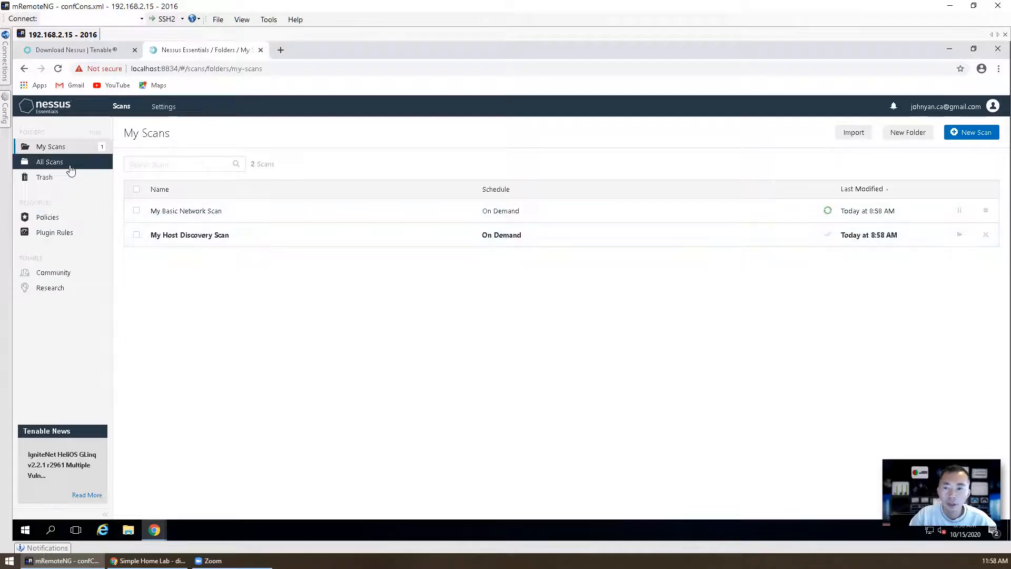
pyautogui.click(49, 161)
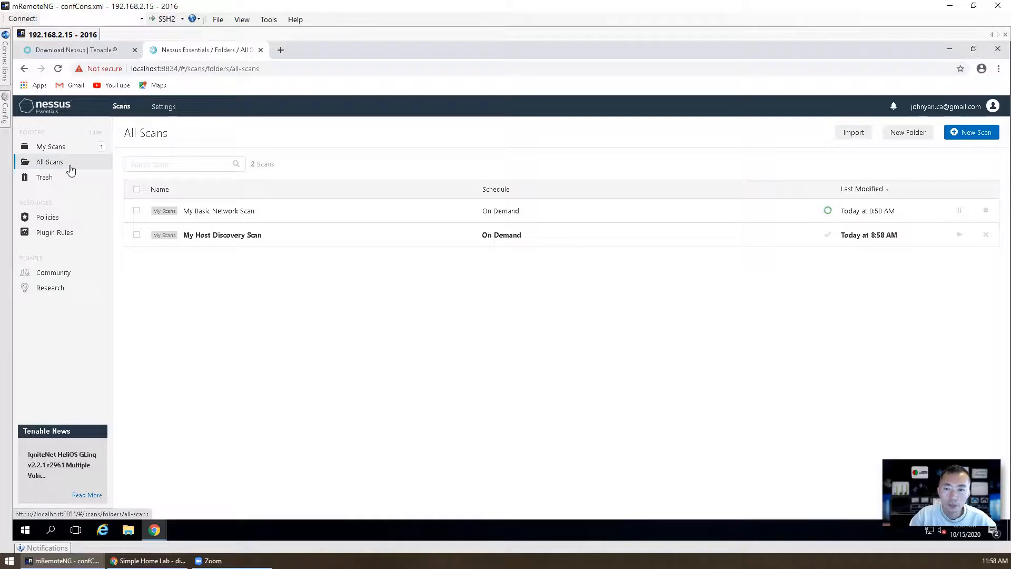
pyautogui.click(45, 177)
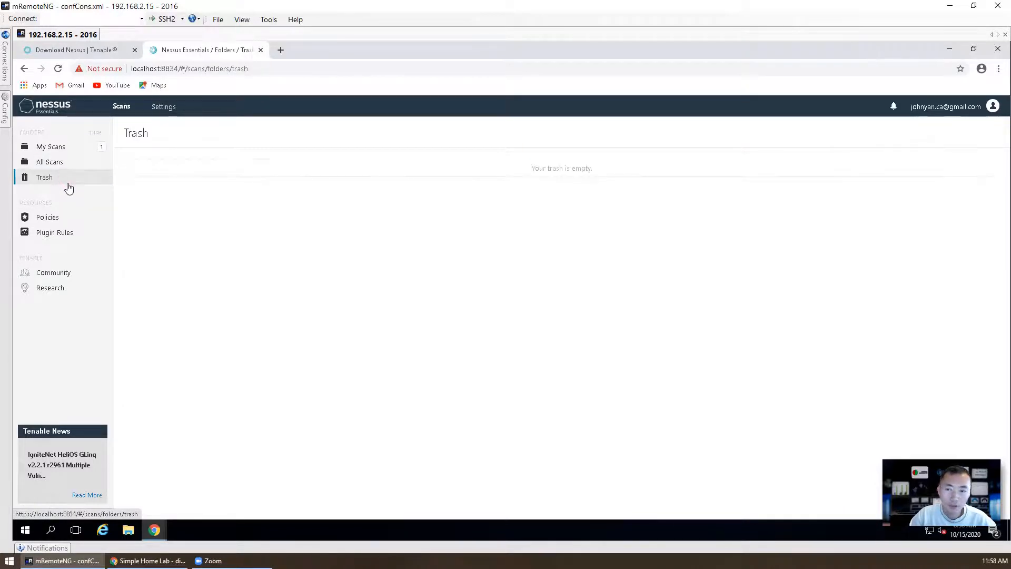
pyautogui.moveTo(76, 172)
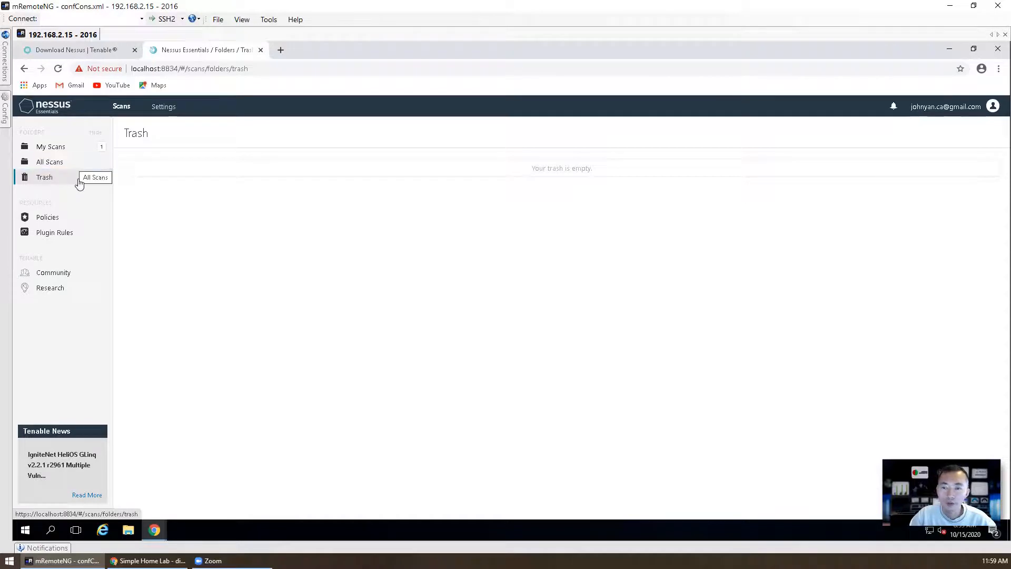
pyautogui.moveTo(47, 217)
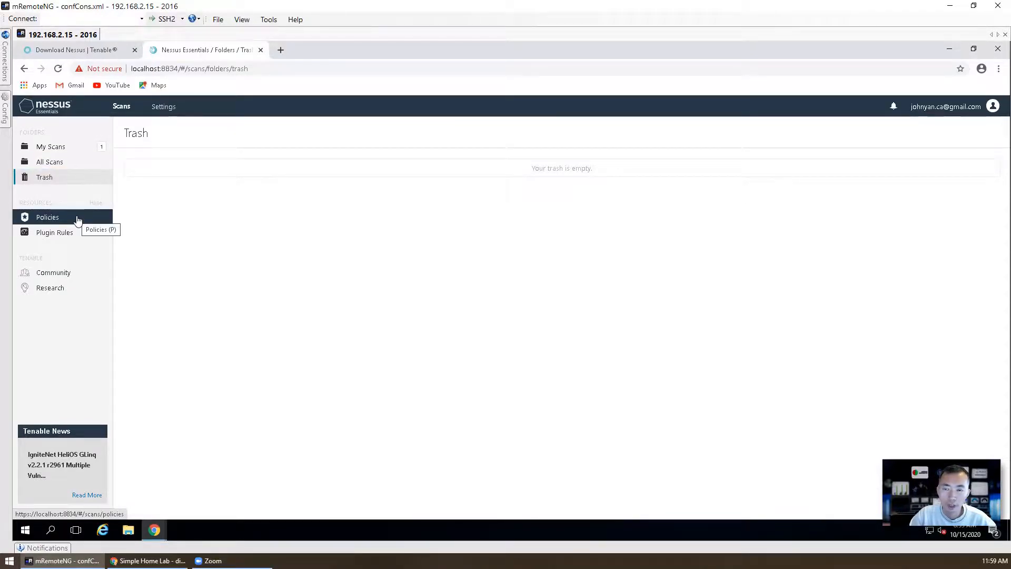
# Browse the empty Policies and Plugin Rules pages, then return to My Scans.
pyautogui.click(47, 217)
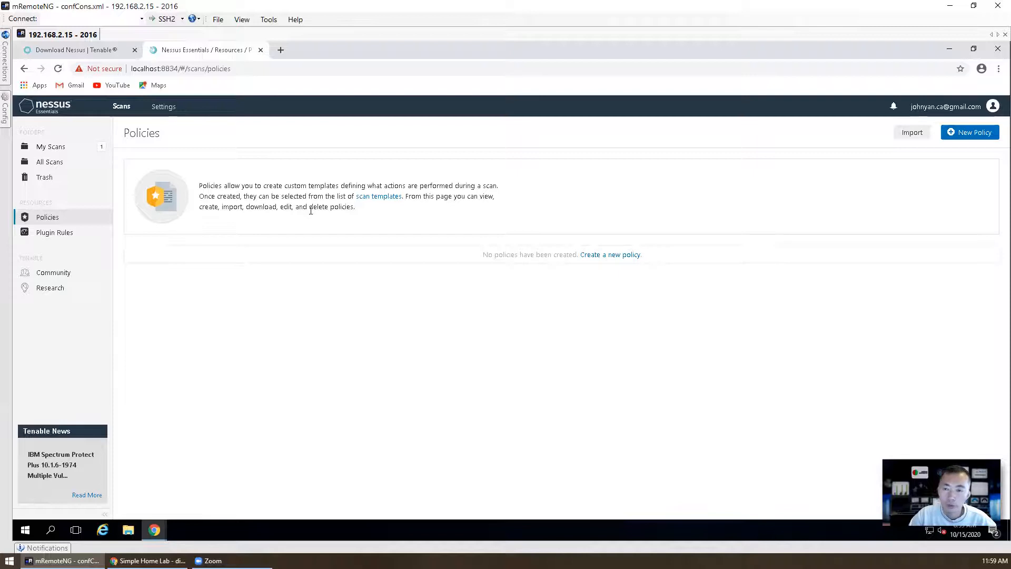
pyautogui.click(54, 231)
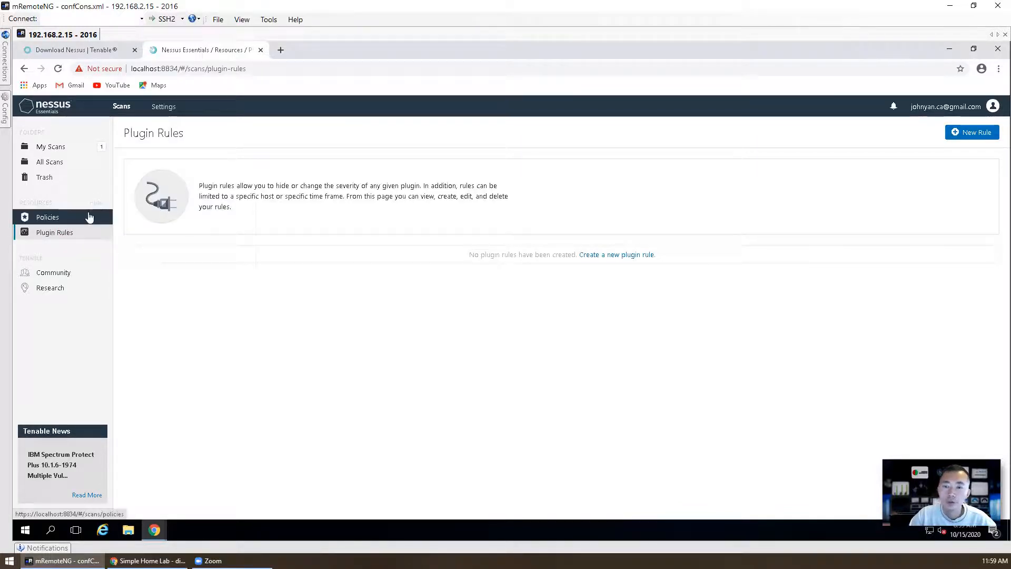
pyautogui.click(51, 146)
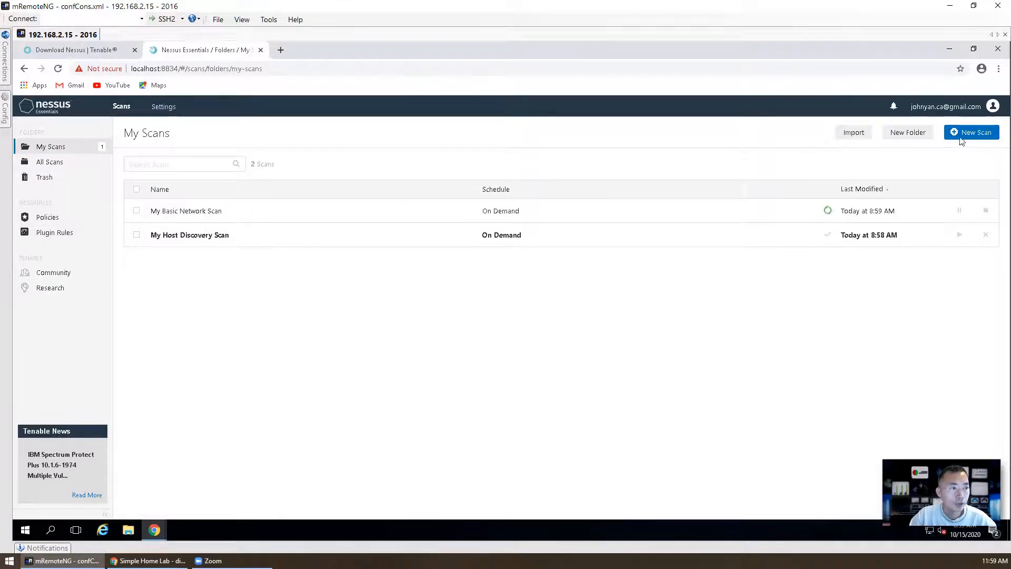
pyautogui.click(971, 133)
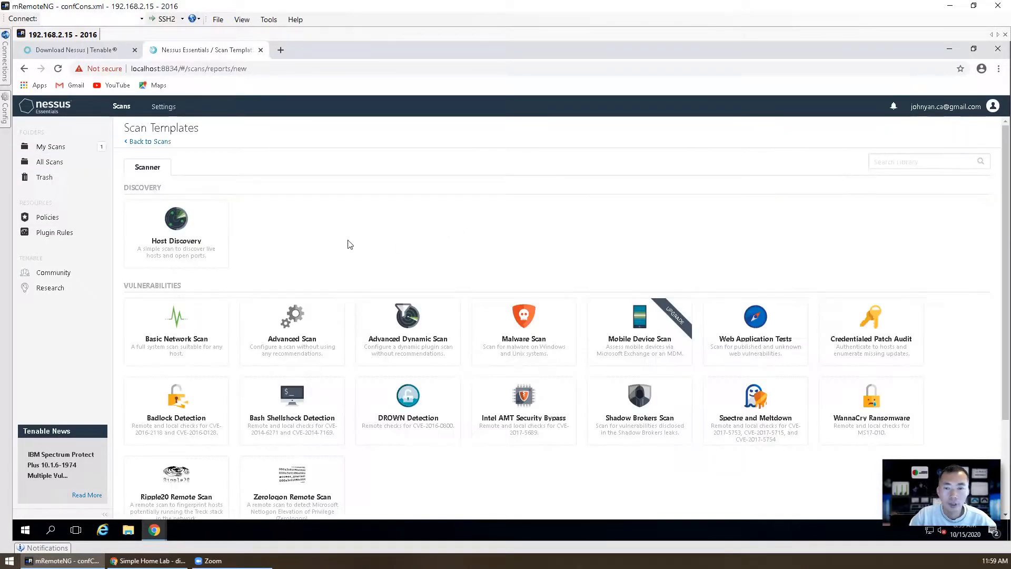
pyautogui.moveTo(343, 238)
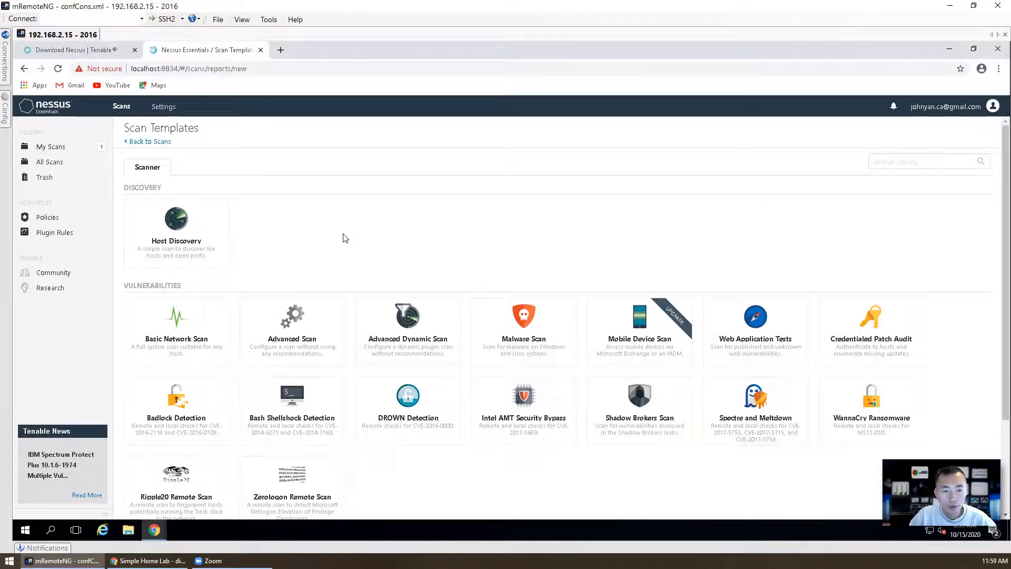
pyautogui.scroll(-3)
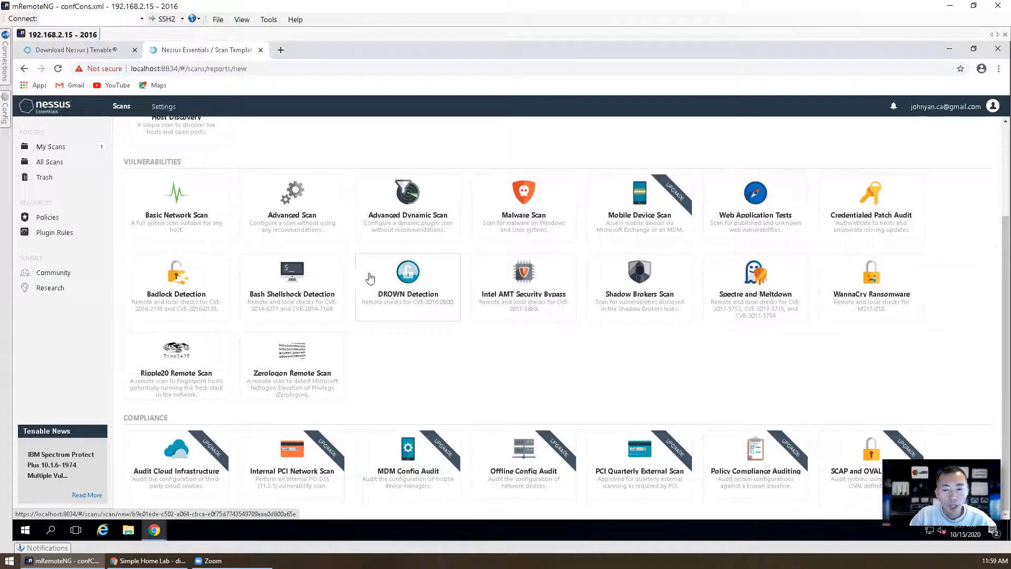
pyautogui.moveTo(400, 340)
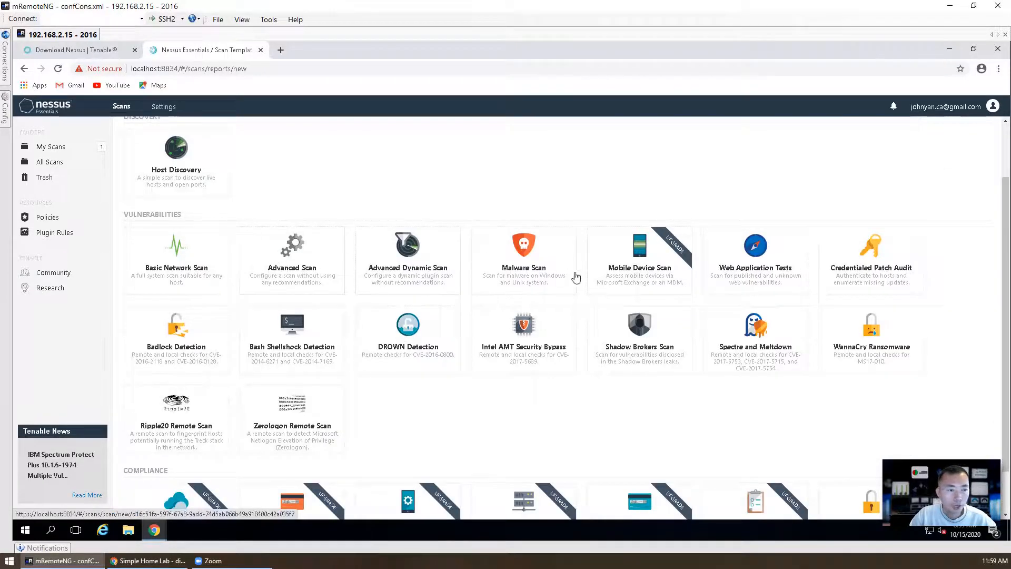
pyautogui.scroll(-3)
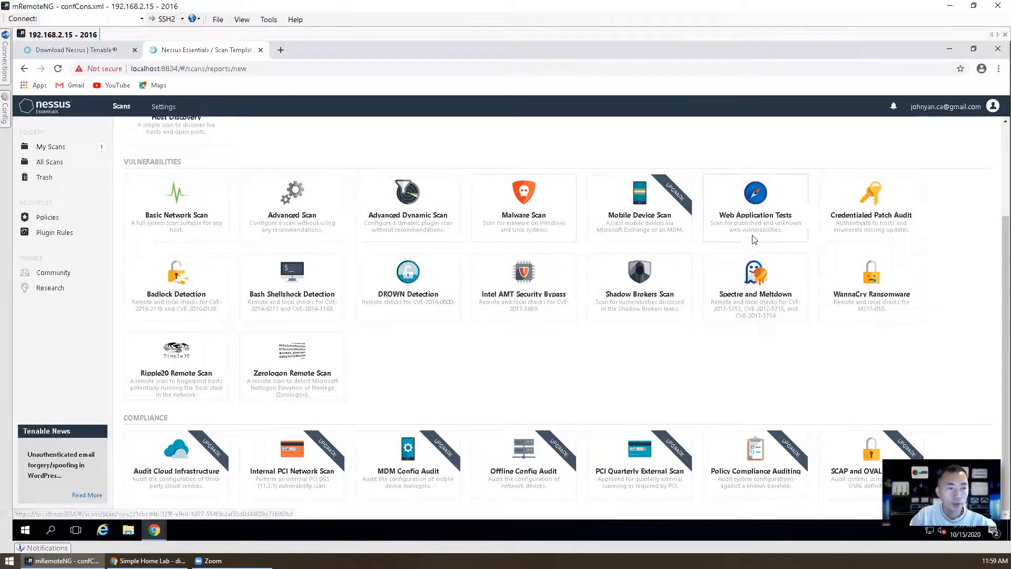
pyautogui.moveTo(697, 291)
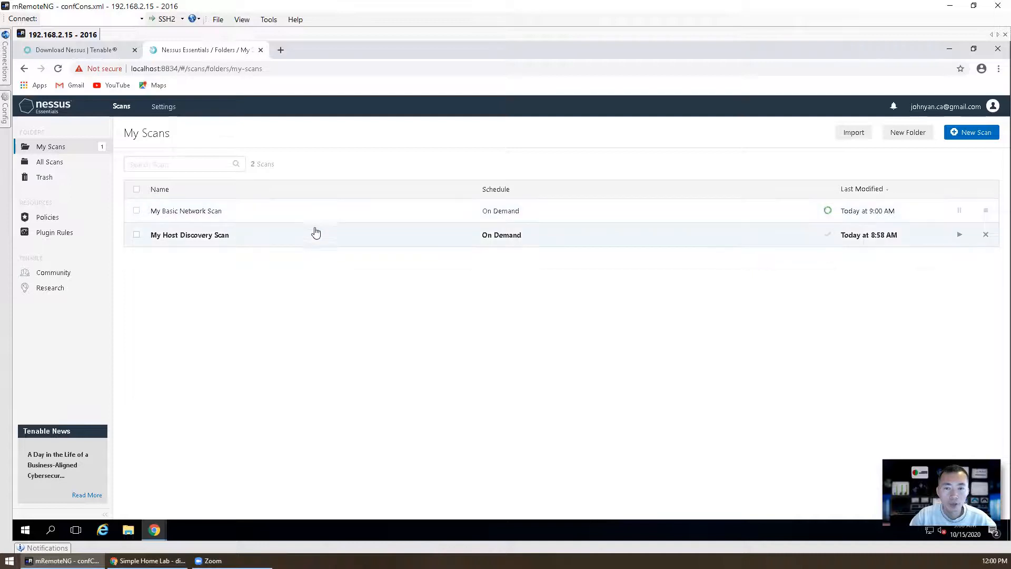
# Review the Host Discovery scan results for host 192.168.2.30.
pyautogui.click(190, 235)
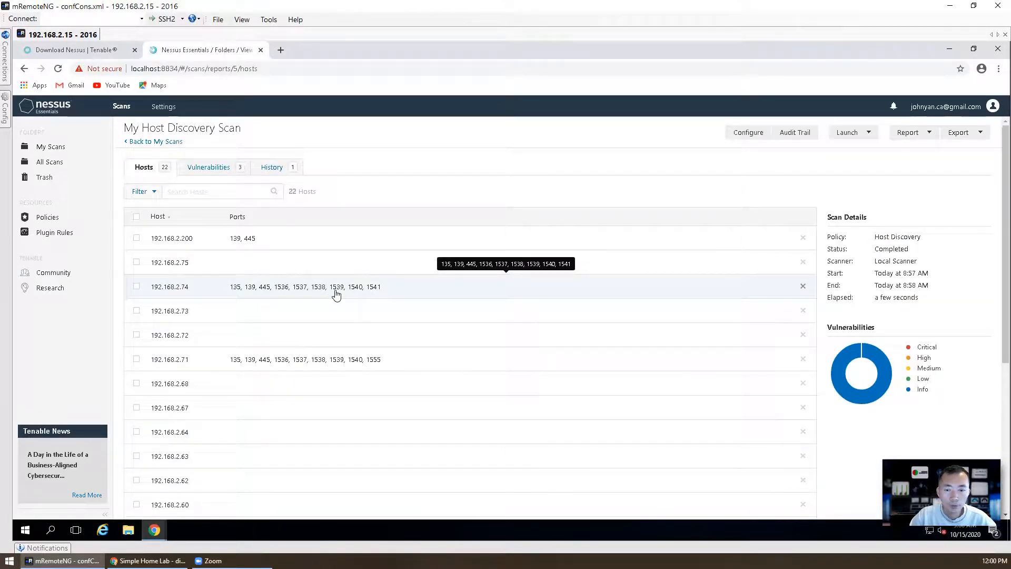
pyautogui.scroll(-3)
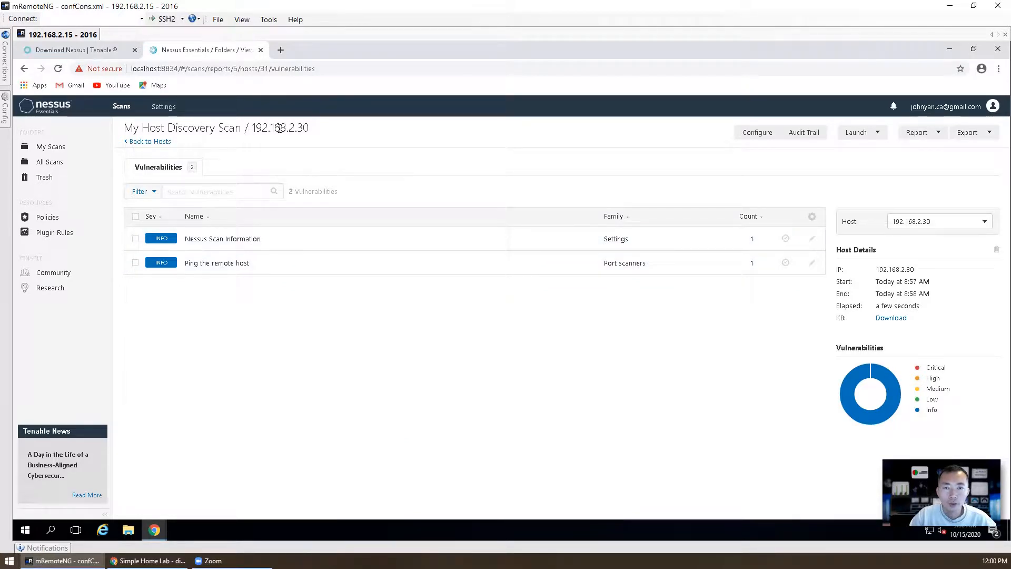
pyautogui.moveTo(277, 247)
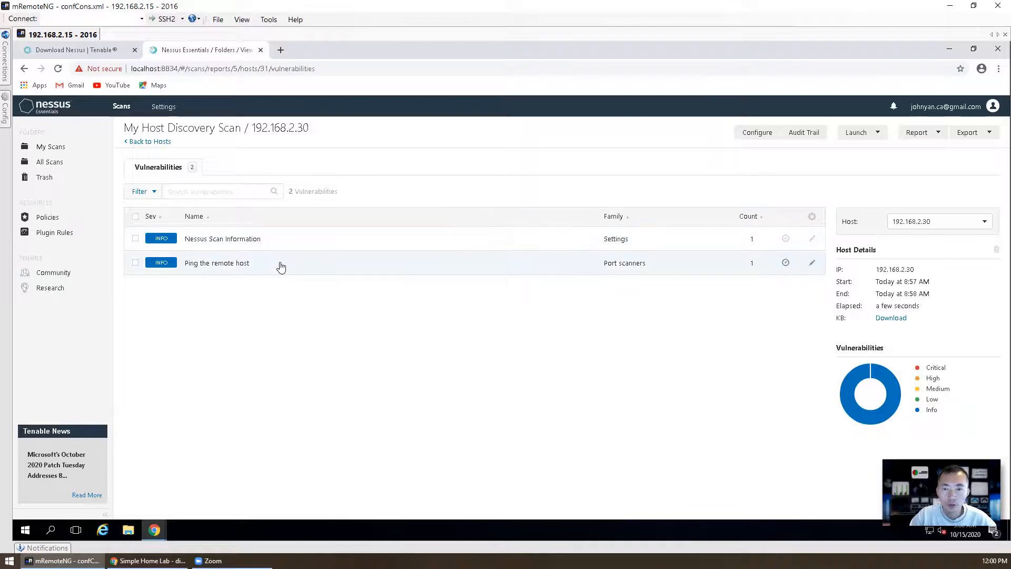
pyautogui.moveTo(270, 261)
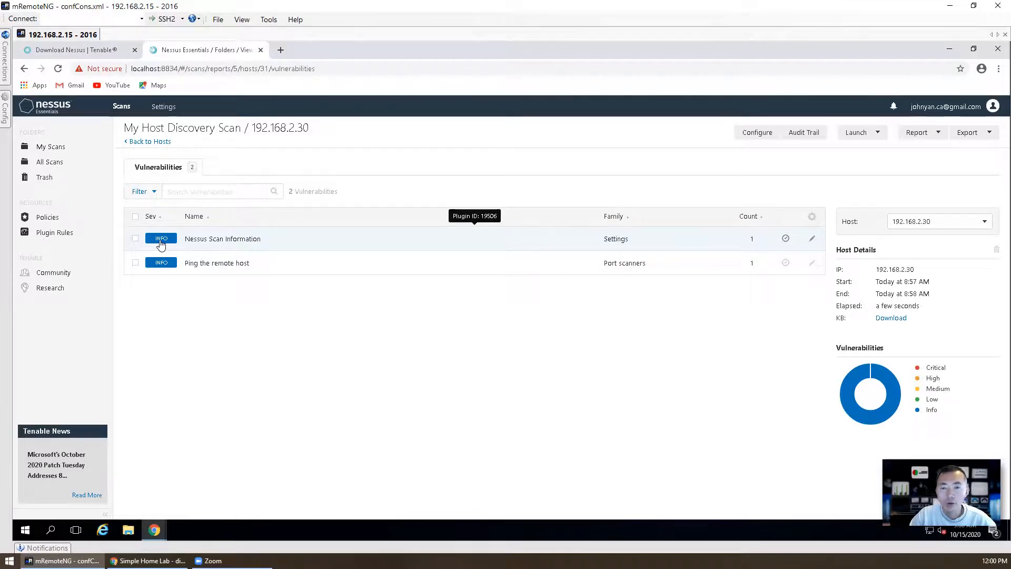
pyautogui.moveTo(239, 247)
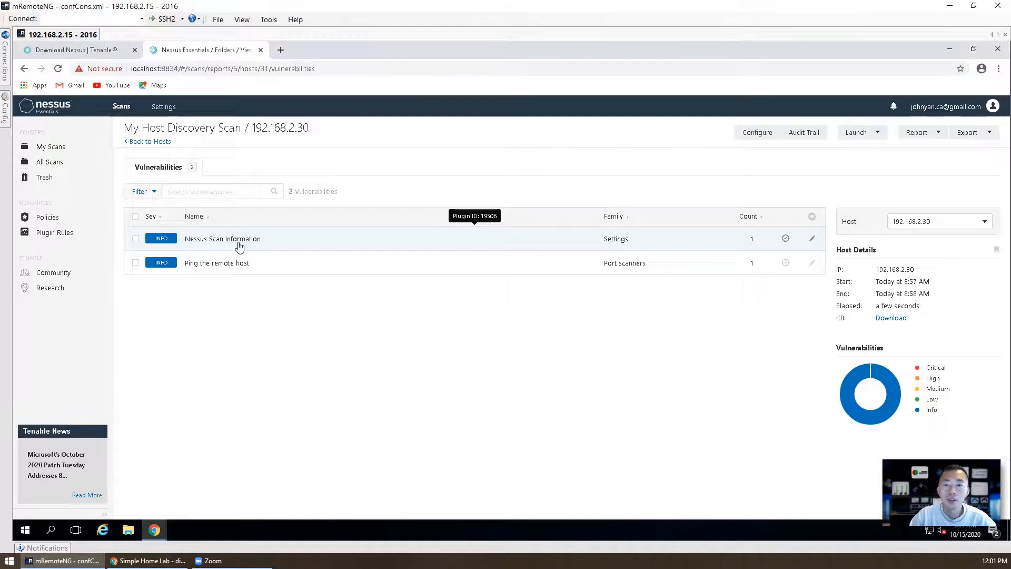
# Review the Nessus Scan Information finding output, then return to My Scans.
pyautogui.click(222, 238)
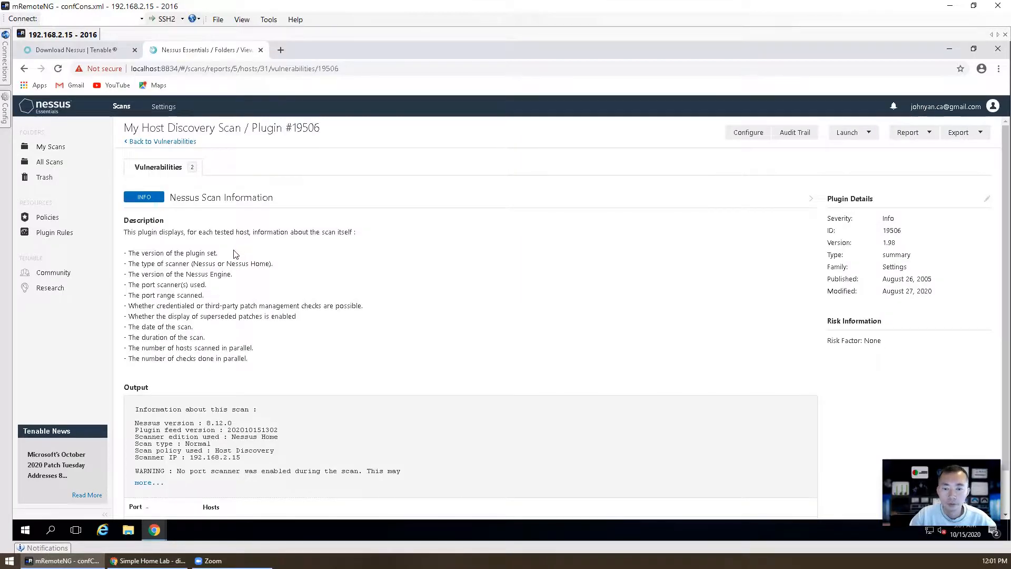
pyautogui.scroll(-3)
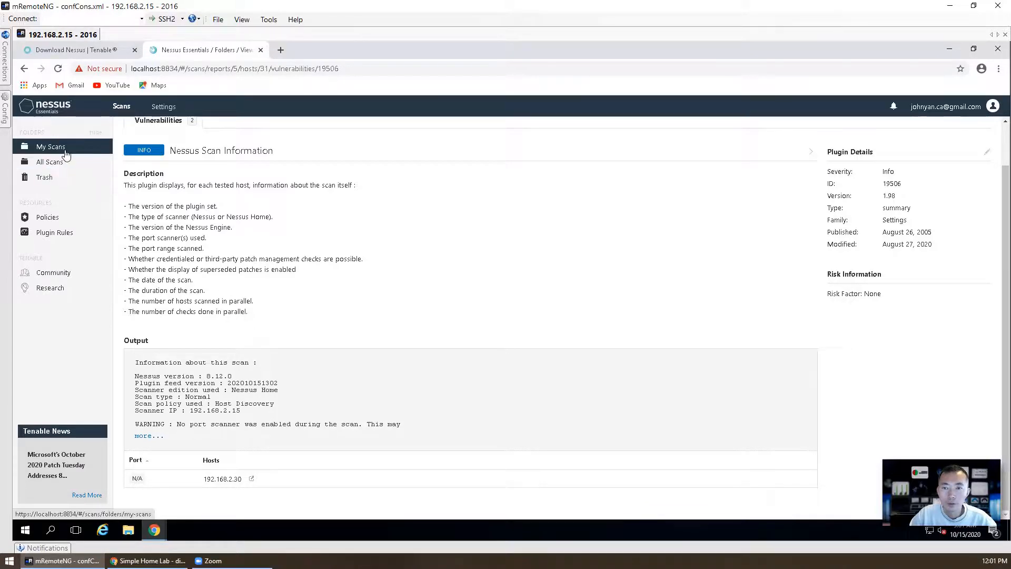
pyautogui.click(50, 147)
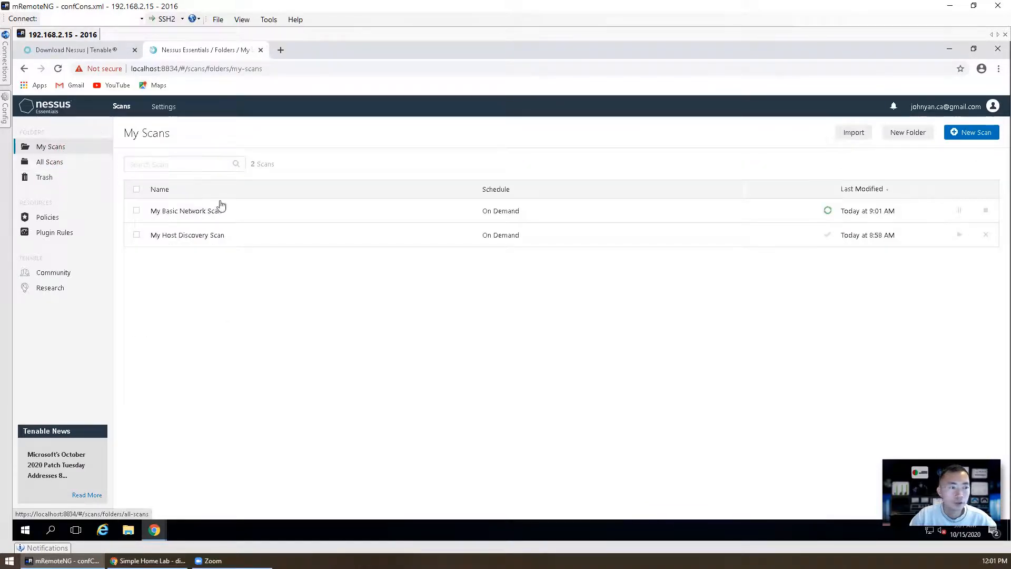
# Show the 11 informational vulnerabilities found so far by My Basic Network Scan on 192.168.2.30.
pyautogui.click(184, 211)
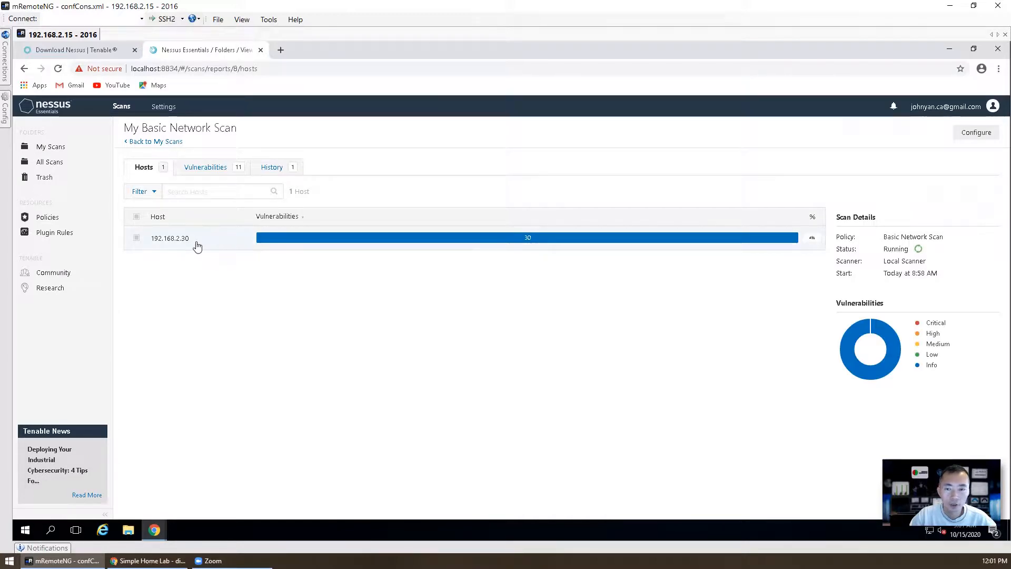
pyautogui.moveTo(341, 239)
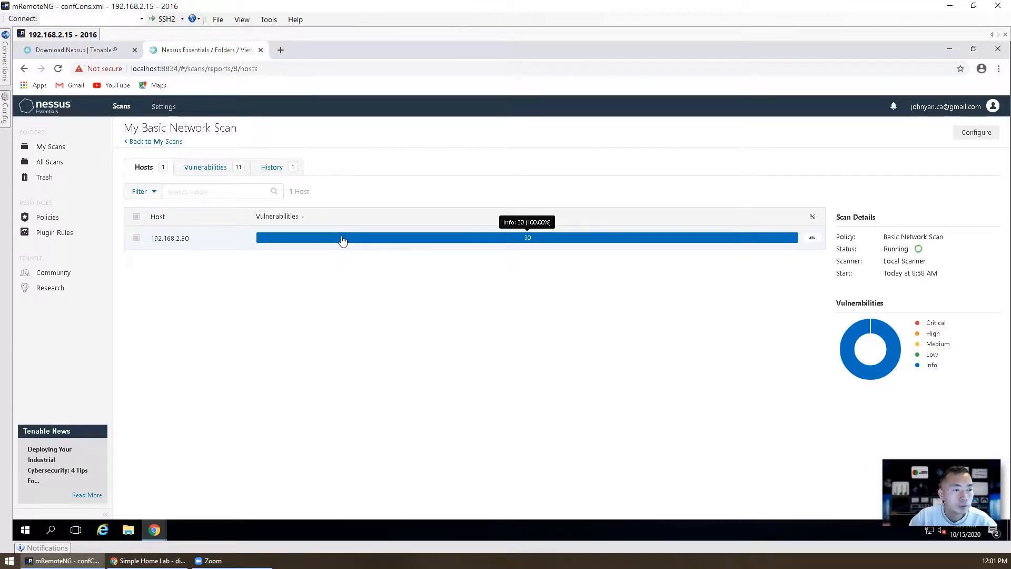
pyautogui.moveTo(796, 250)
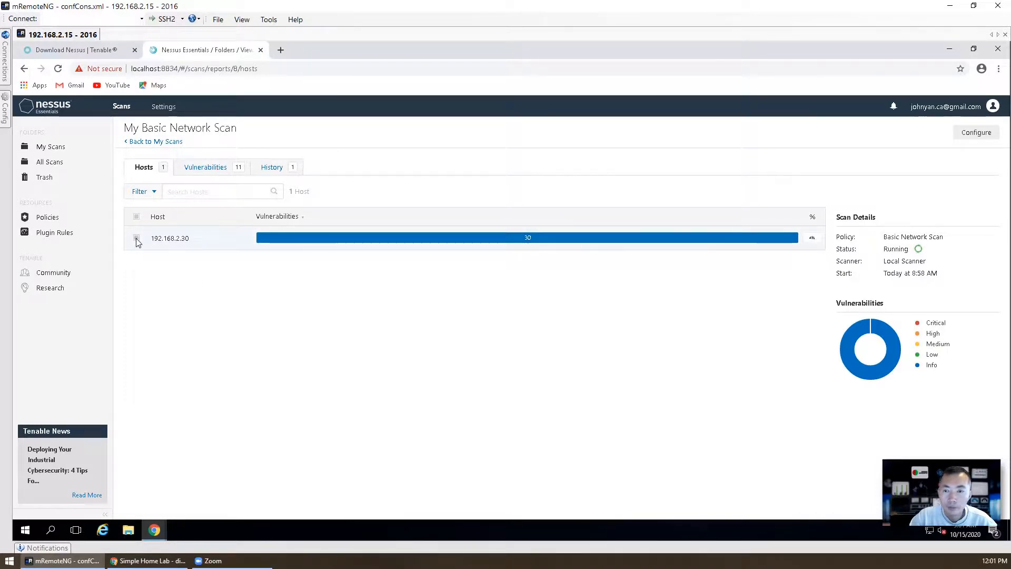
pyautogui.click(205, 168)
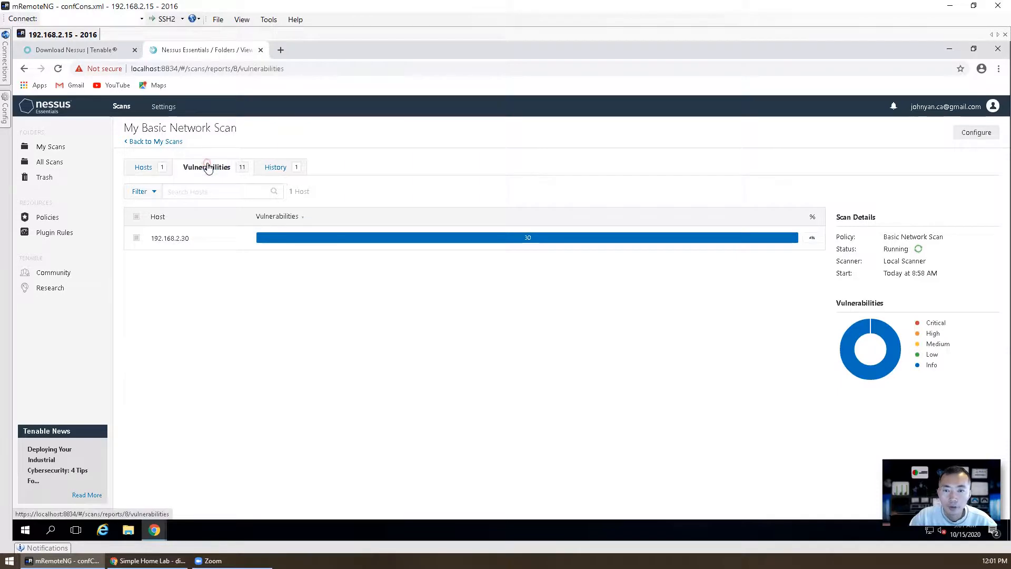
pyautogui.click(206, 168)
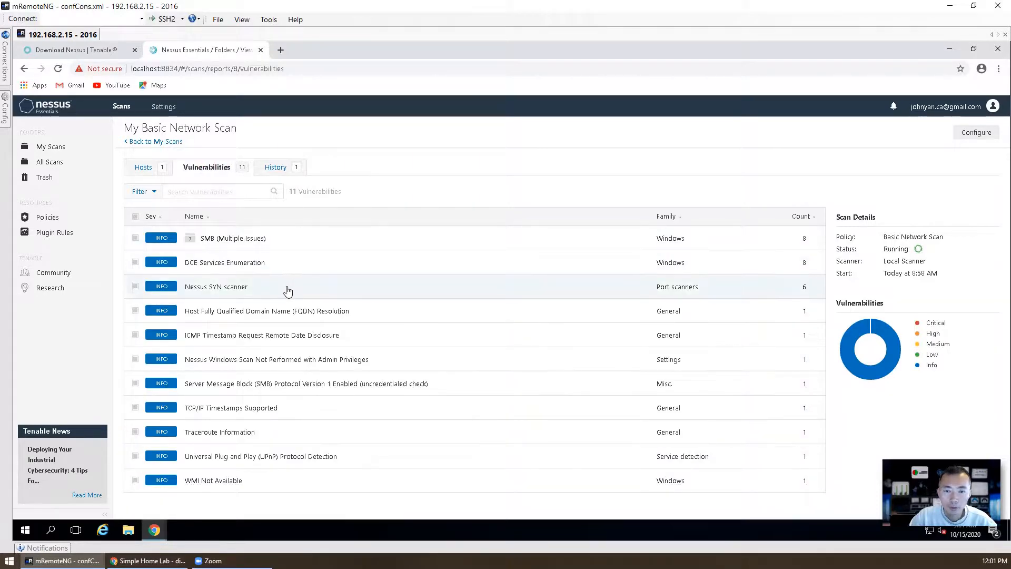
pyautogui.moveTo(200, 292)
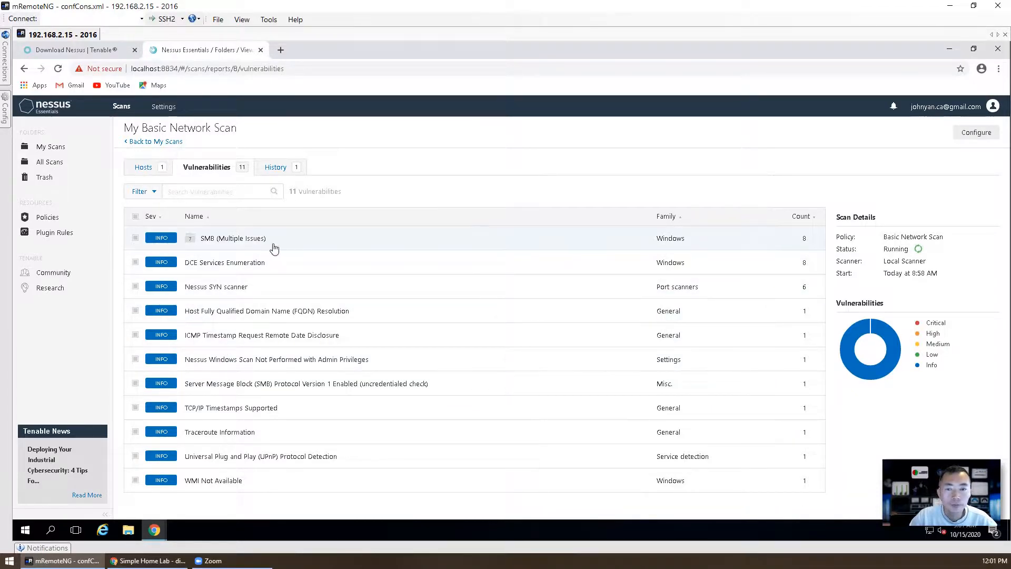
pyautogui.moveTo(233, 238)
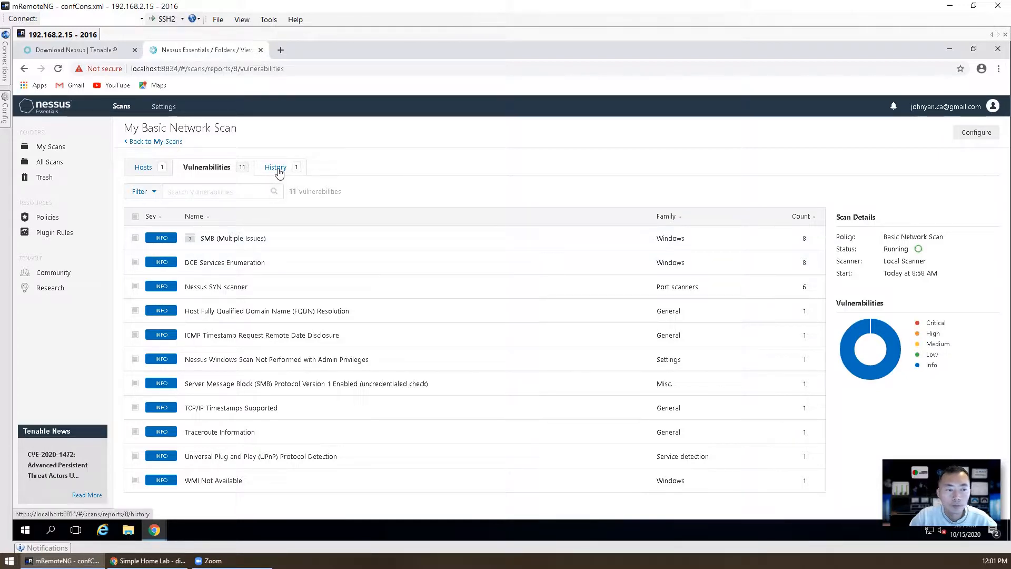
pyautogui.moveTo(404, 280)
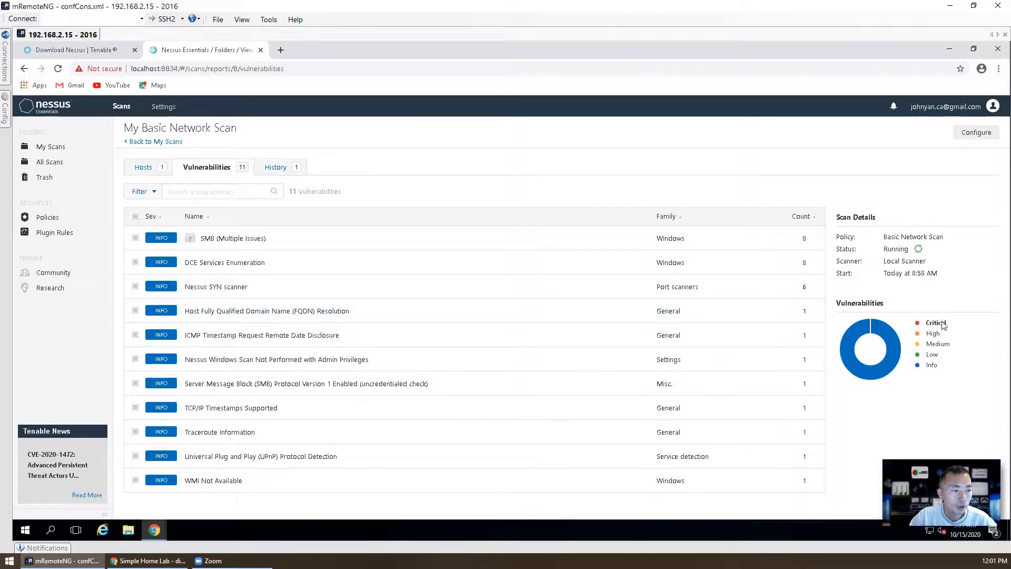
pyautogui.moveTo(938, 357)
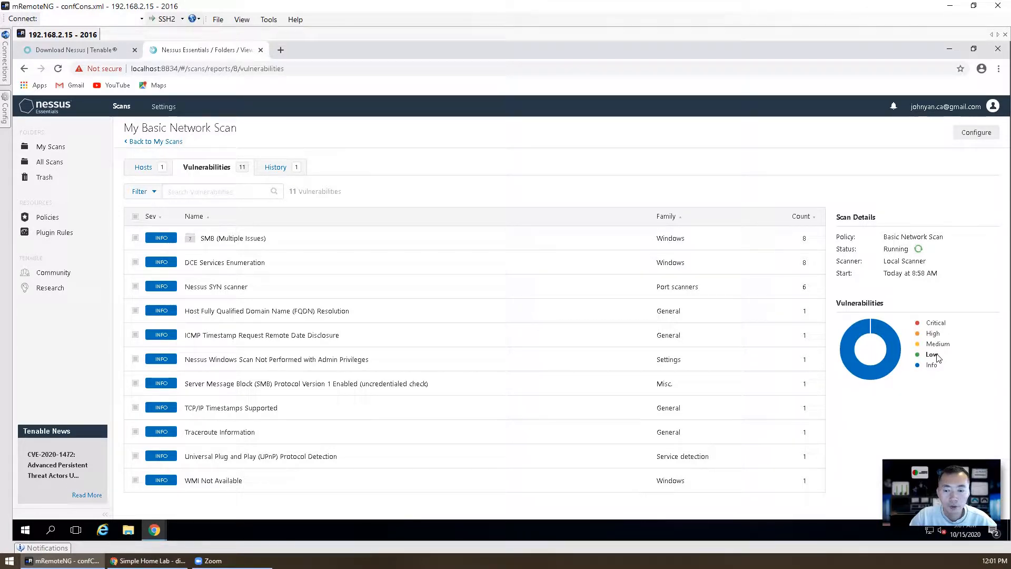
pyautogui.moveTo(277, 230)
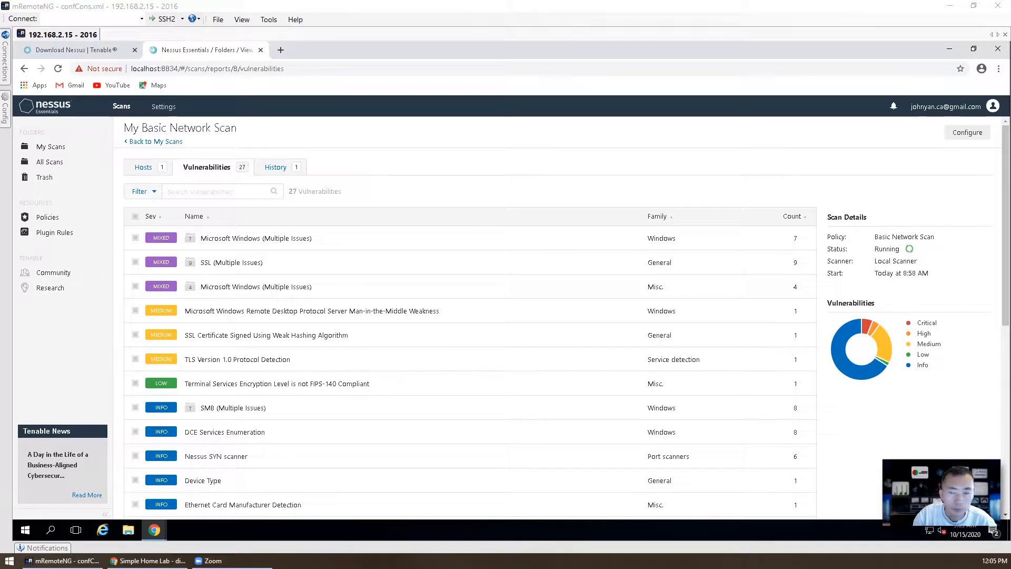
pyautogui.moveTo(276, 397)
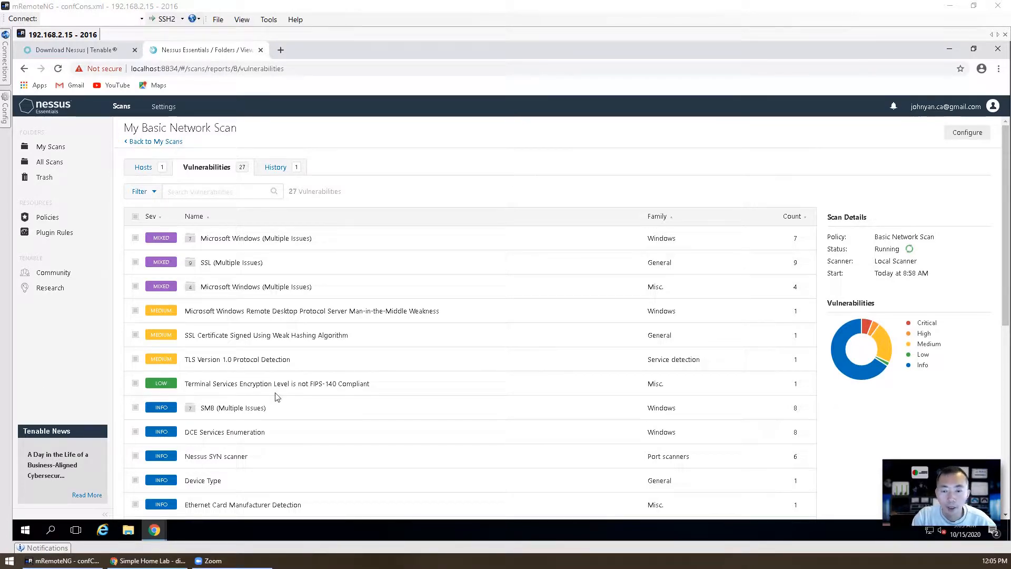
pyautogui.moveTo(376, 369)
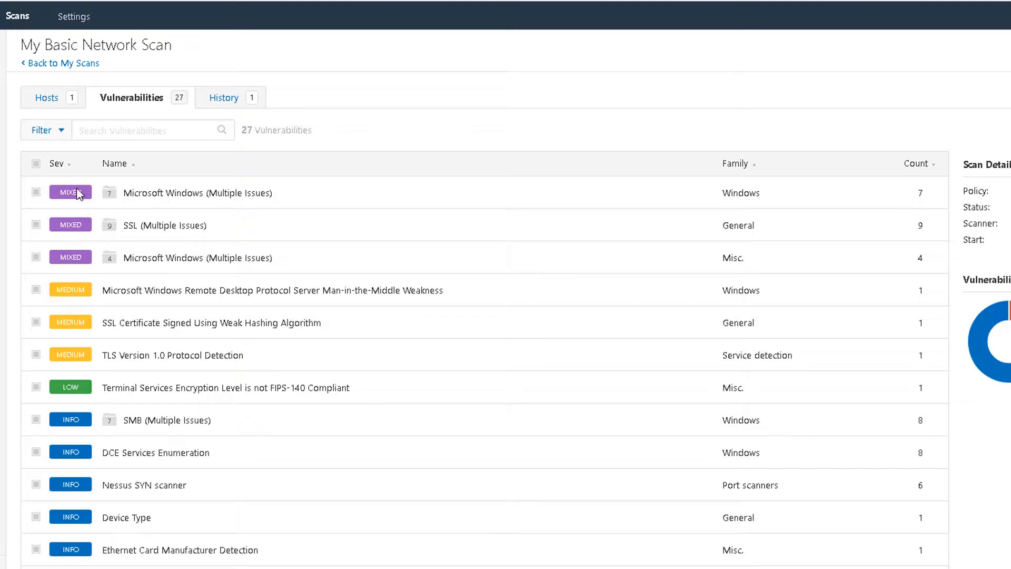
# Expand the Microsoft Windows (Multiple Issues) group listing seven issues including critical BlueKeep.
pyautogui.click(198, 192)
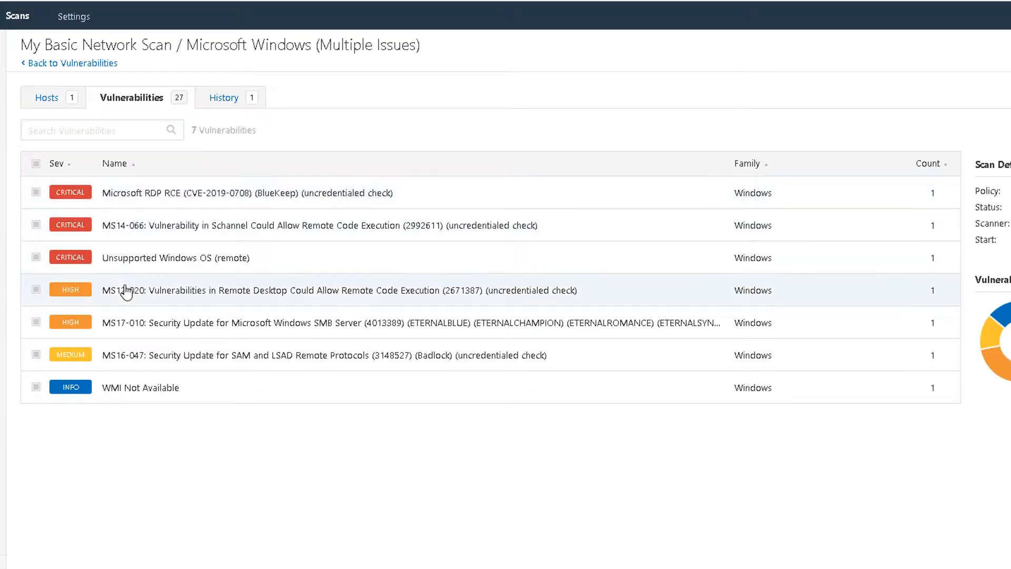
pyautogui.moveTo(71, 197)
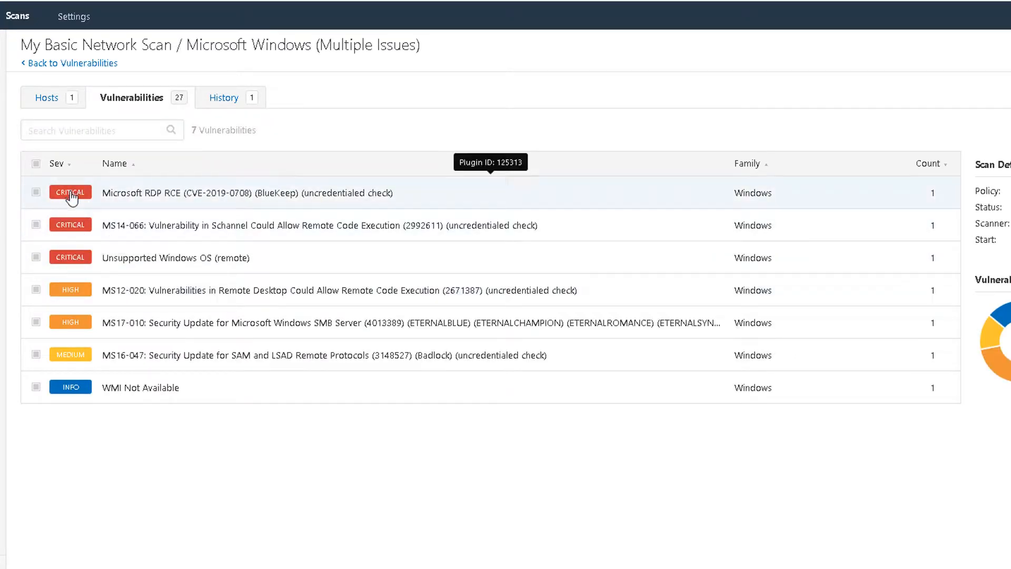
pyautogui.moveTo(80, 369)
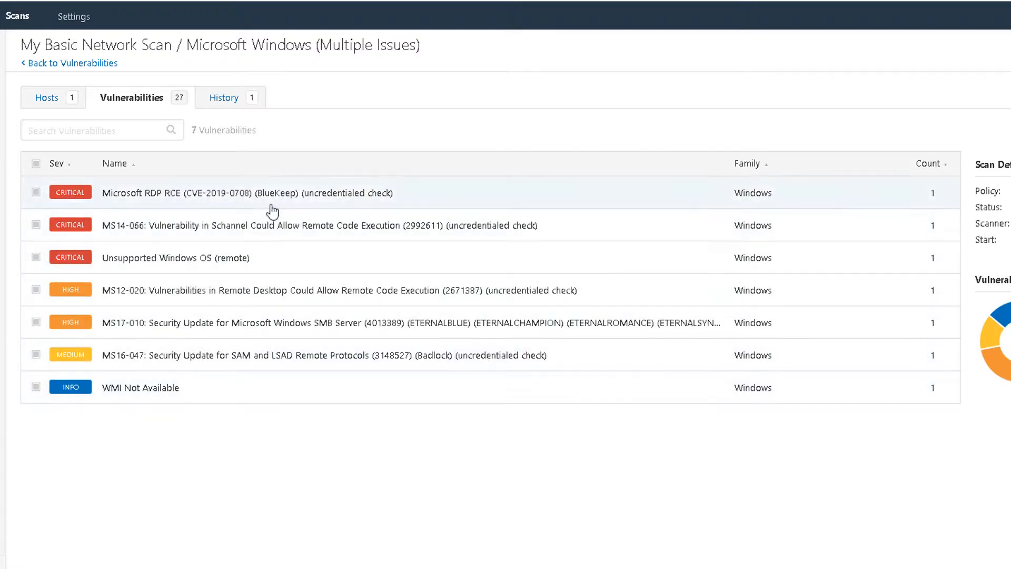
pyautogui.moveTo(312, 203)
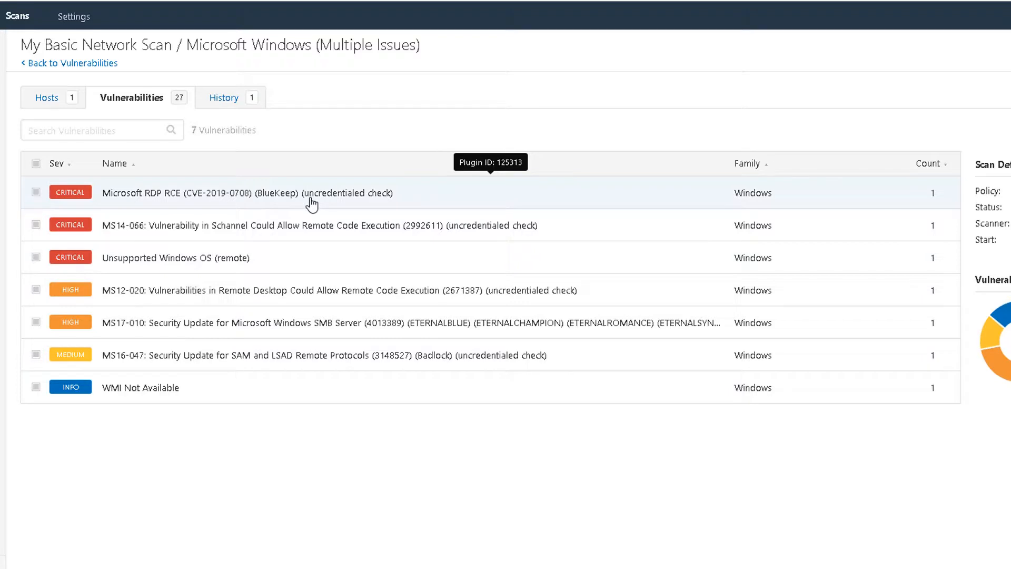
pyautogui.moveTo(241, 248)
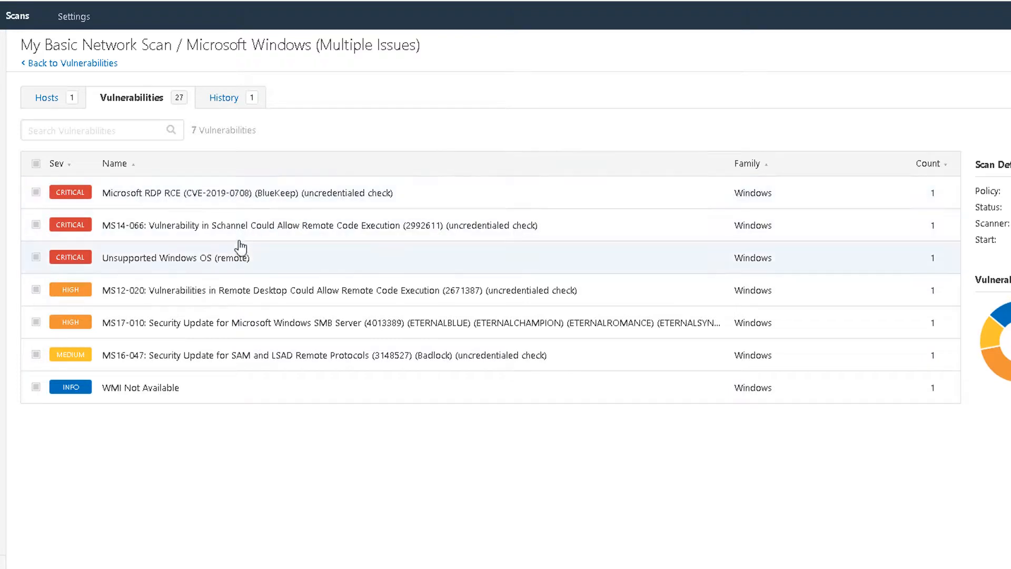
pyautogui.moveTo(207, 272)
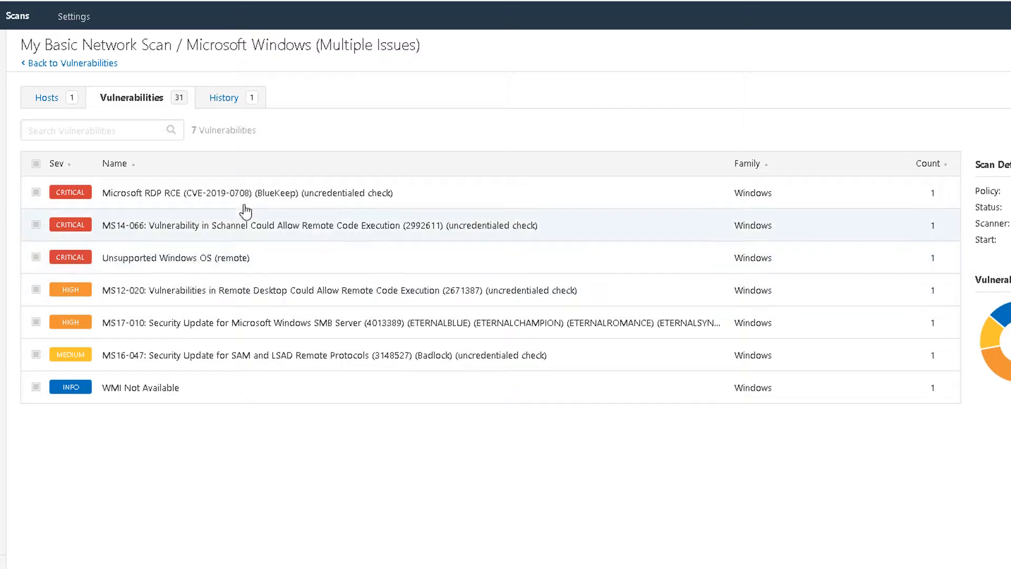
pyautogui.moveTo(216, 197)
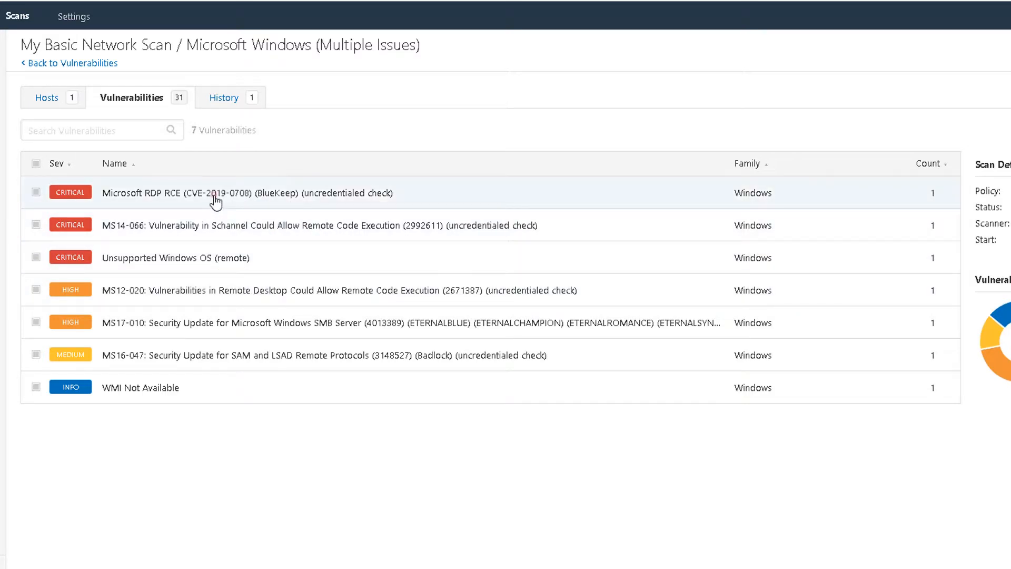
# Show the Microsoft RDP RCE CVE-2019-0708 (BlueKeep) details with patch solution and port 3389.
pyautogui.click(214, 193)
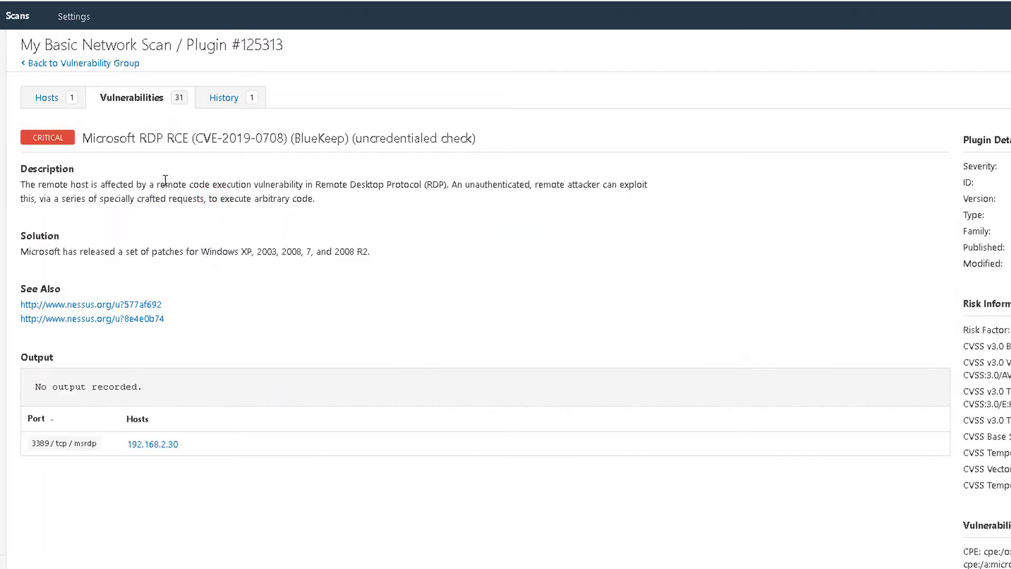
pyautogui.doubleClick(240, 138)
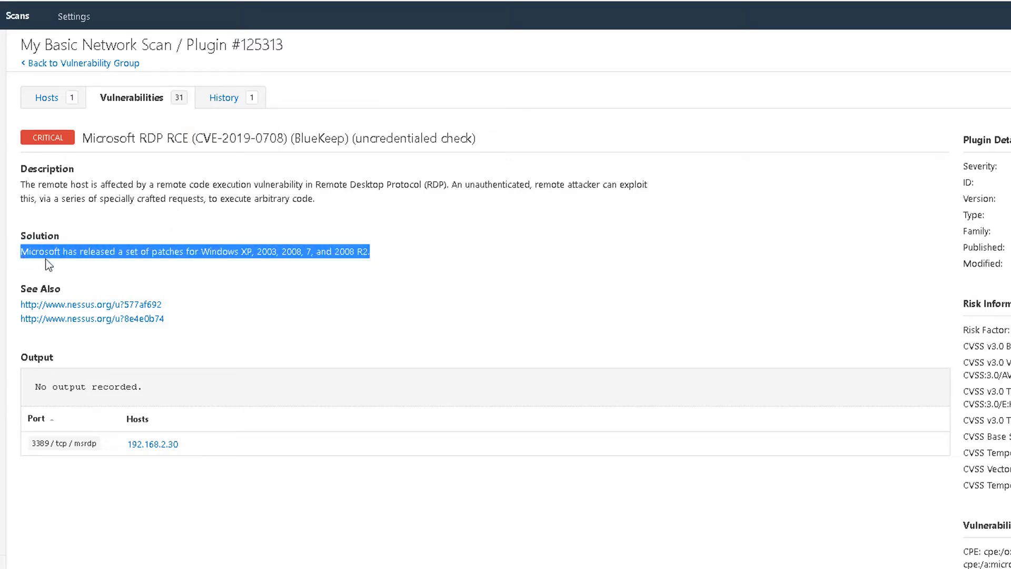
pyautogui.moveTo(187, 313)
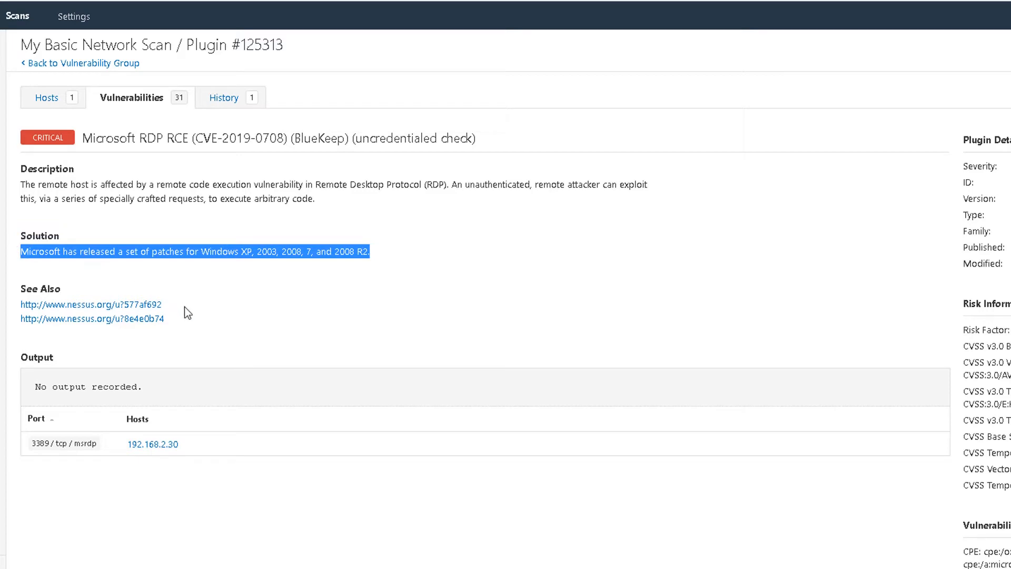
pyautogui.click(232, 459)
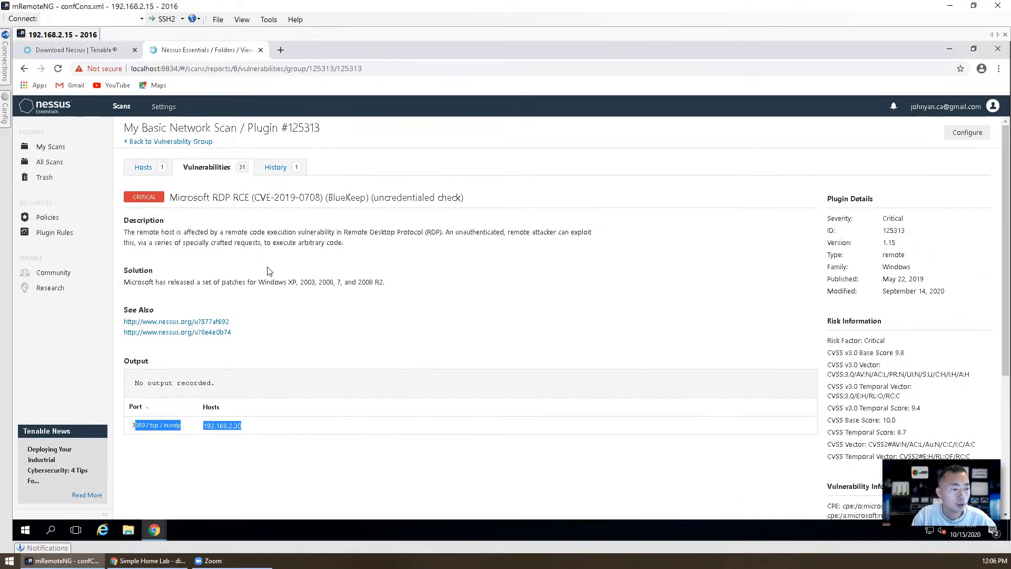
pyautogui.moveTo(243, 268)
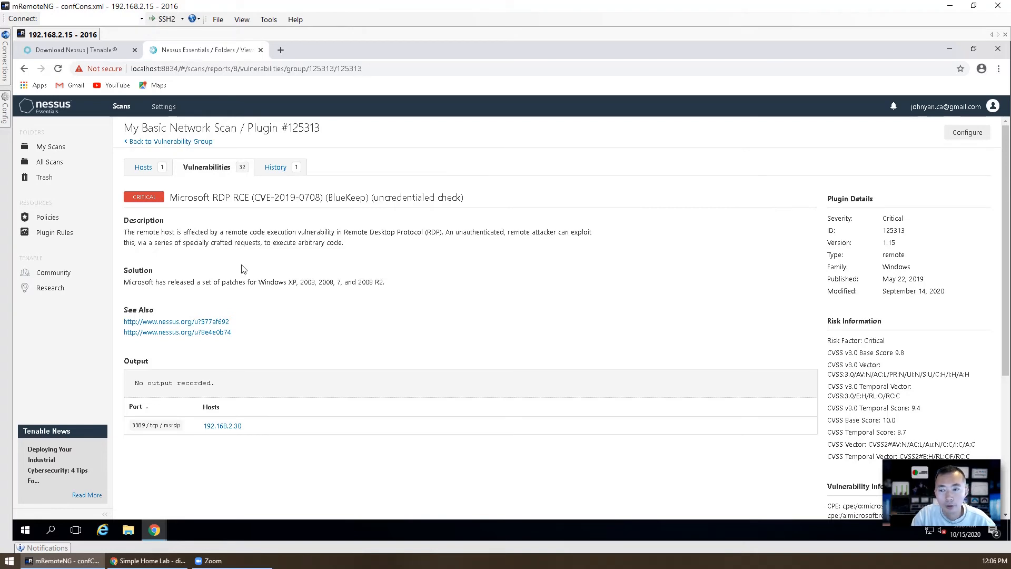
pyautogui.moveTo(55, 346)
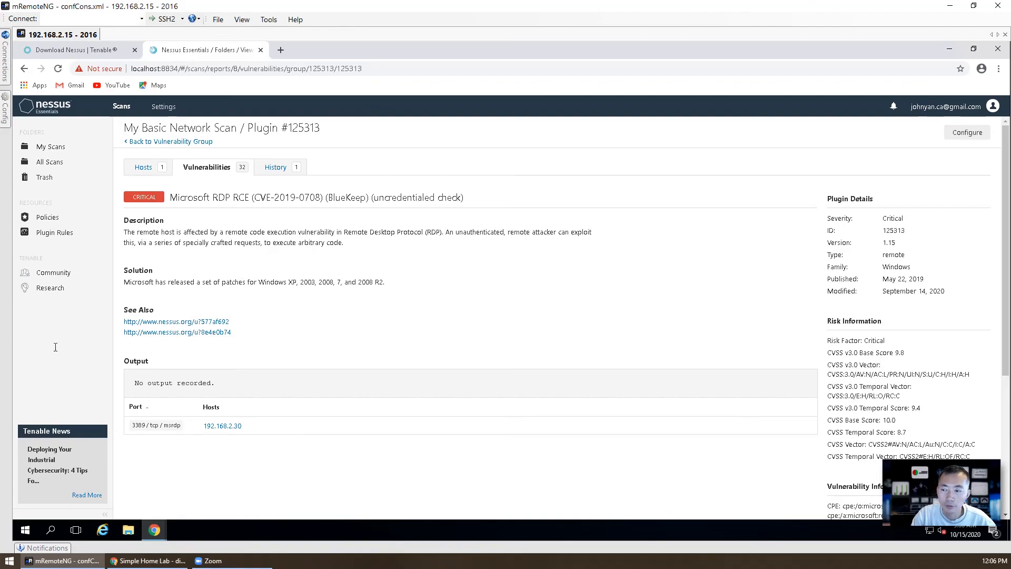